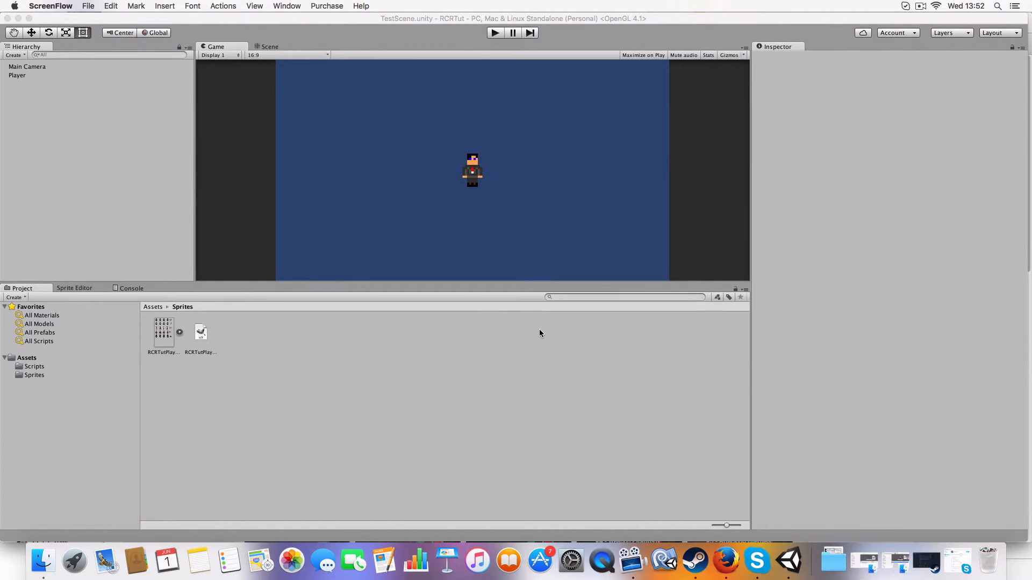
mouse_move(484, 215)
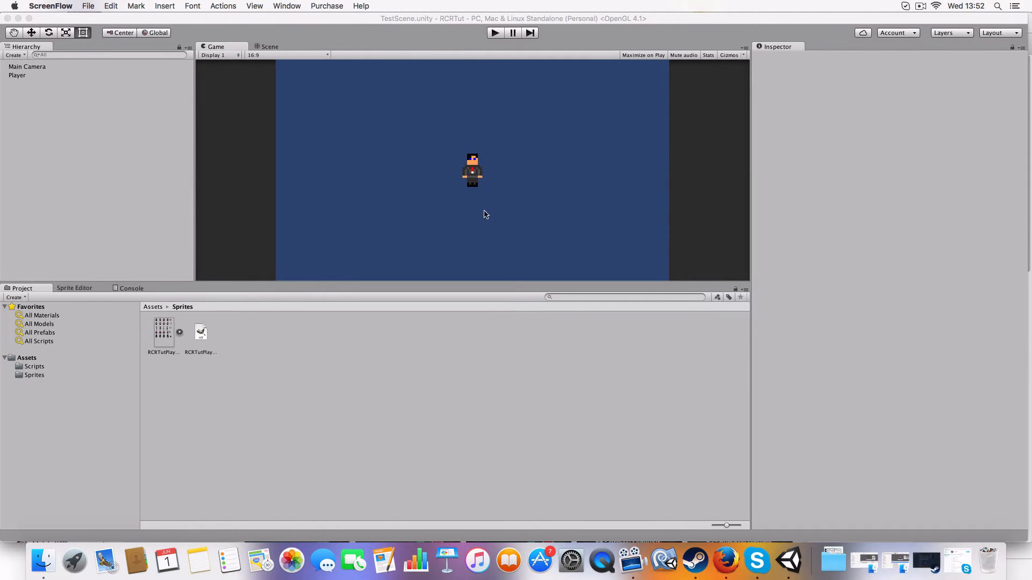
mouse_move(619, 191)
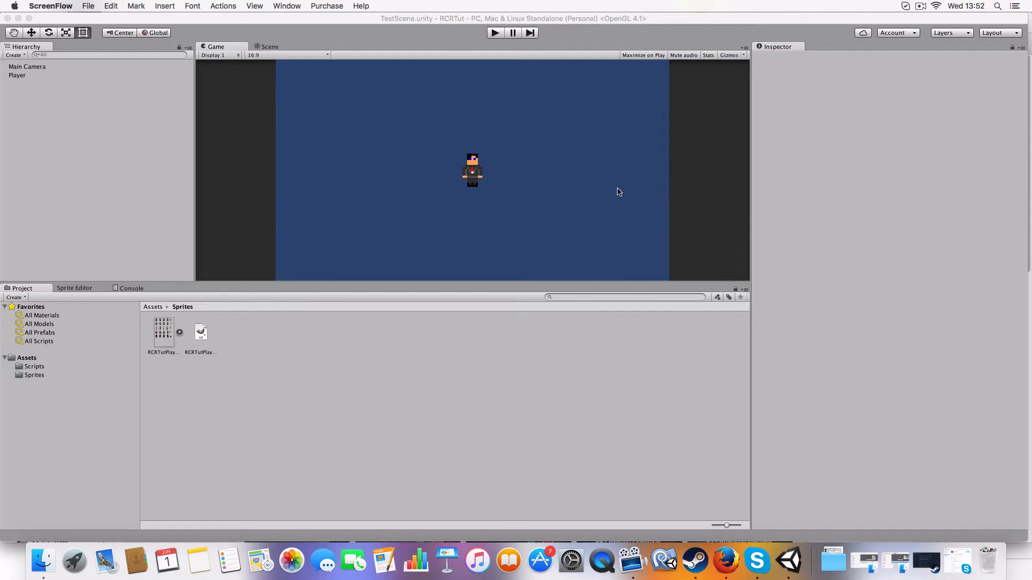
mouse_move(350, 177)
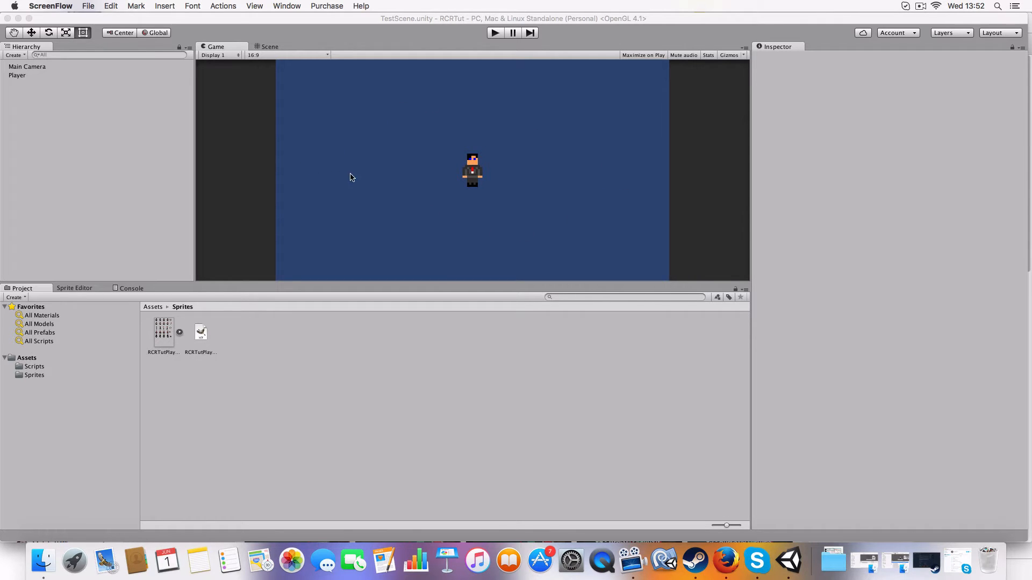
mouse_move(506, 128)
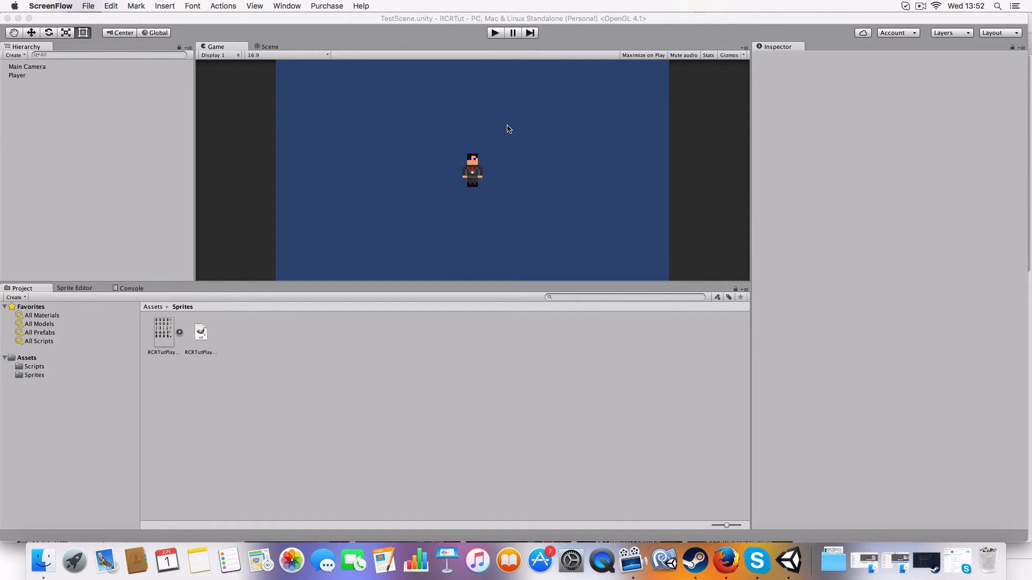
mouse_move(702, 181)
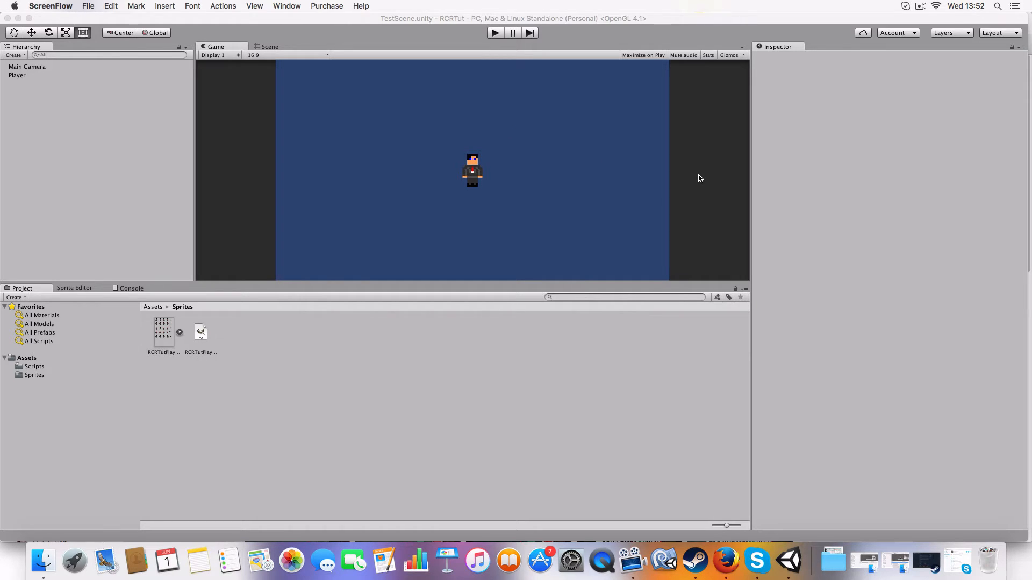
mouse_move(704, 183)
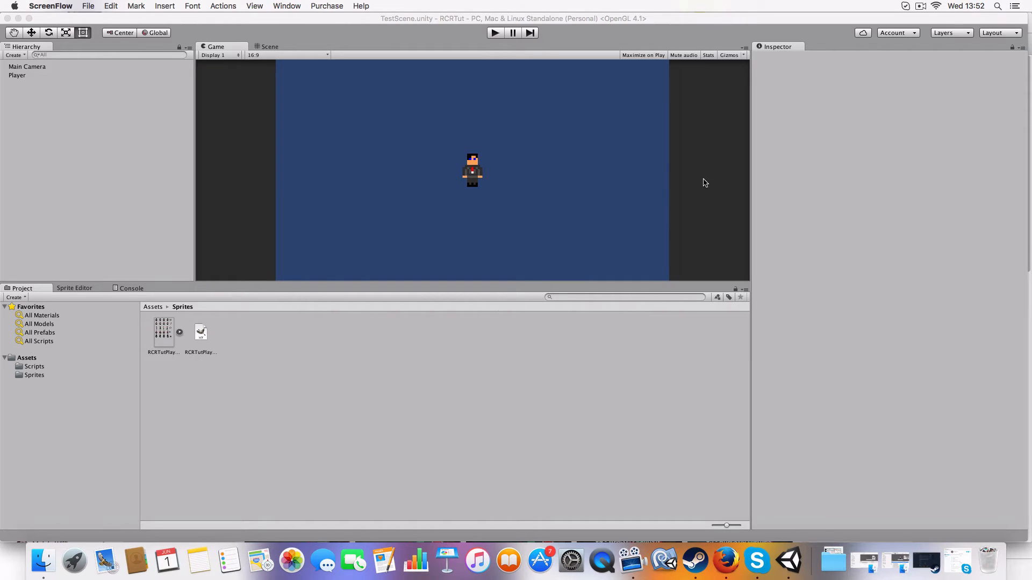
mouse_move(642, 130)
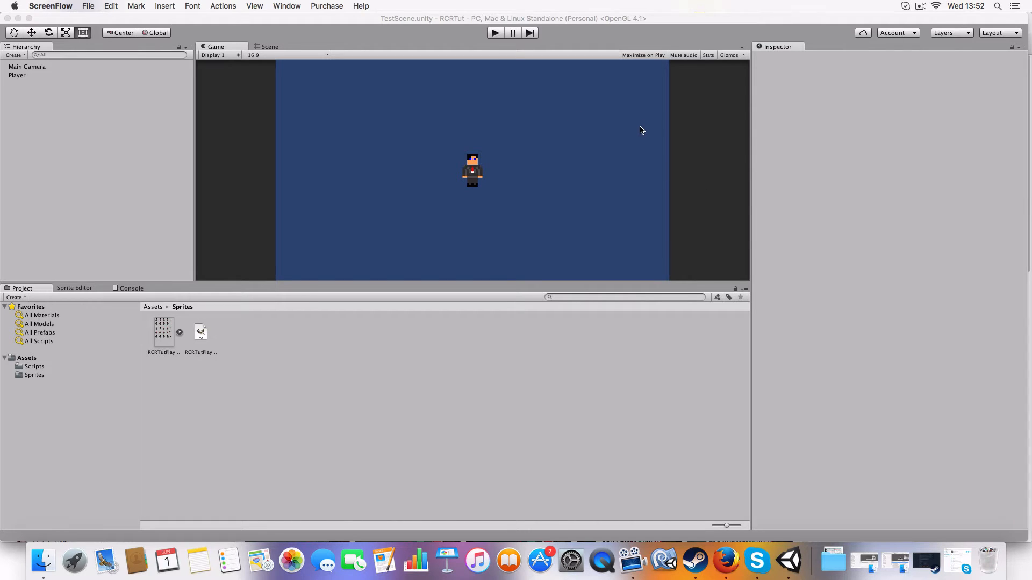
mouse_move(645, 145)
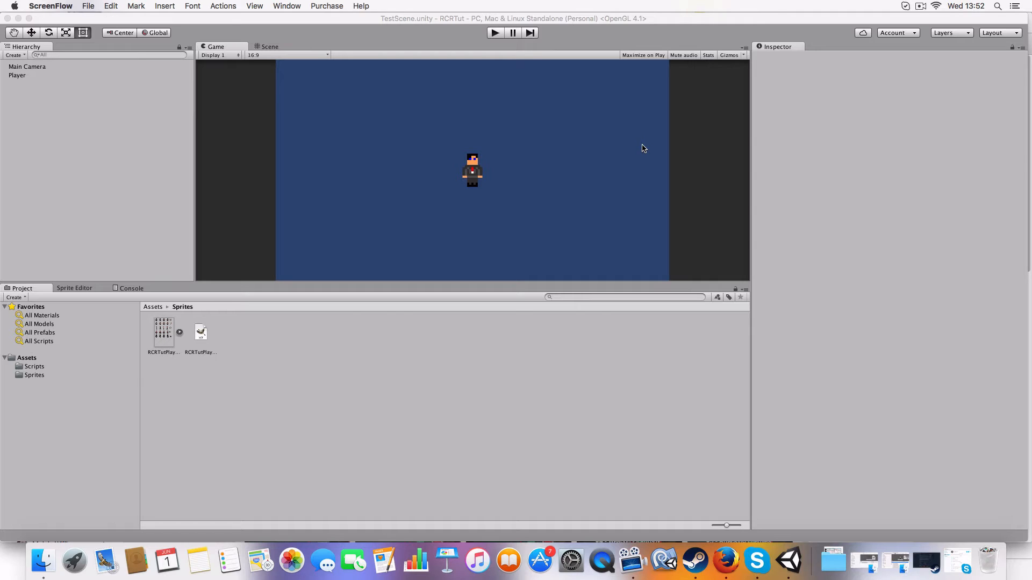
mouse_move(517, 210)
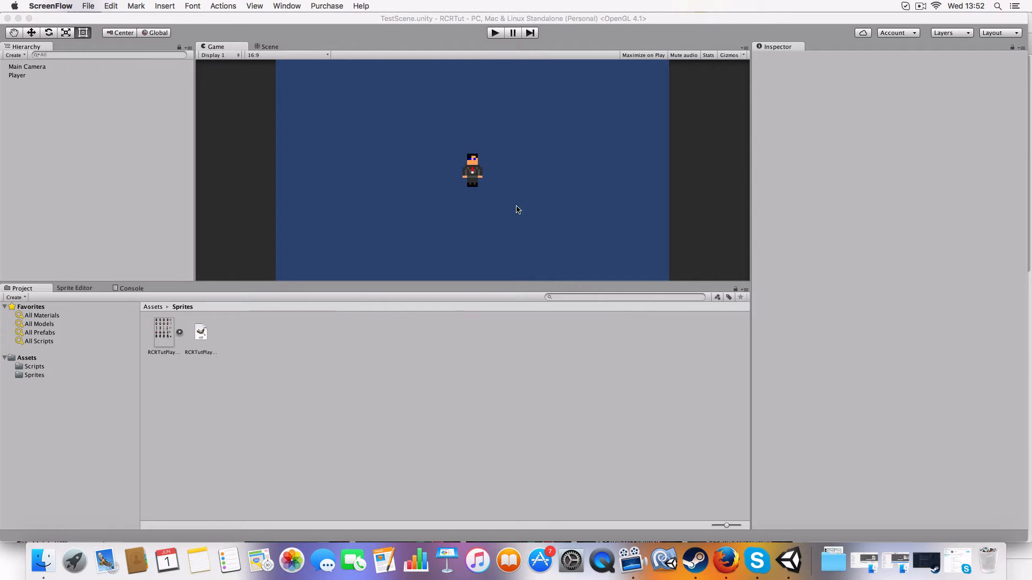
mouse_move(513, 232)
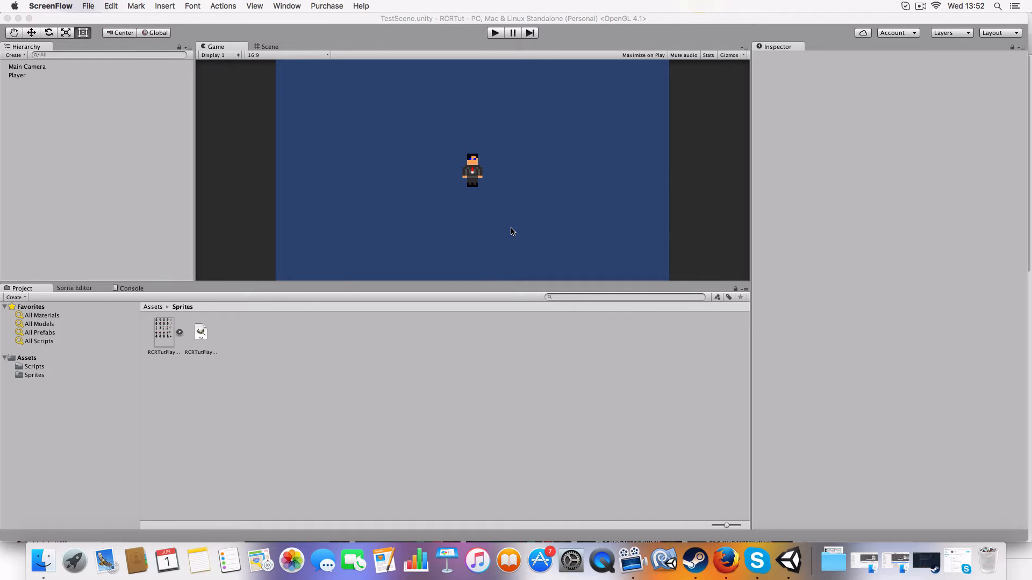
mouse_move(497, 289)
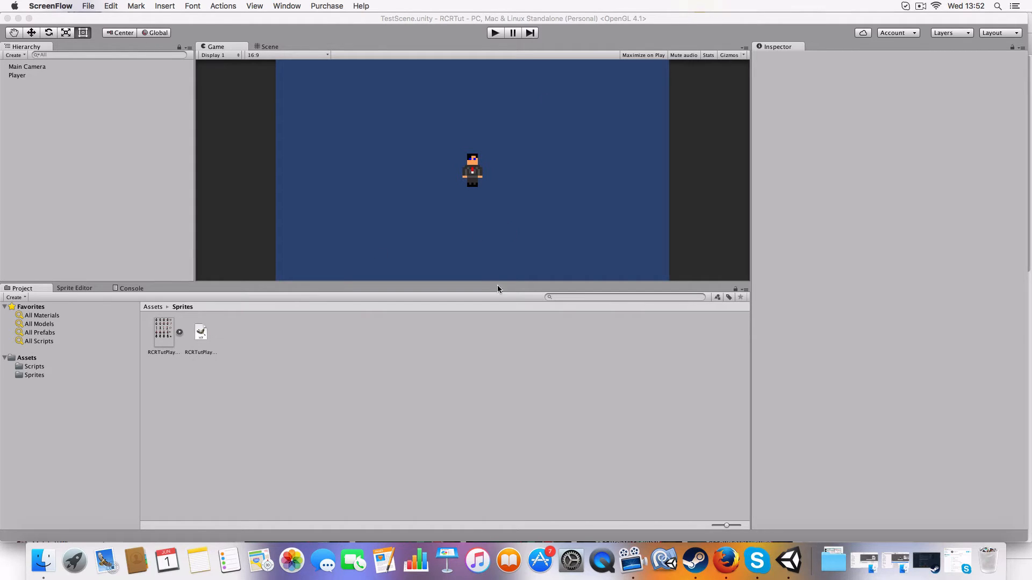
mouse_move(615, 60)
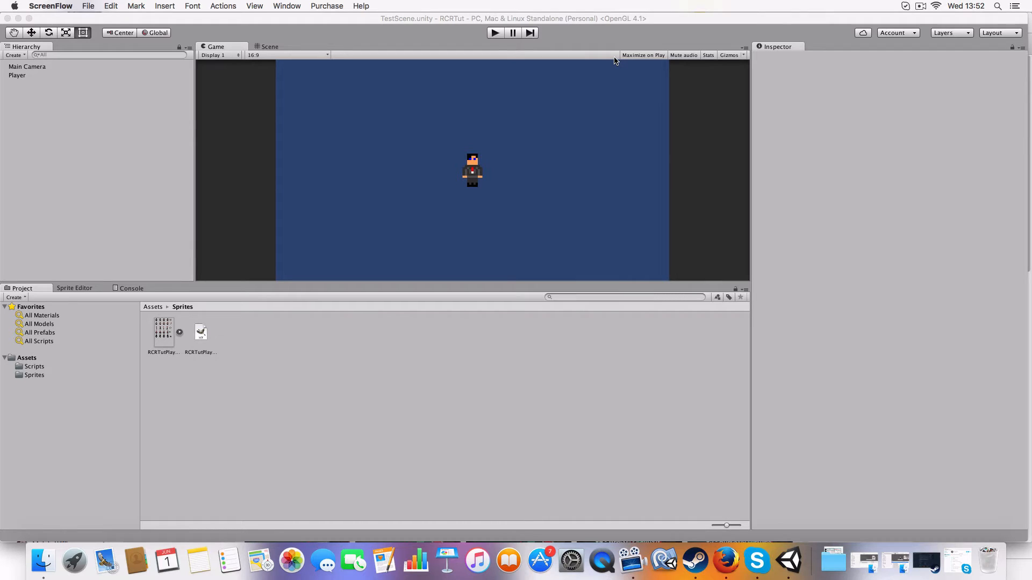
mouse_move(455, 174)
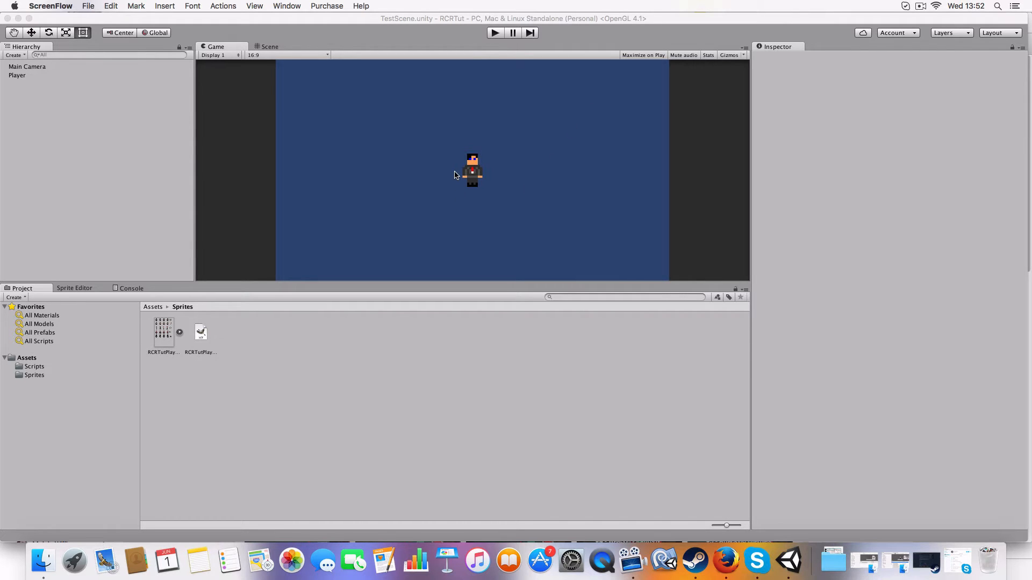
mouse_move(272, 322)
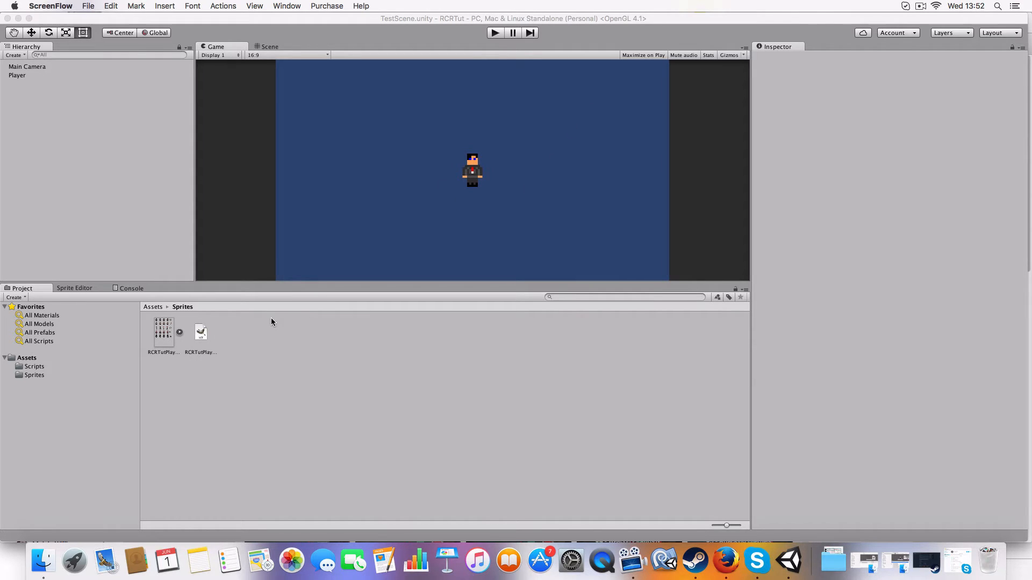
mouse_move(280, 289)
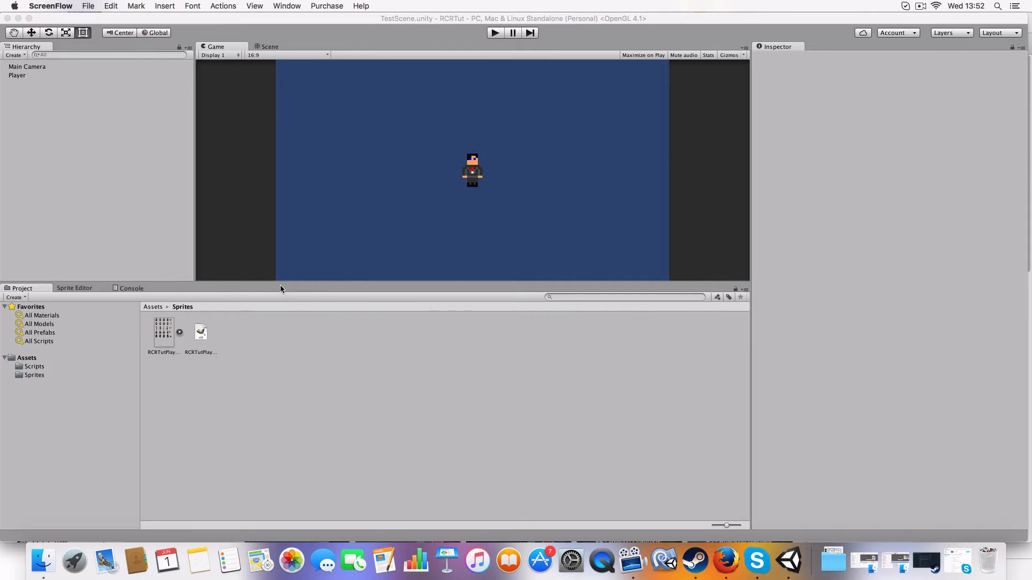
mouse_move(533, 87)
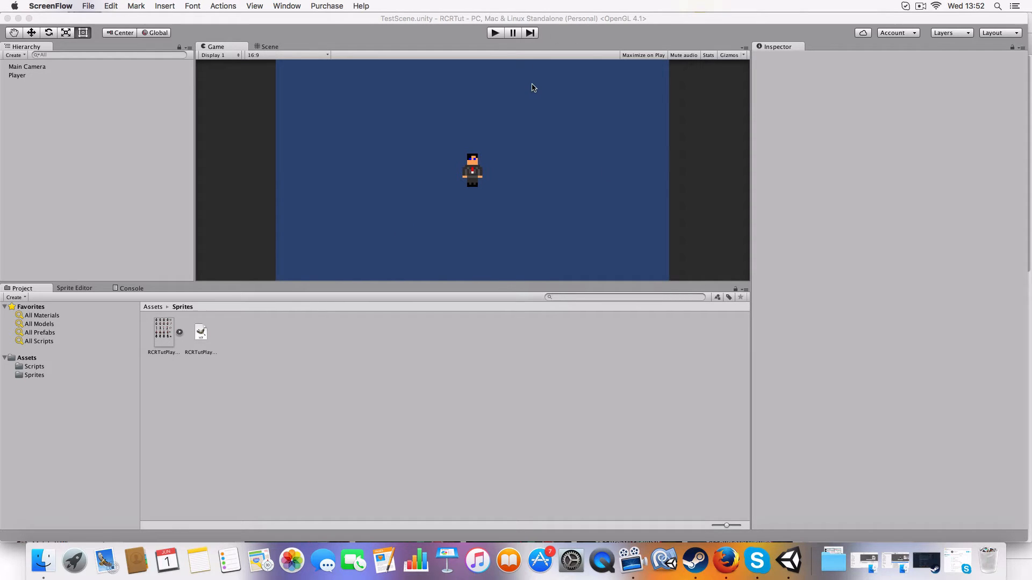
mouse_move(533, 92)
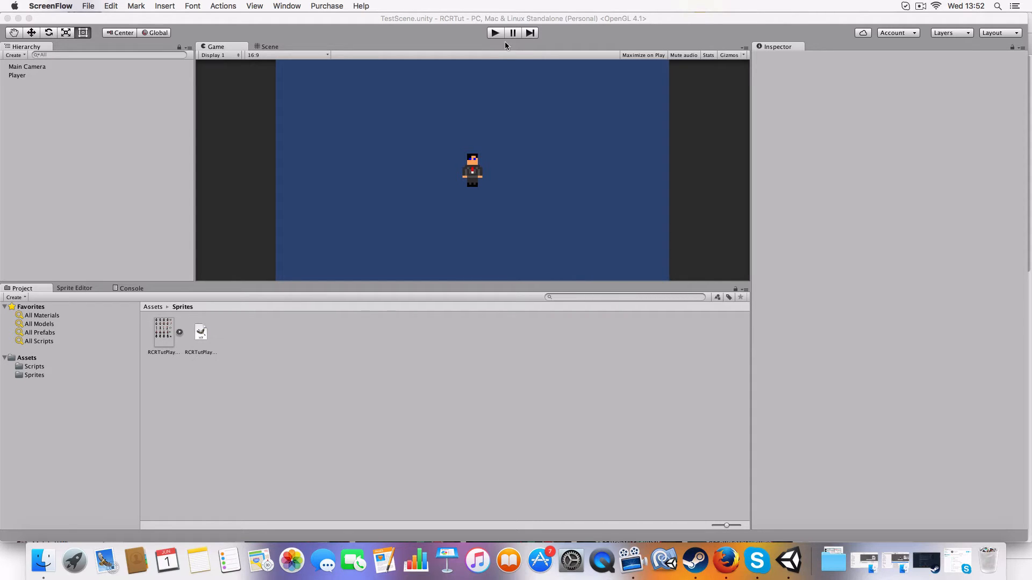
Step: Run the scene in Play mode to test the player, then stop it
left_click(494, 33)
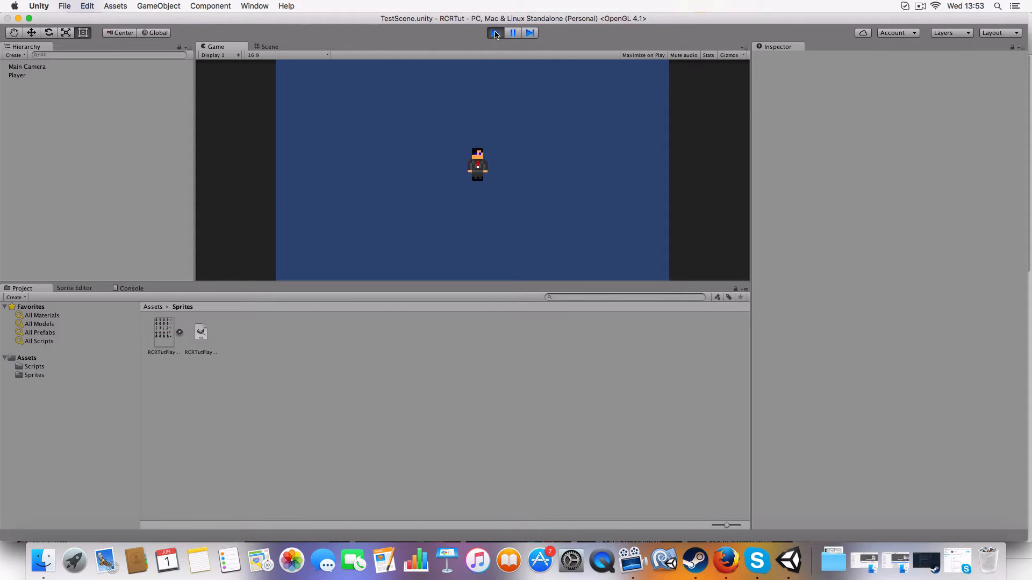
left_click(494, 33)
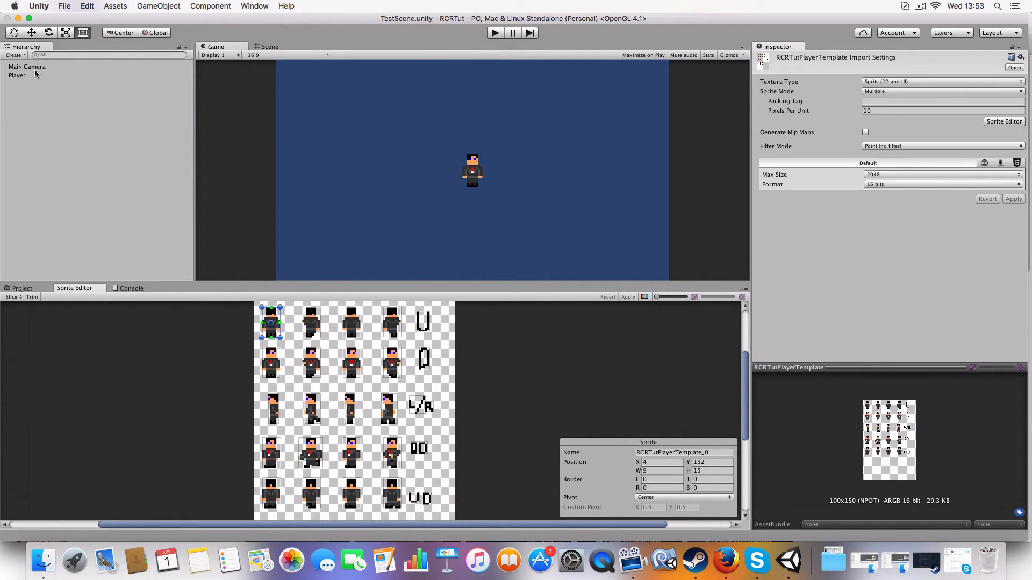
Step: Select the Player, collapse Person Movement, and browse the sliced sheet's L/R, DD and UD walking rows
left_click(18, 75)
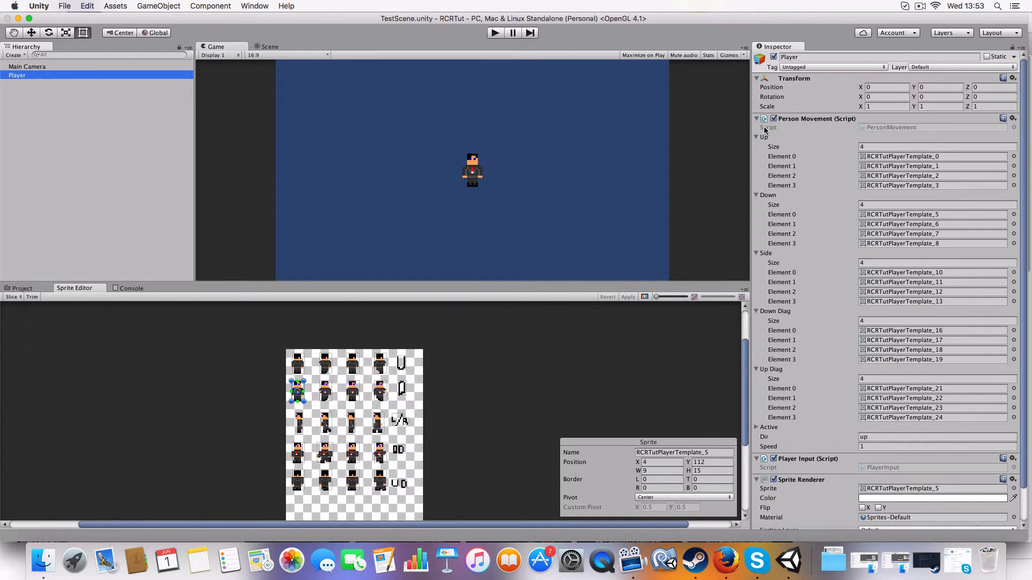
left_click(755, 118)
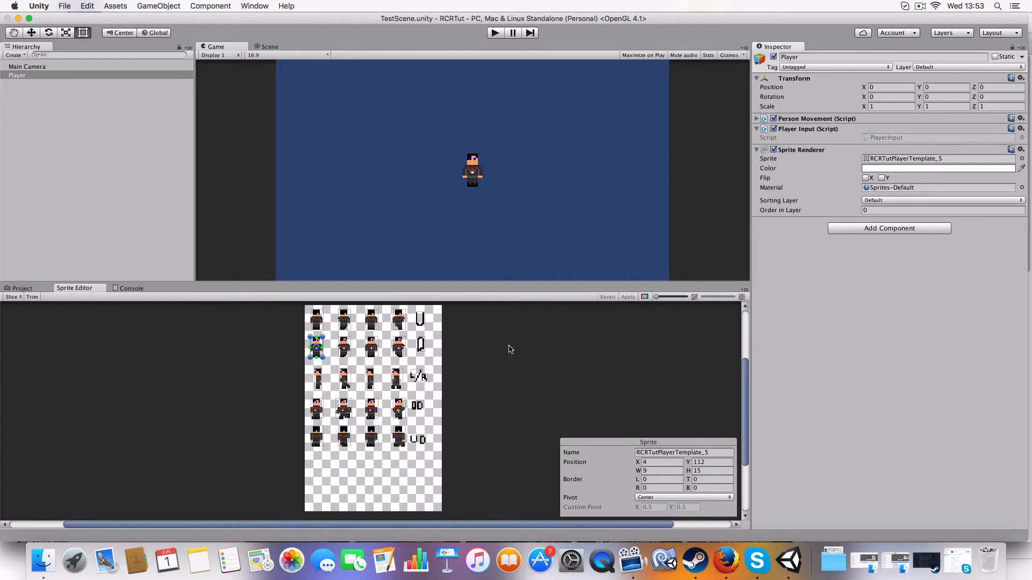
mouse_move(416, 381)
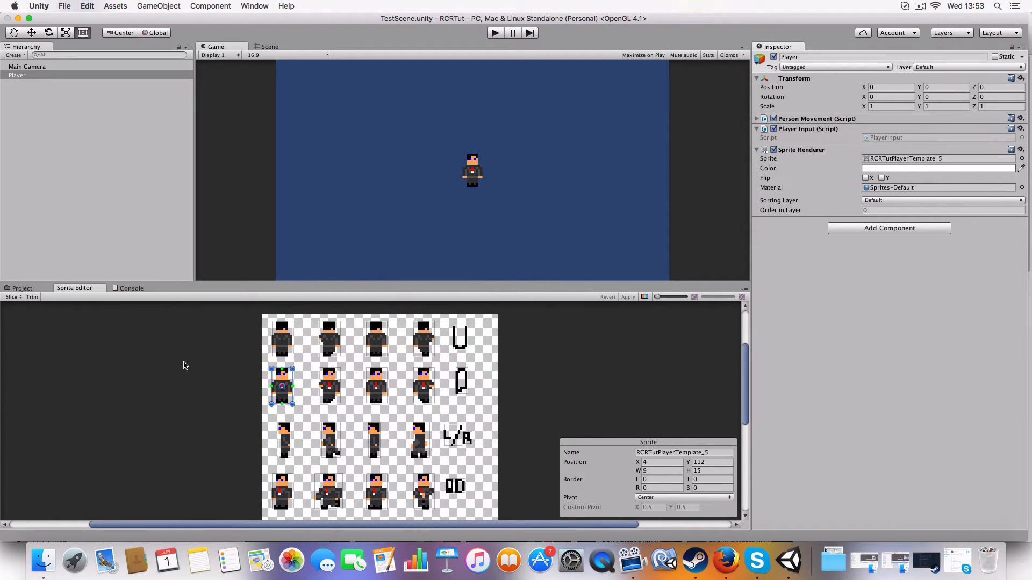
scroll("down", 3)
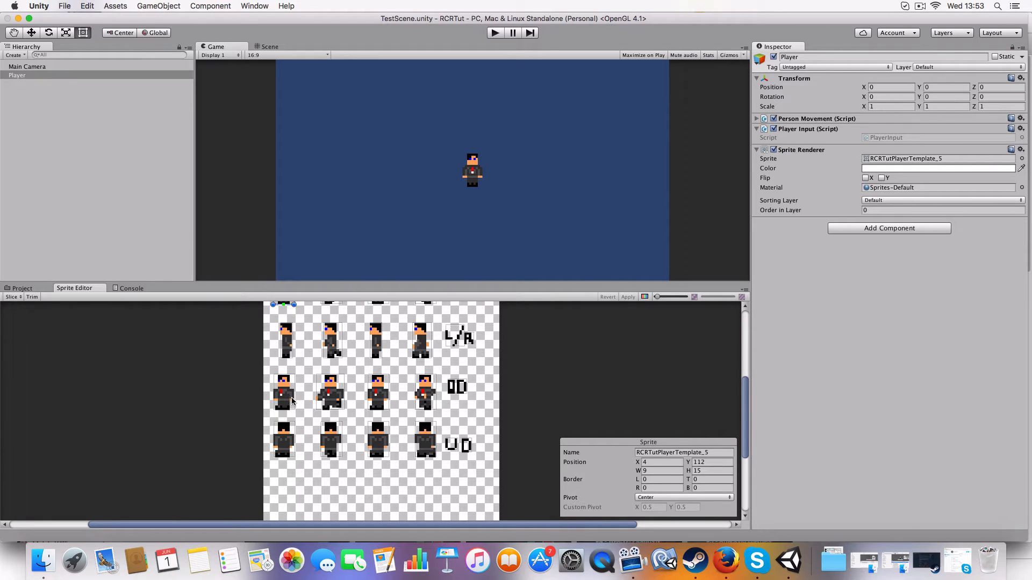
mouse_move(405, 394)
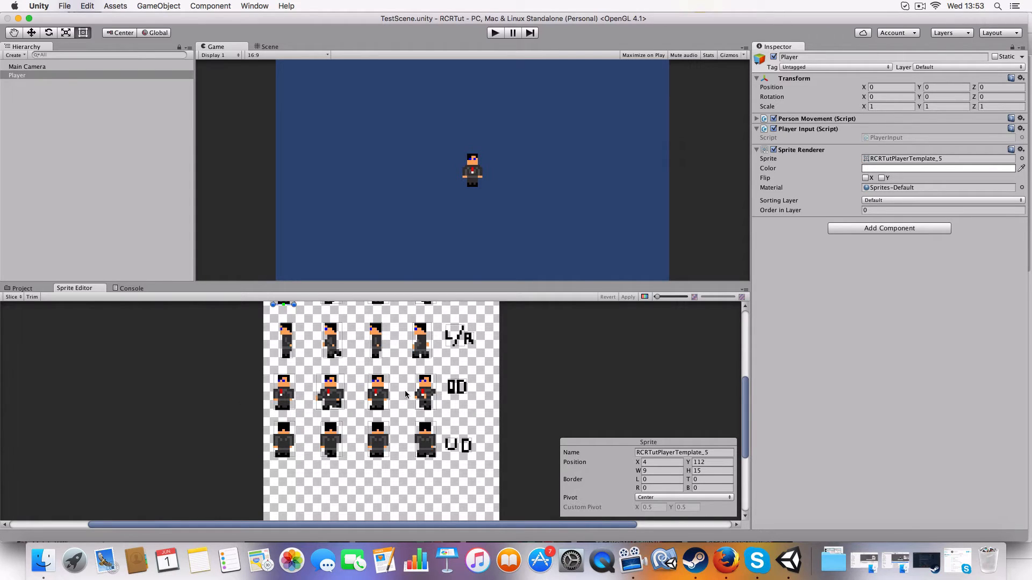
mouse_move(319, 403)
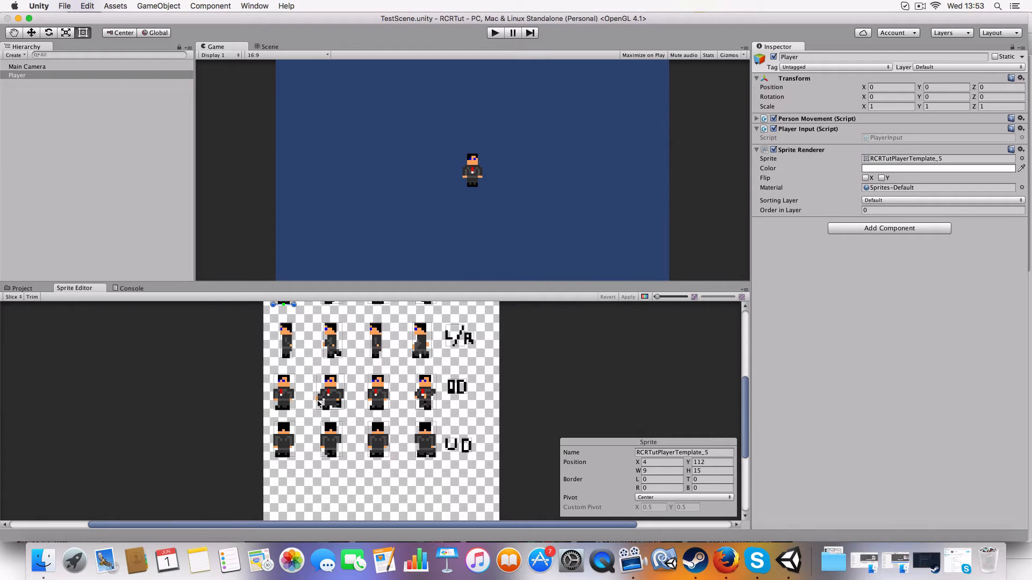
mouse_move(429, 369)
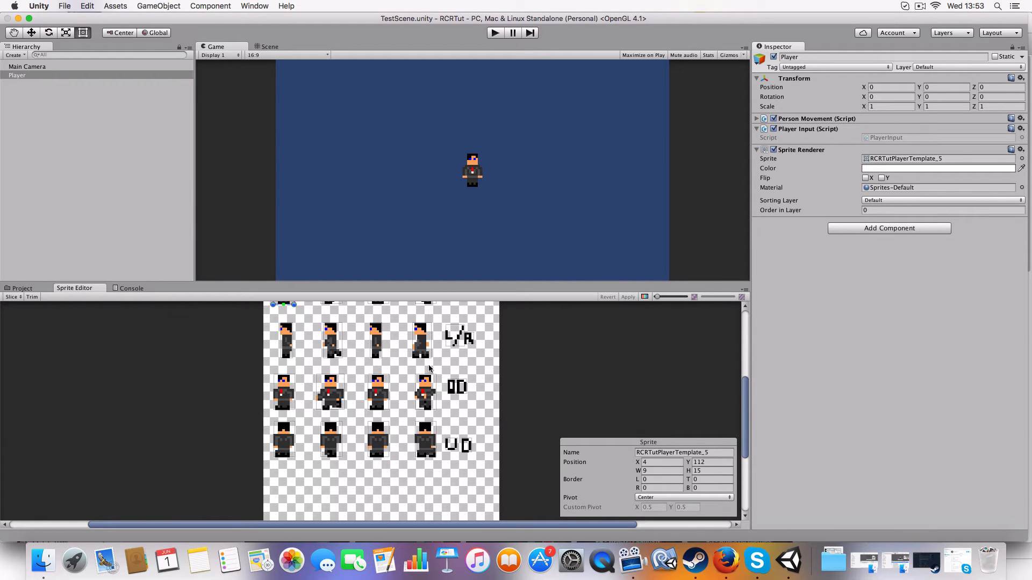
mouse_move(316, 361)
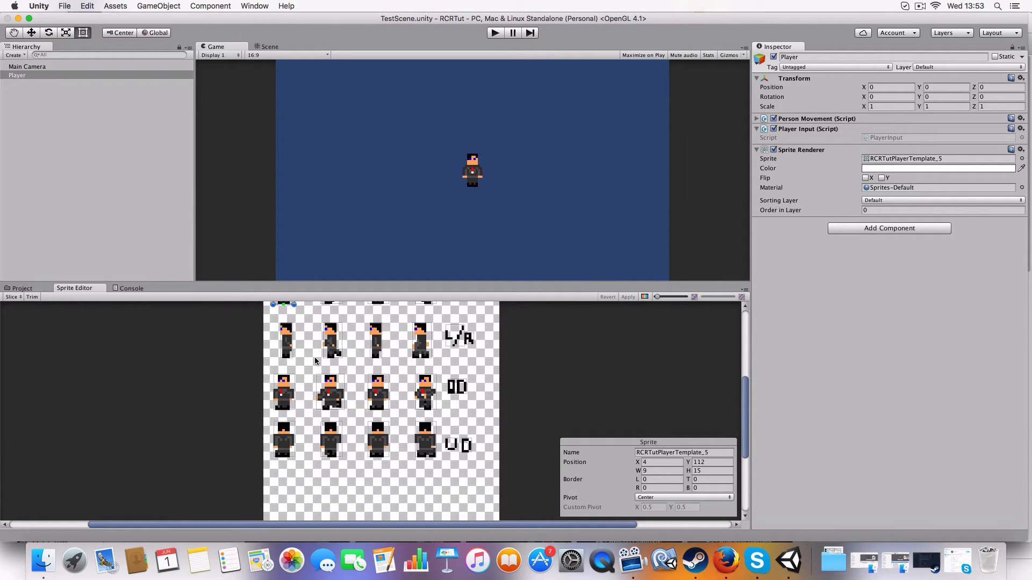
mouse_move(480, 353)
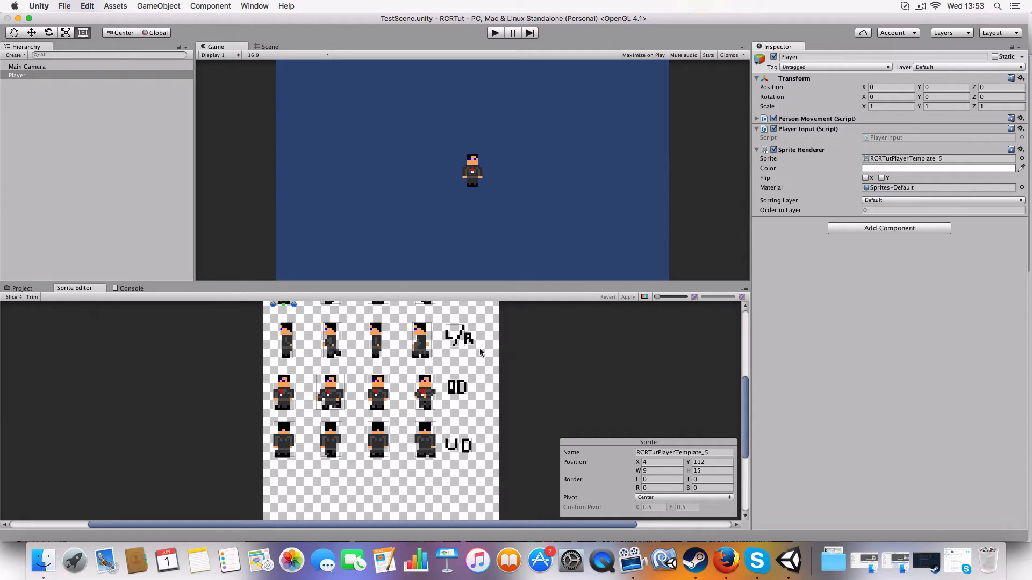
mouse_move(257, 348)
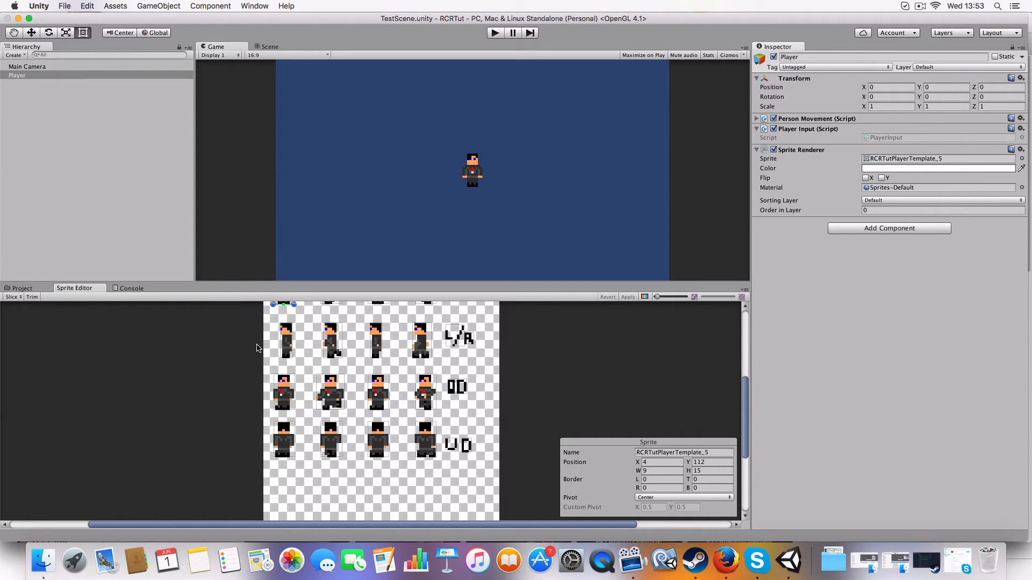
mouse_move(544, 342)
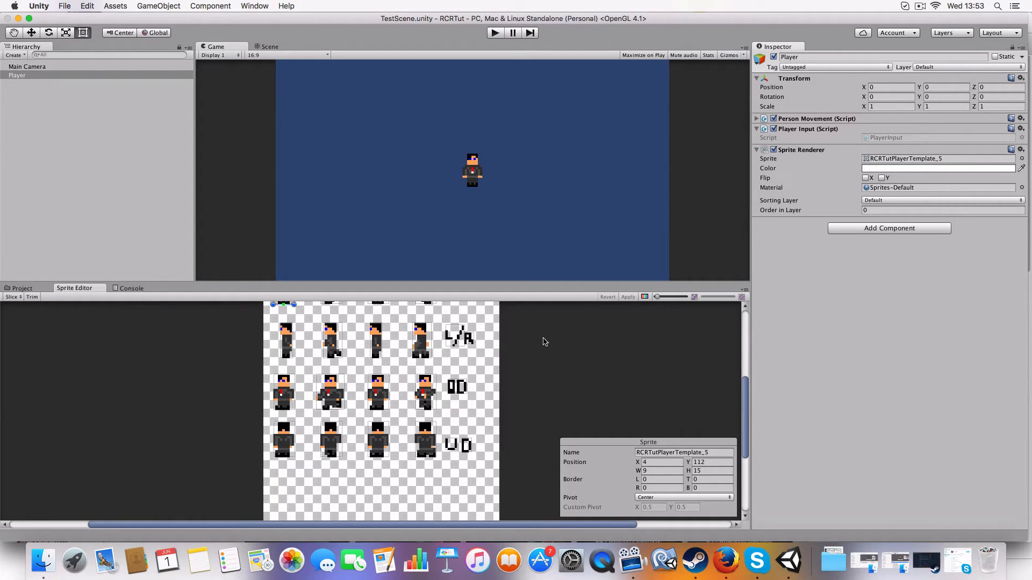
scroll("up", 3)
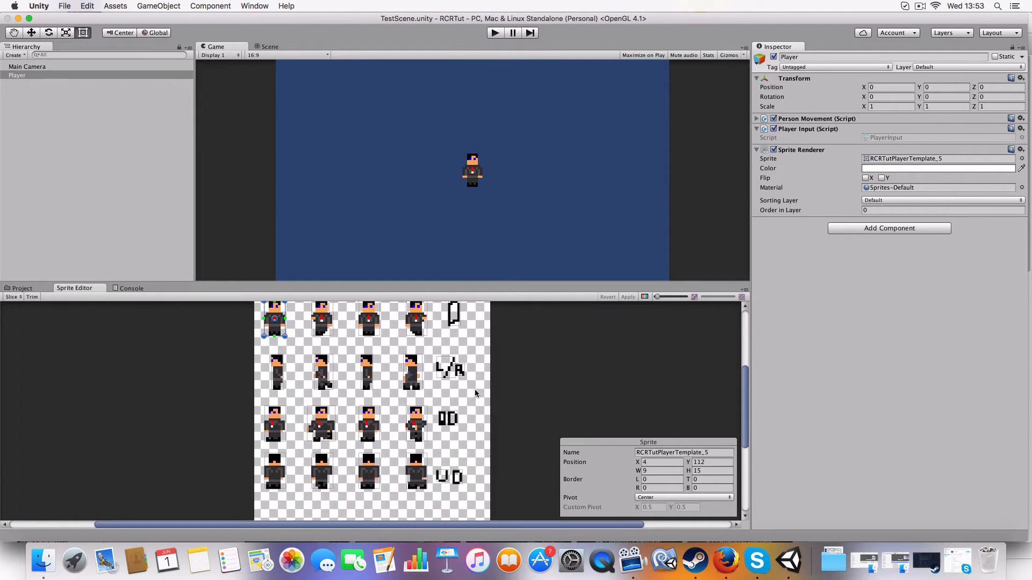
scroll("down", 3)
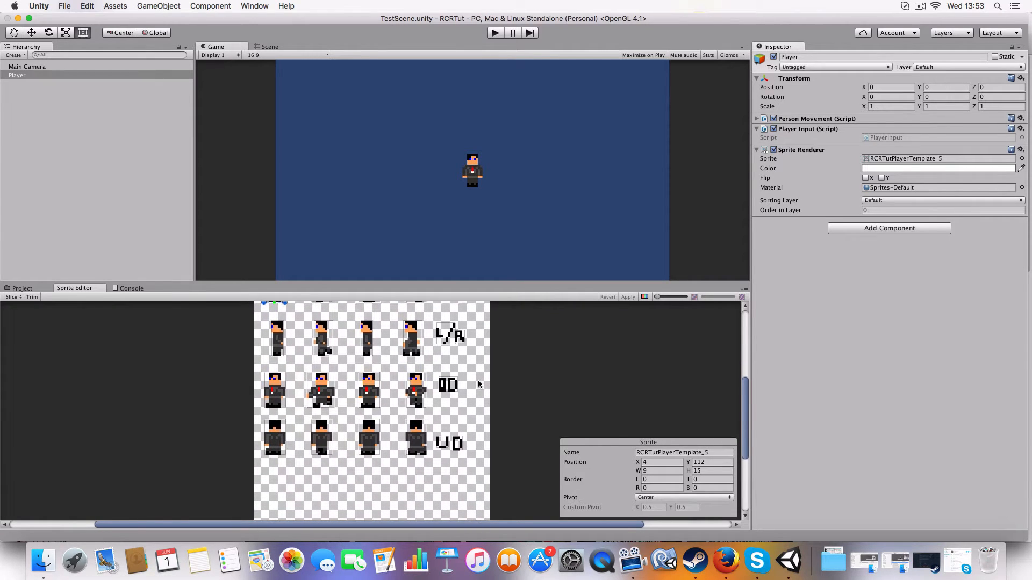
scroll("up", 3)
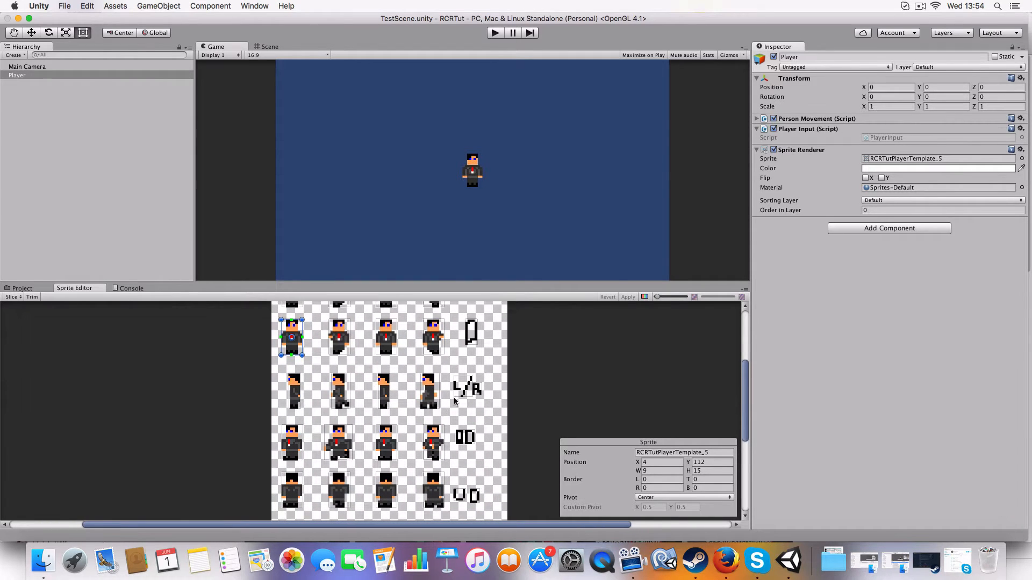
scroll("left", 3)
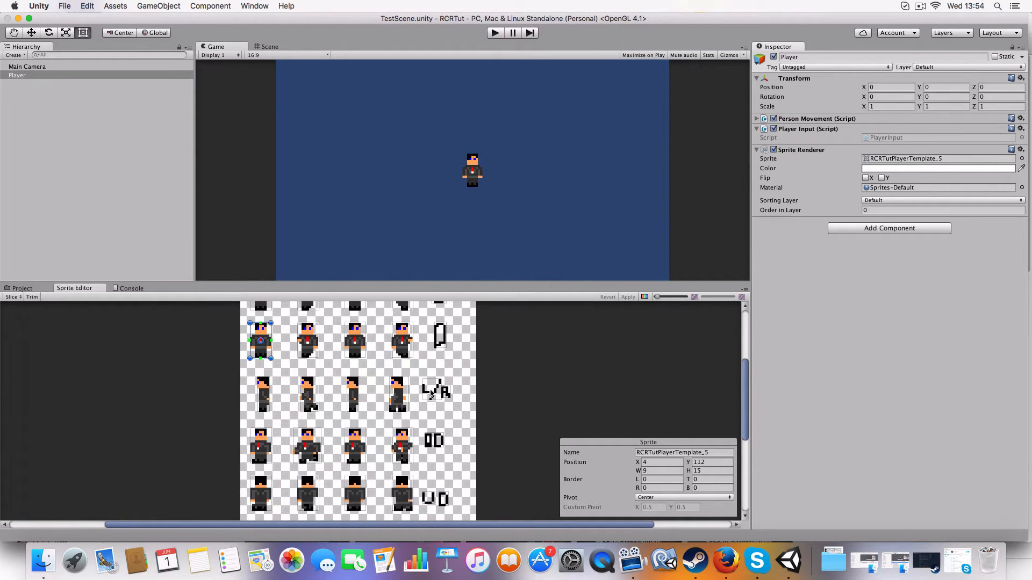
left_click(431, 392)
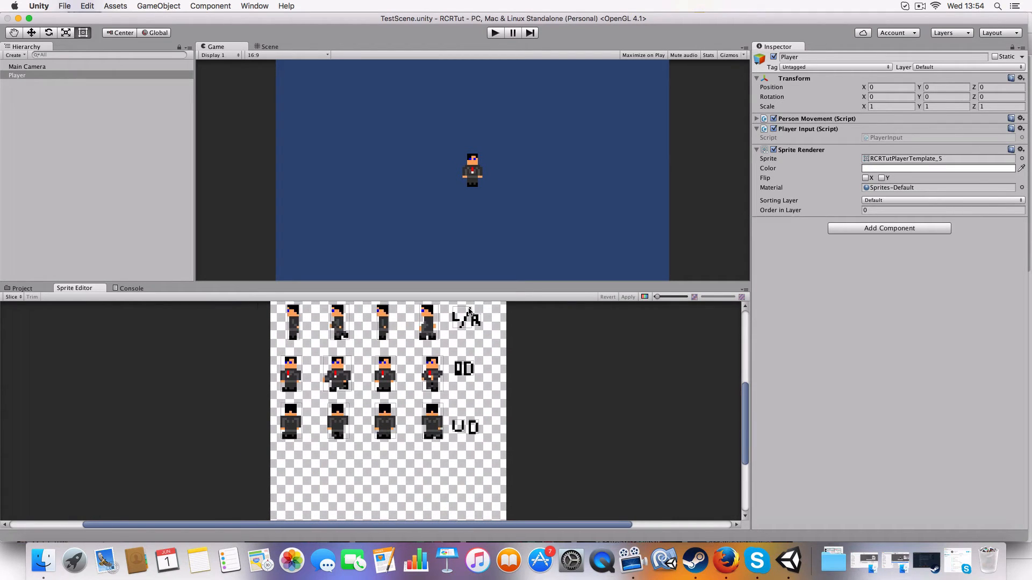
mouse_move(450, 468)
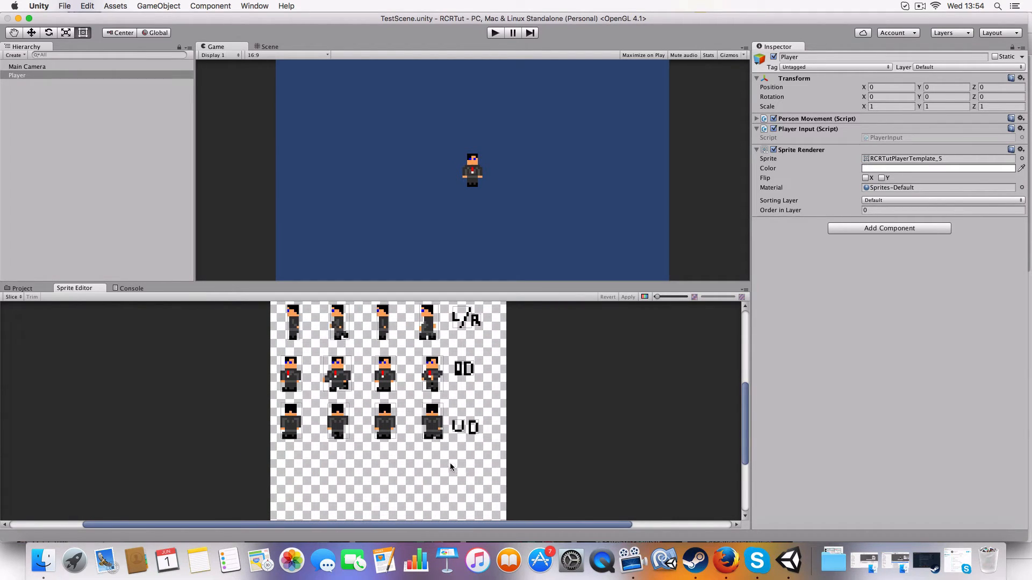
Step: Preview PersonMovement.cs from the Scripts folder in the Inspector
left_click(21, 288)
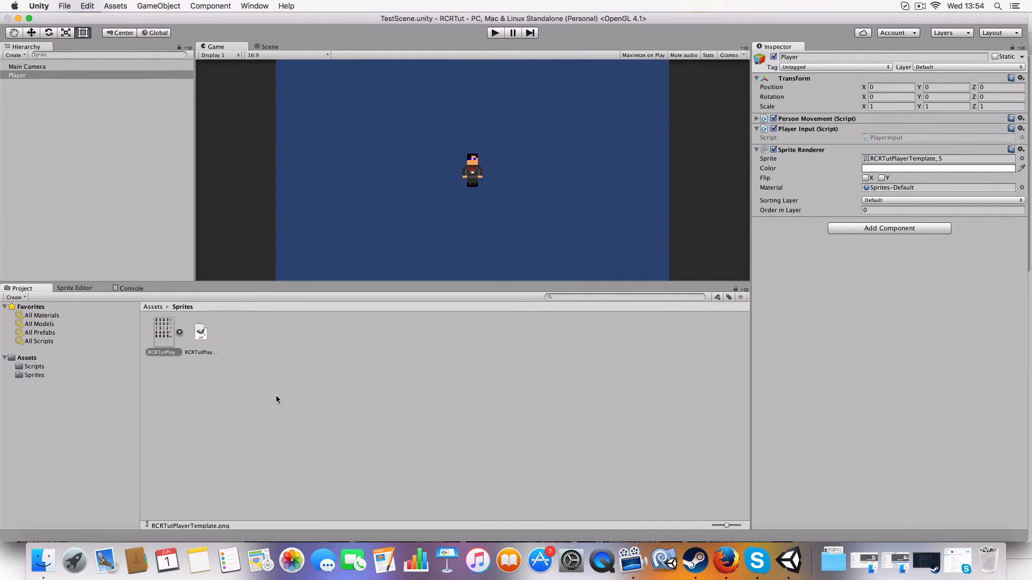
mouse_move(157, 302)
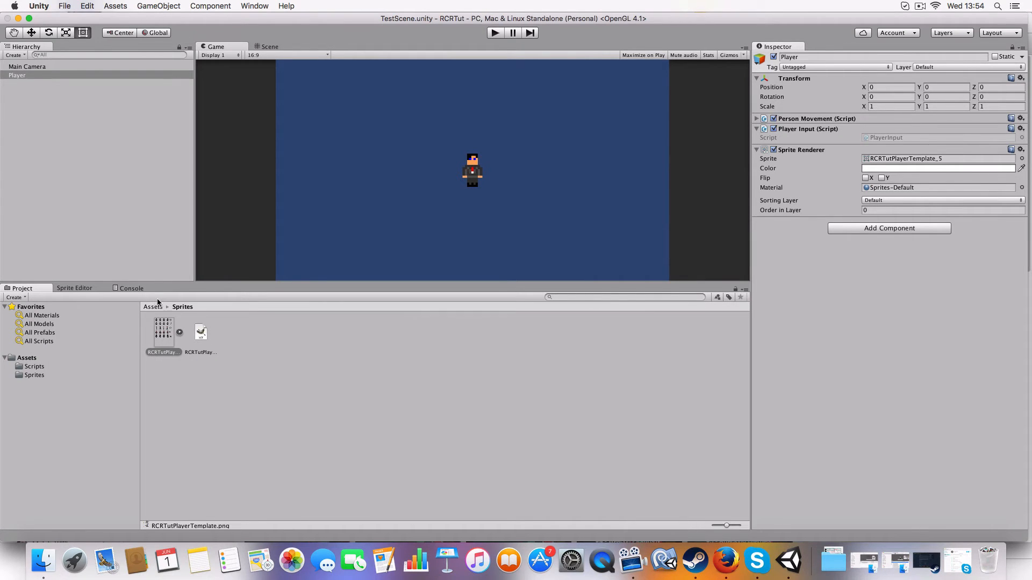
left_click(34, 365)
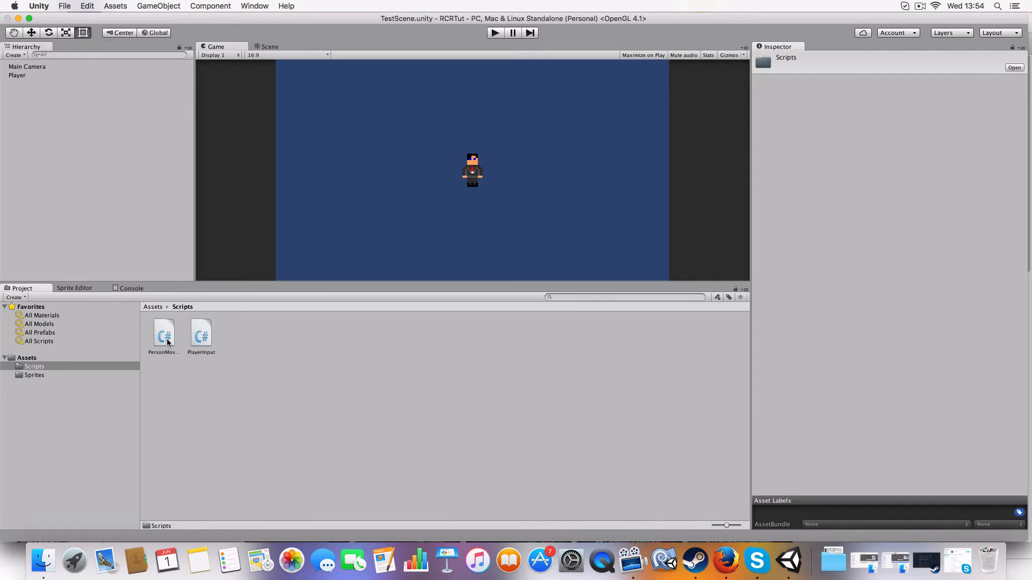
left_click(164, 336)
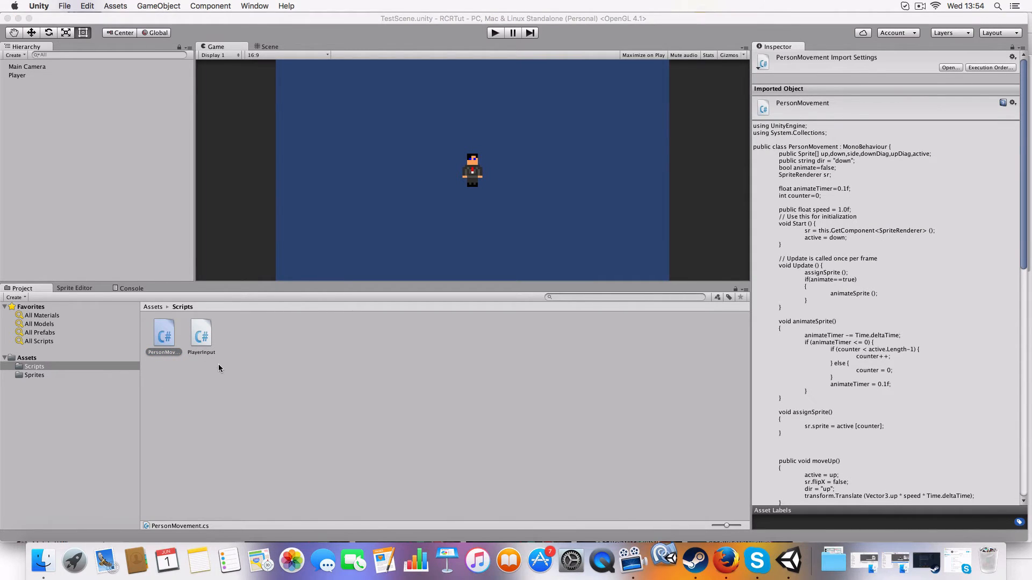
mouse_move(550, 466)
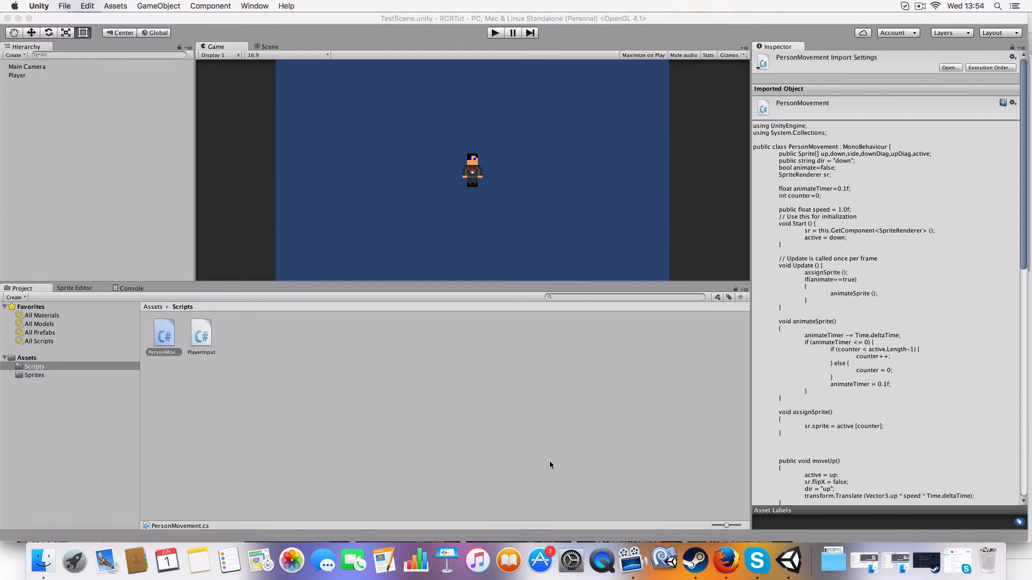
mouse_move(530, 415)
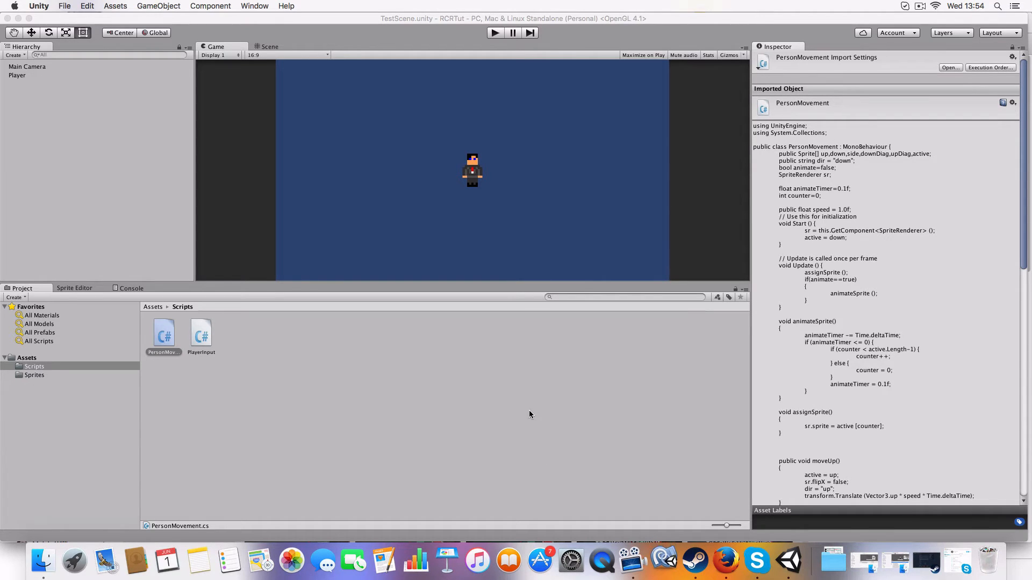
mouse_move(665, 561)
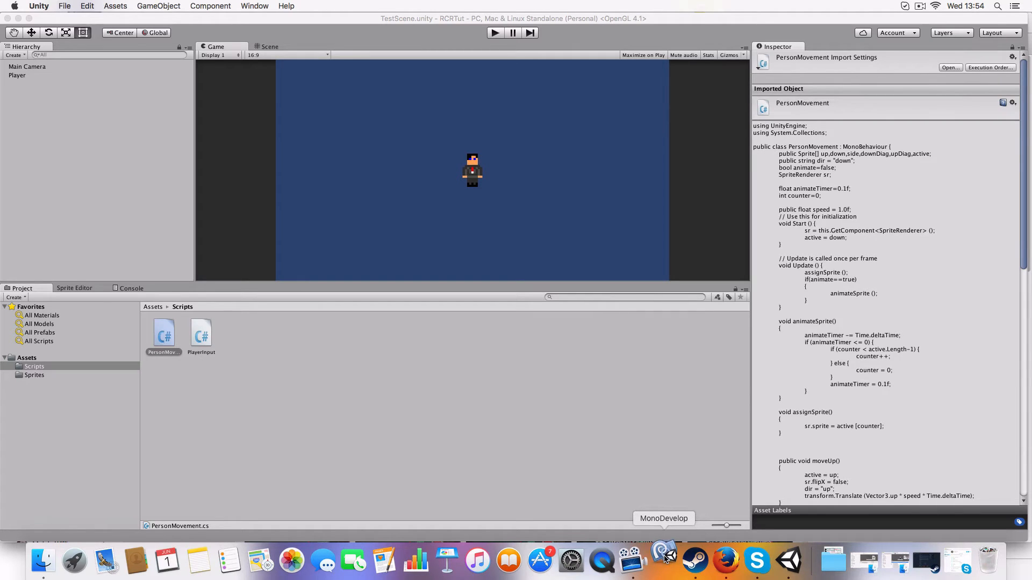
Step: Load the RCRTut solution in MonoDevelop and place the cursor at PersonMovement's animate declaration
left_click(663, 562)
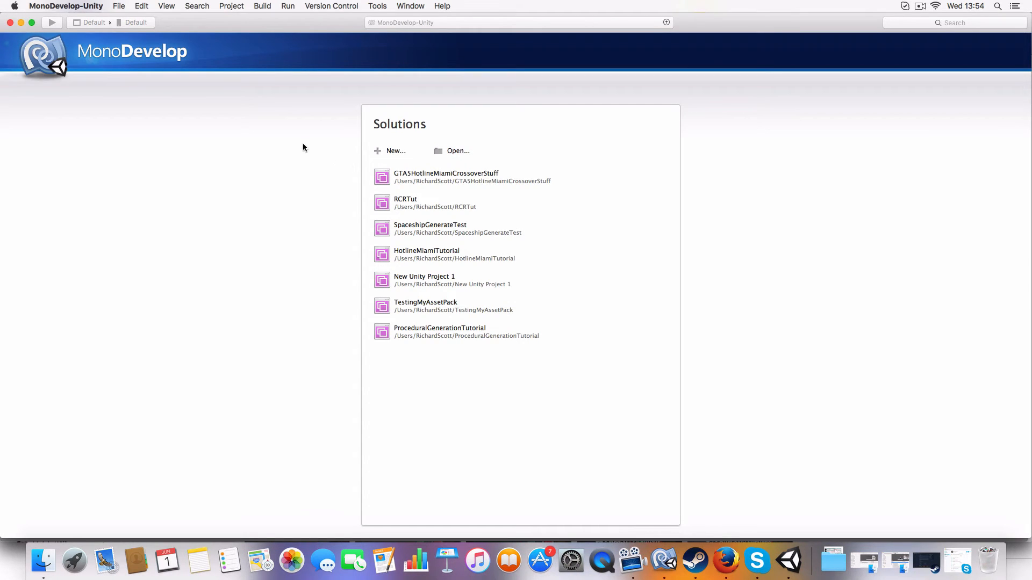
double_click(406, 203)
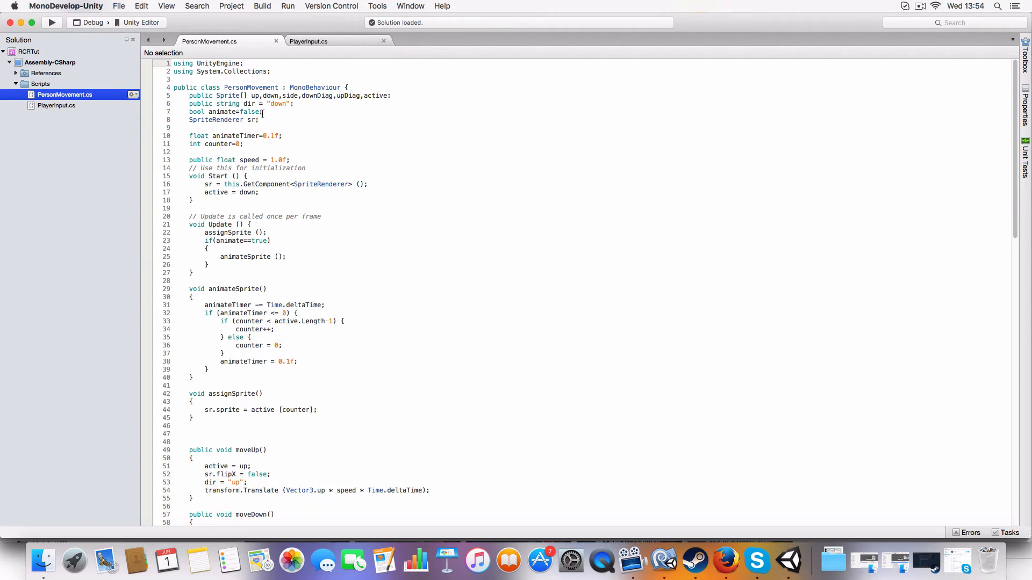
mouse_move(263, 104)
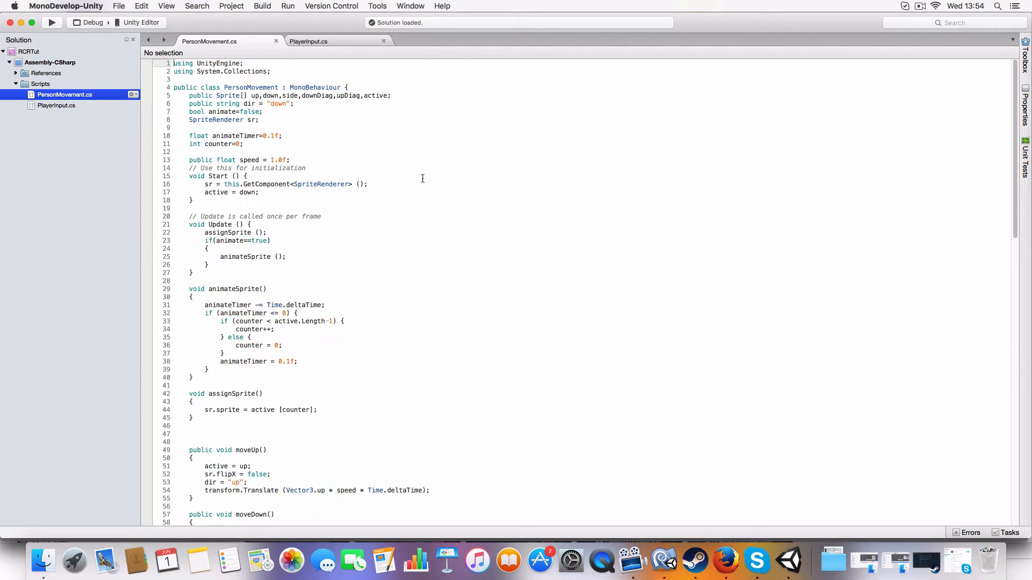
mouse_move(444, 46)
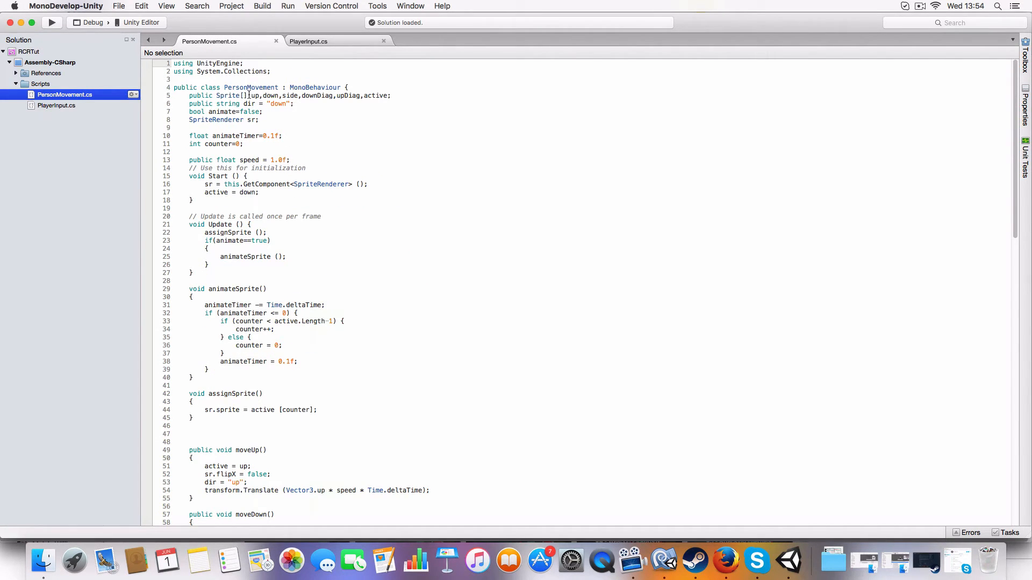
left_click(322, 87)
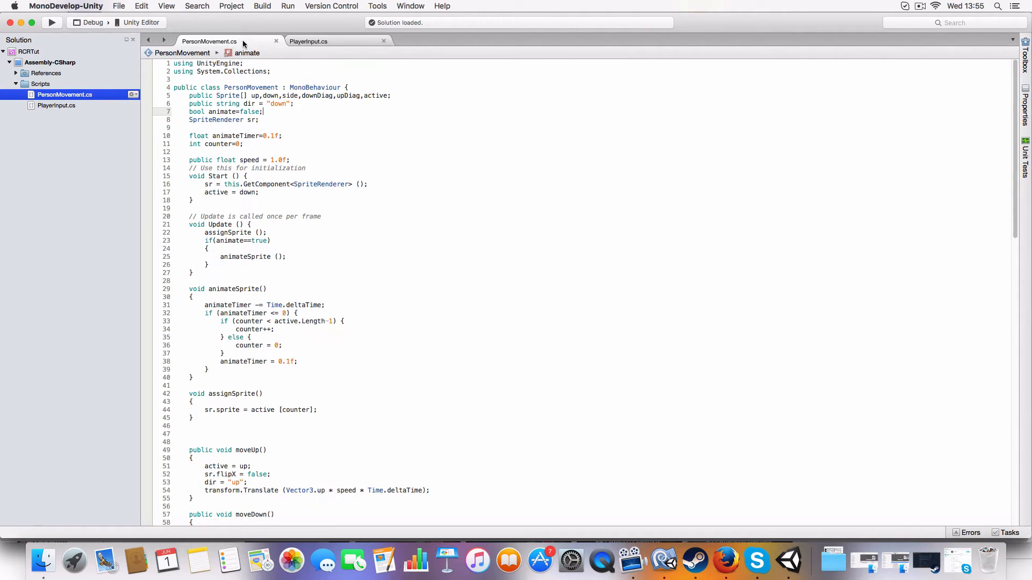
mouse_move(209, 42)
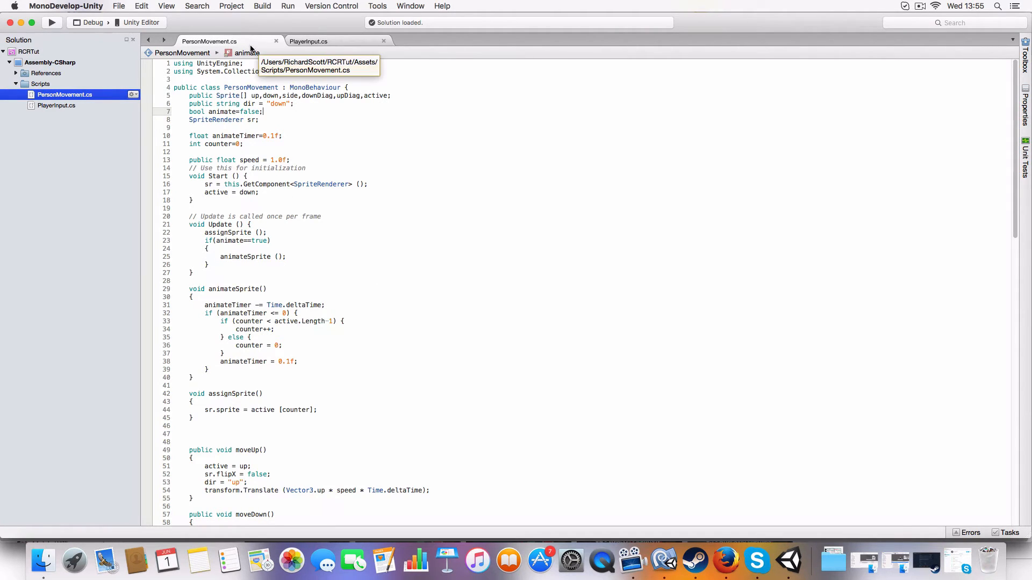
mouse_move(359, 50)
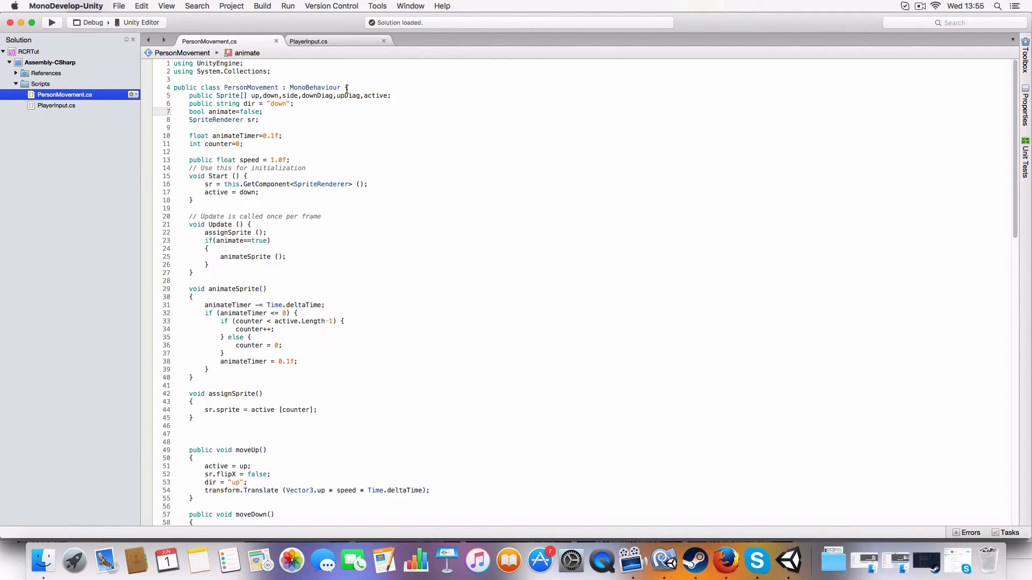
scroll("down", 3)
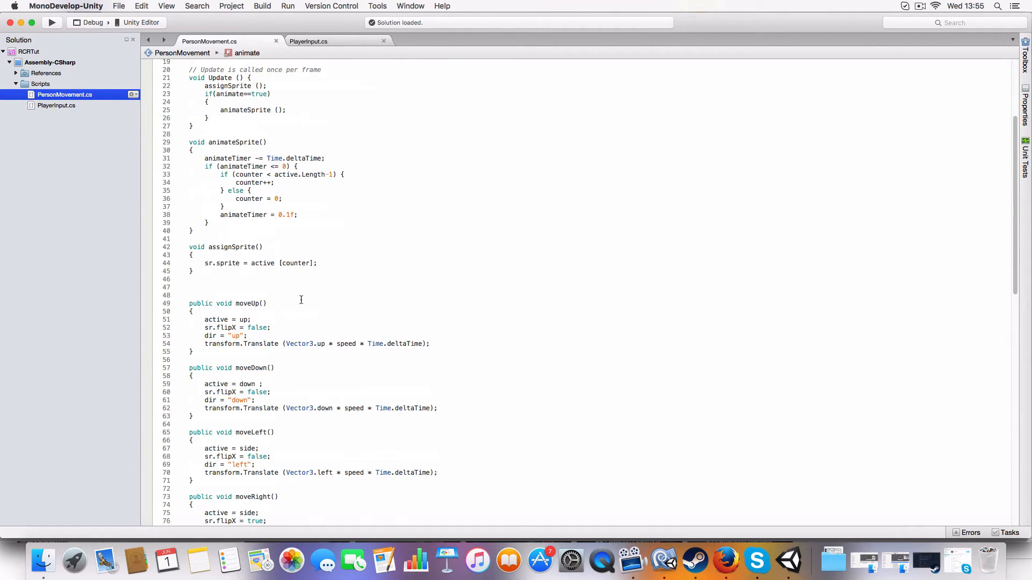
mouse_move(225, 359)
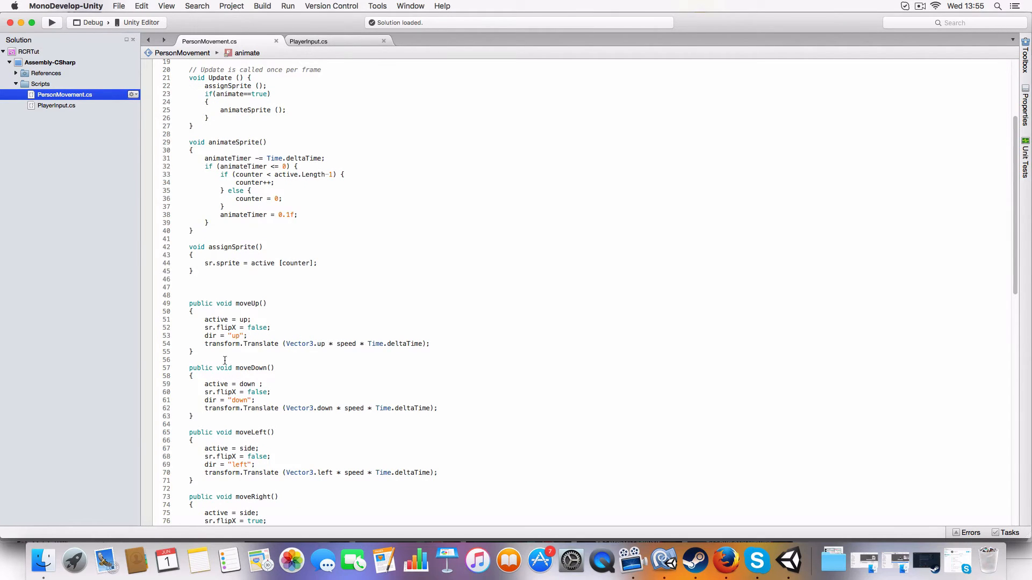
left_click(308, 40)
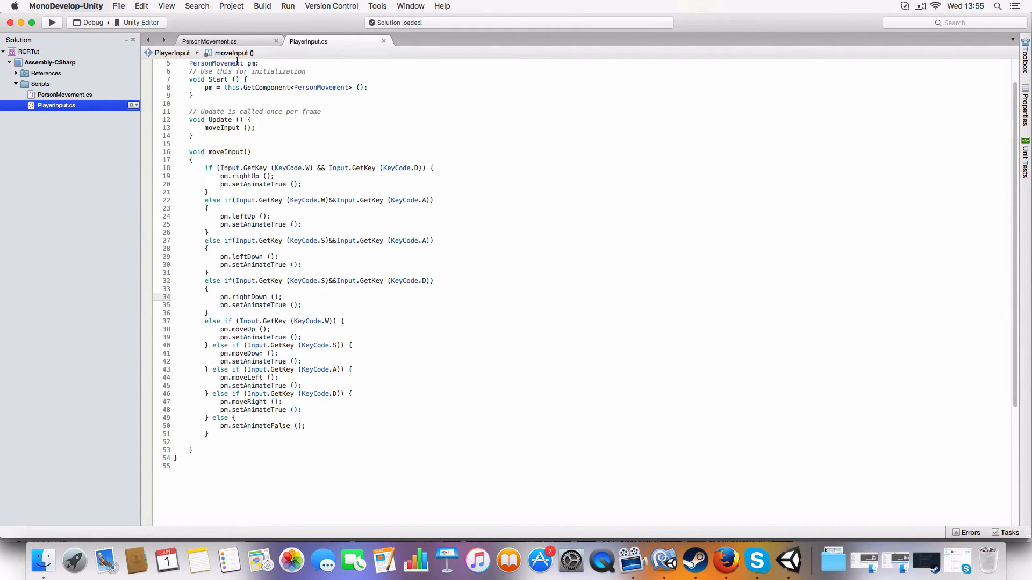
left_click(209, 41)
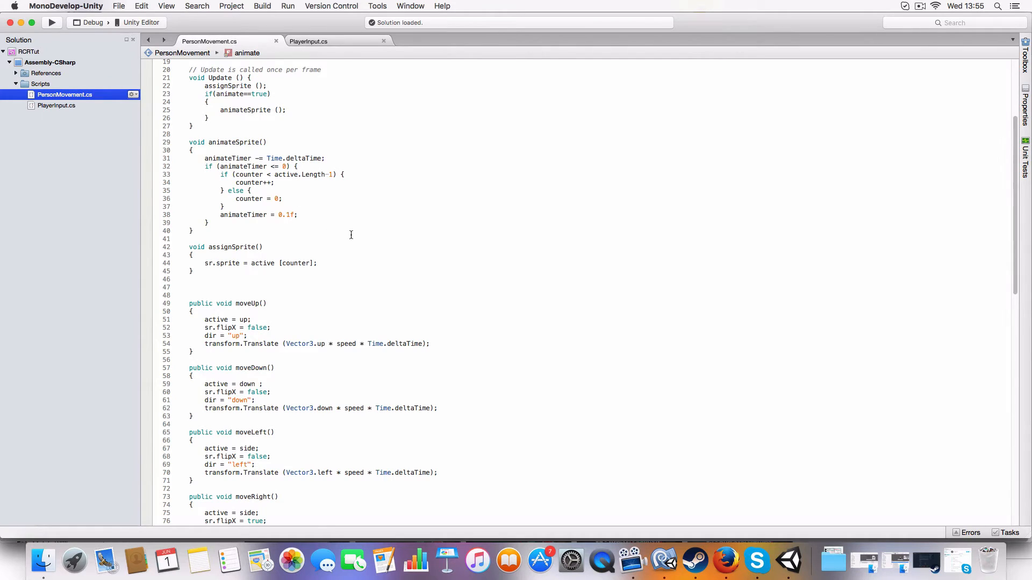
scroll("up", 3)
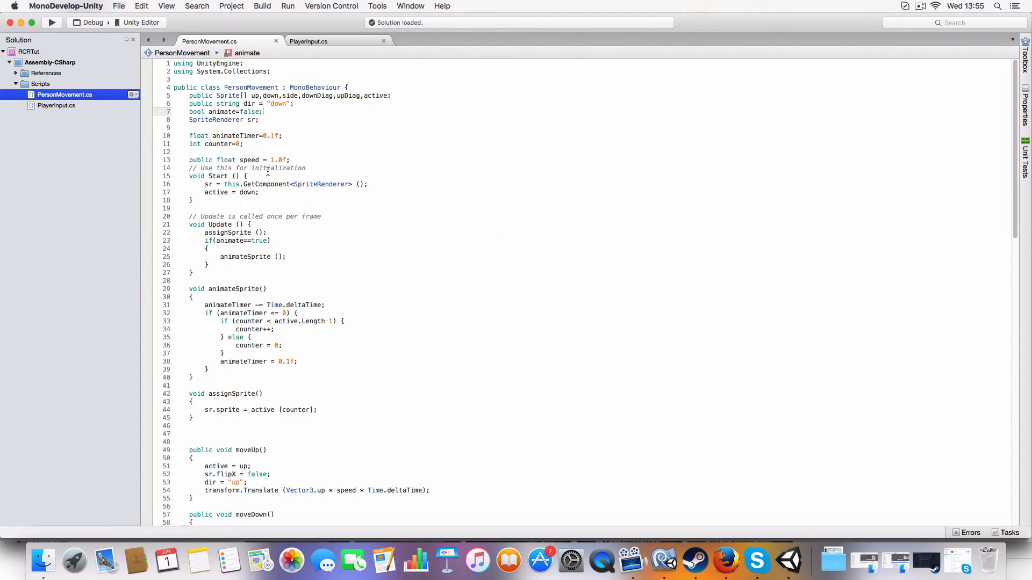
left_click(391, 96)
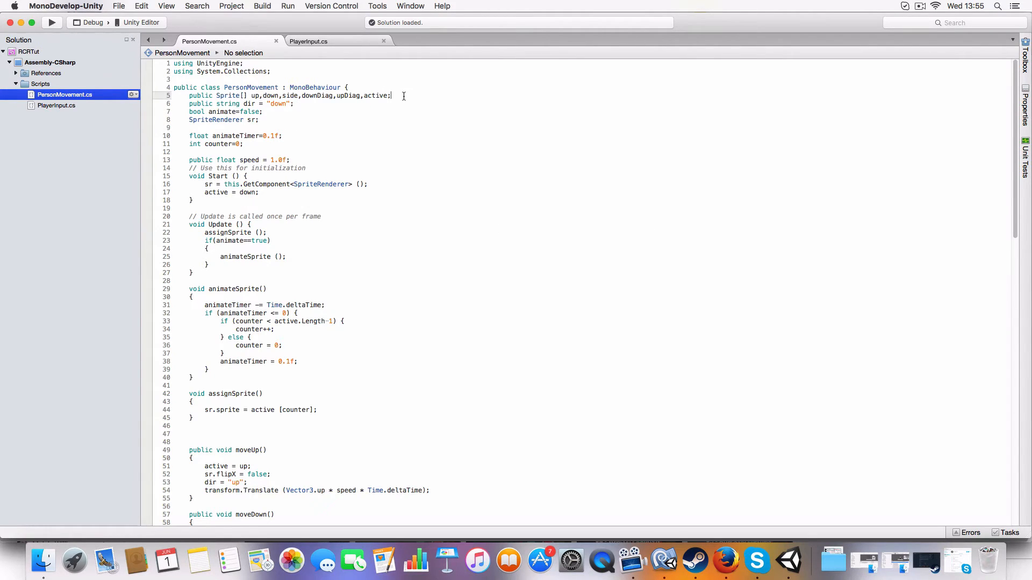
double_click(375, 95)
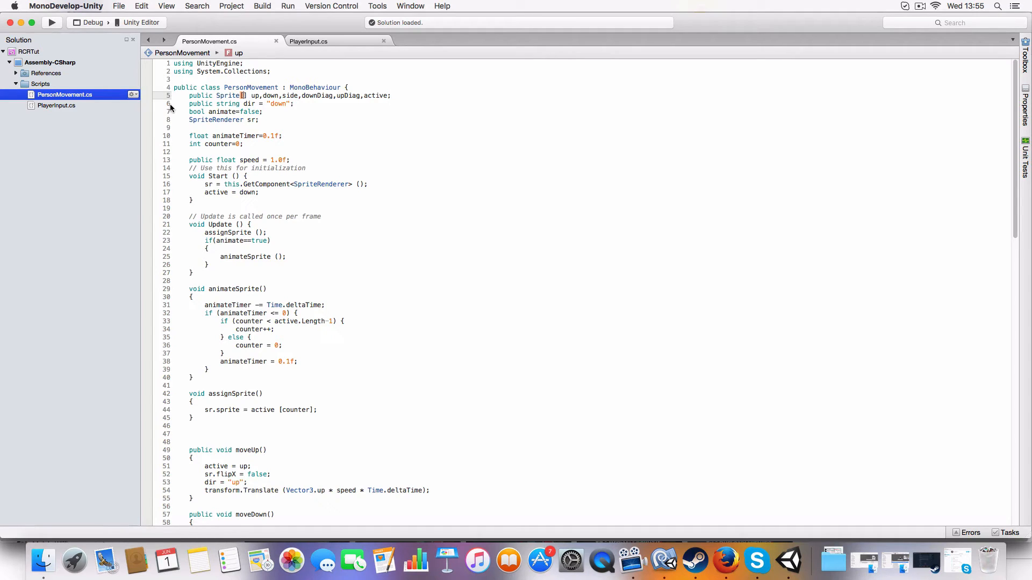
double_click(373, 96)
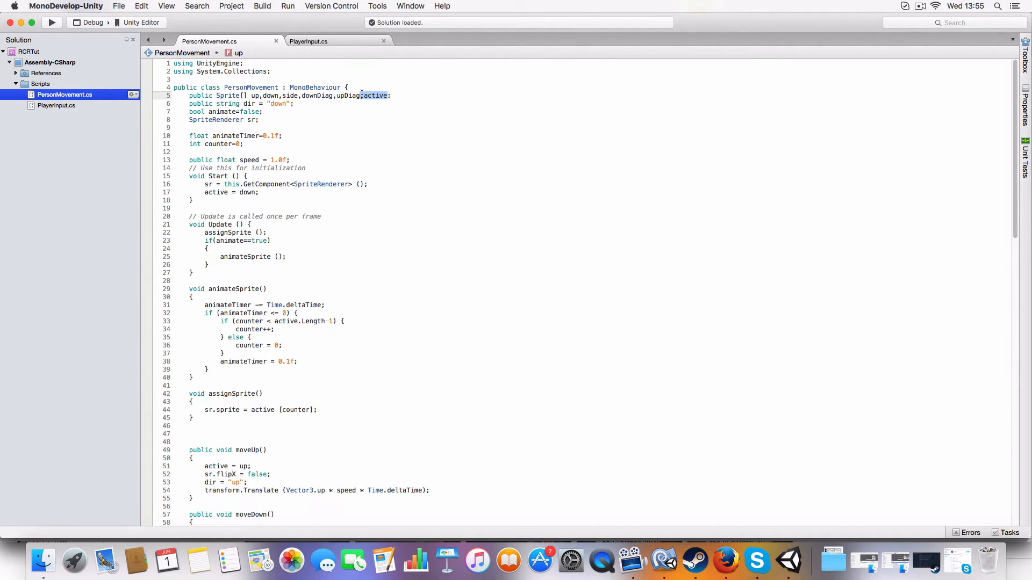
double_click(375, 96)
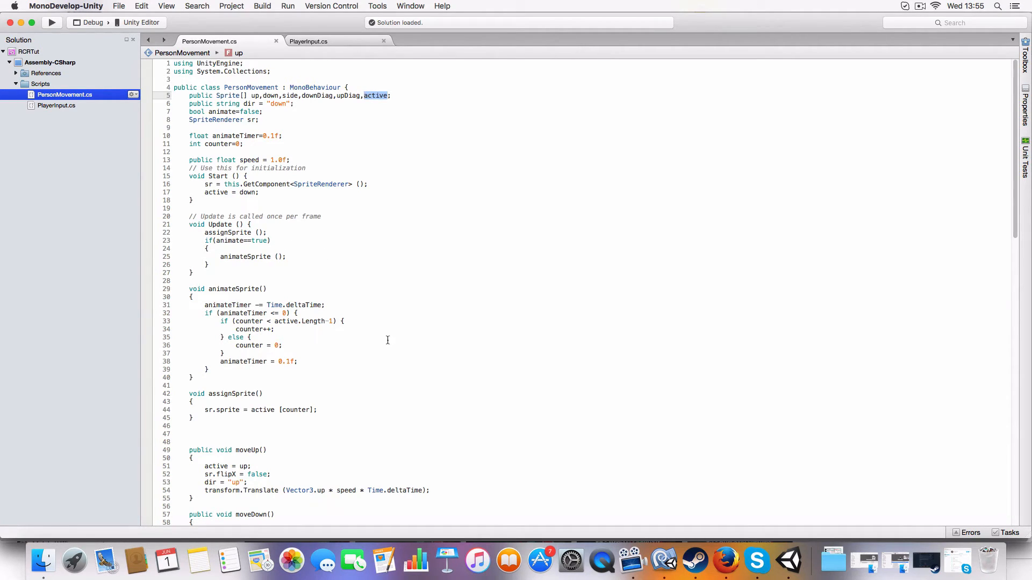
mouse_move(324, 271)
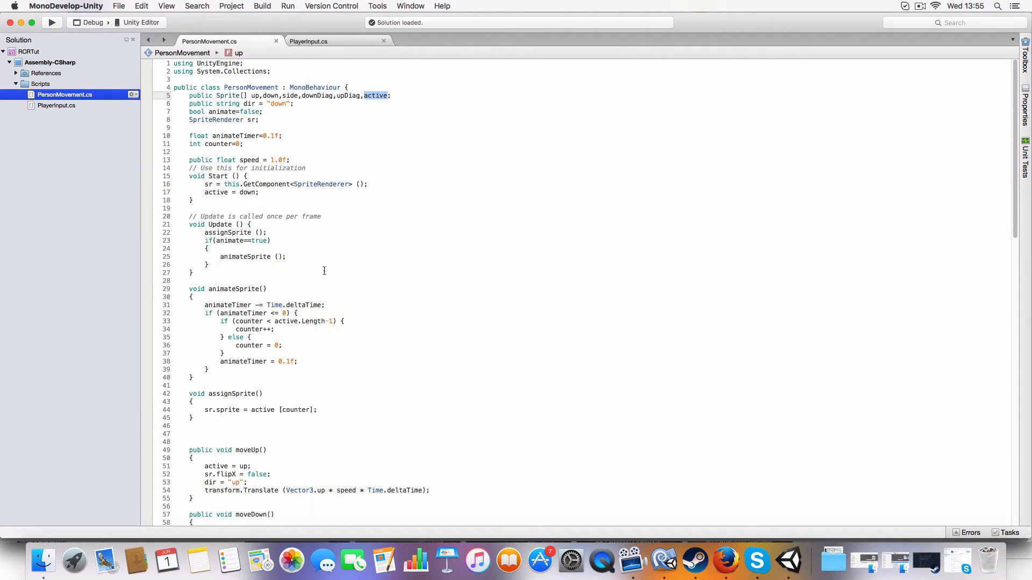
mouse_move(355, 198)
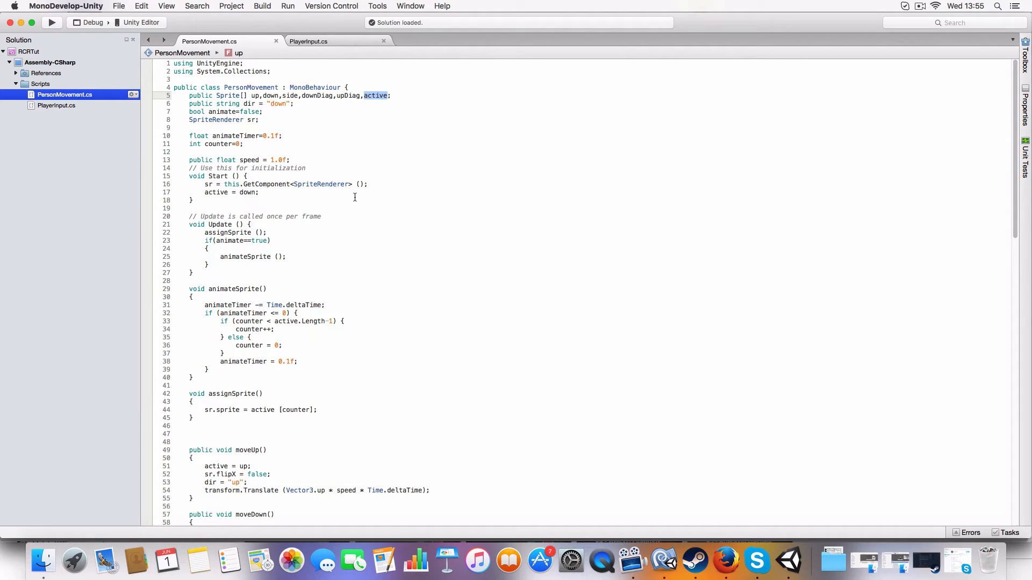
left_click(193, 200)
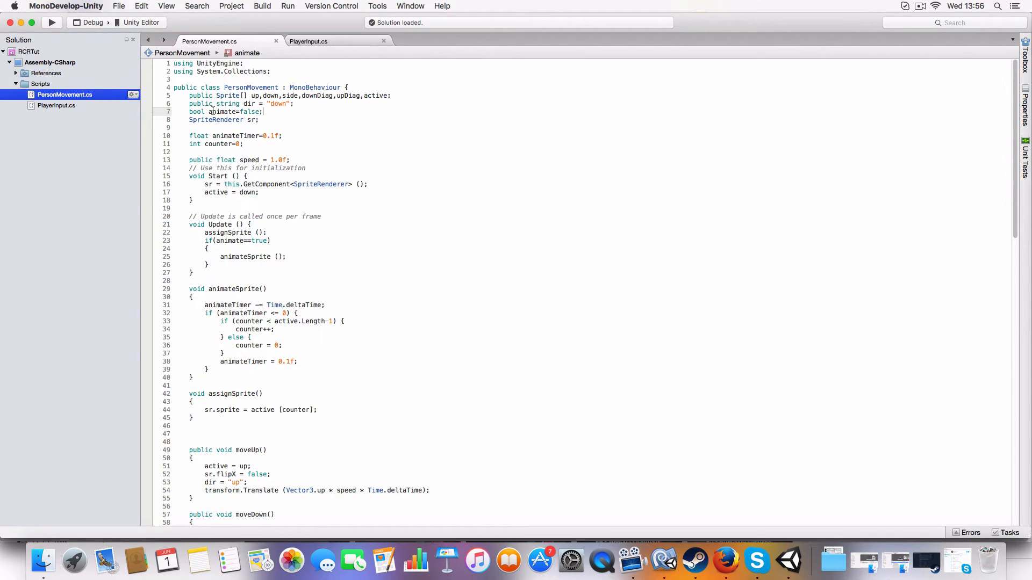
scroll("down", 3)
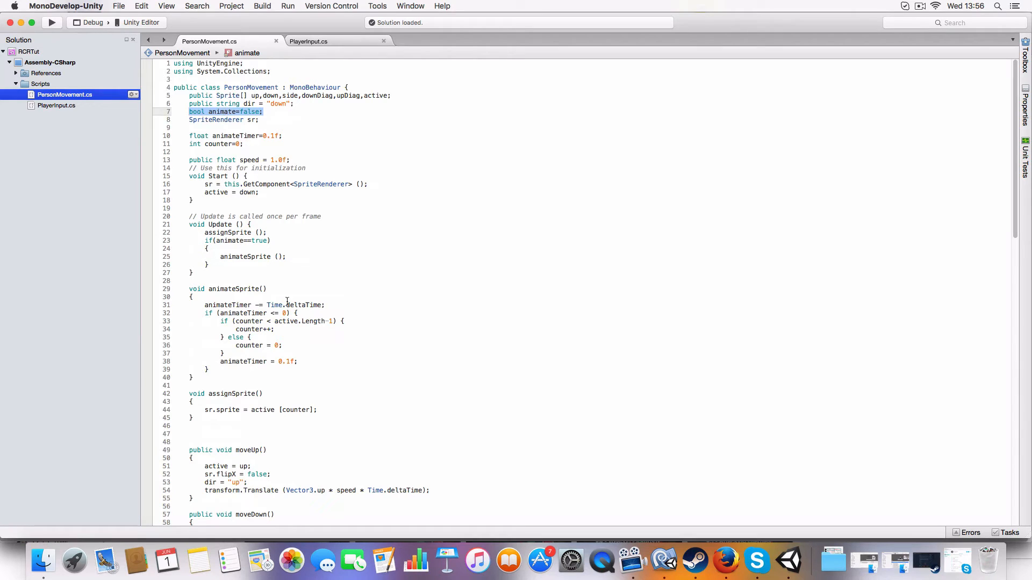
mouse_move(507, 183)
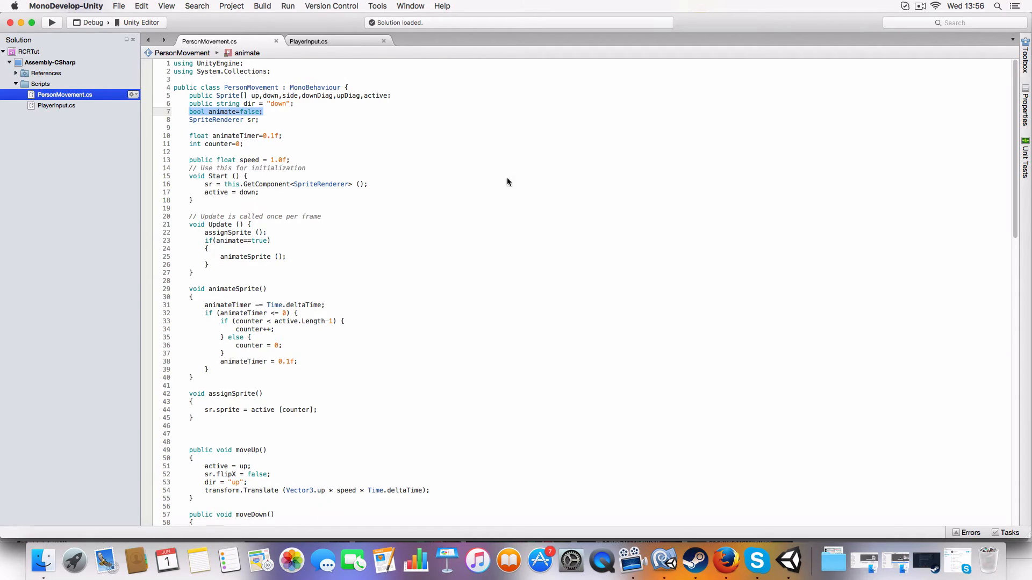
mouse_move(332, 189)
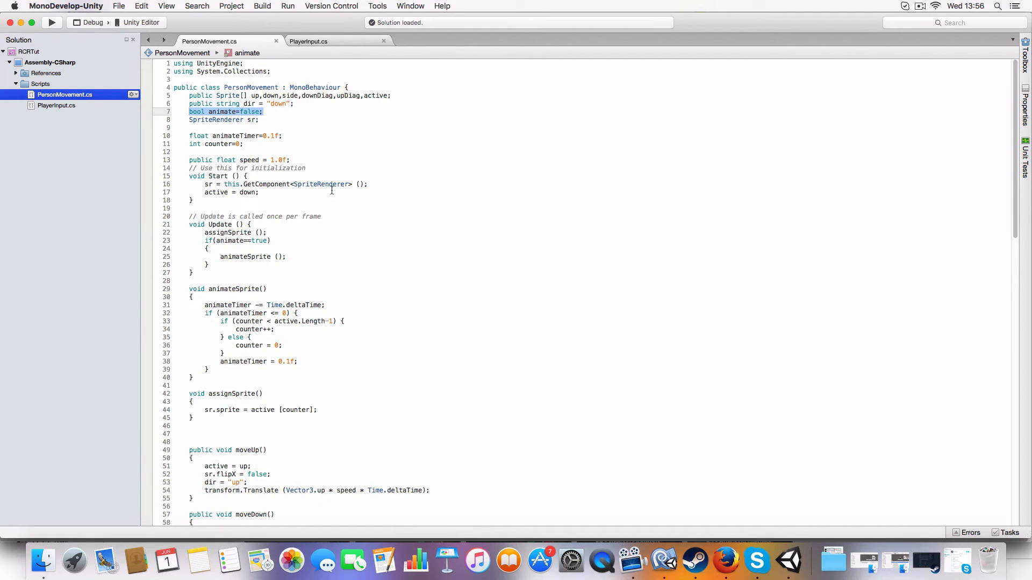
left_click(224, 119)
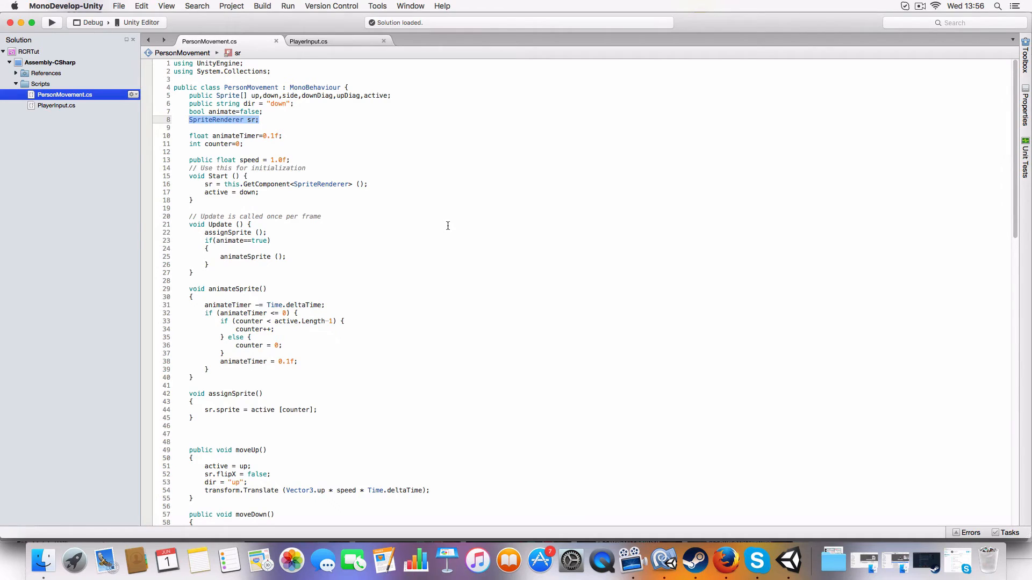
mouse_move(410, 226)
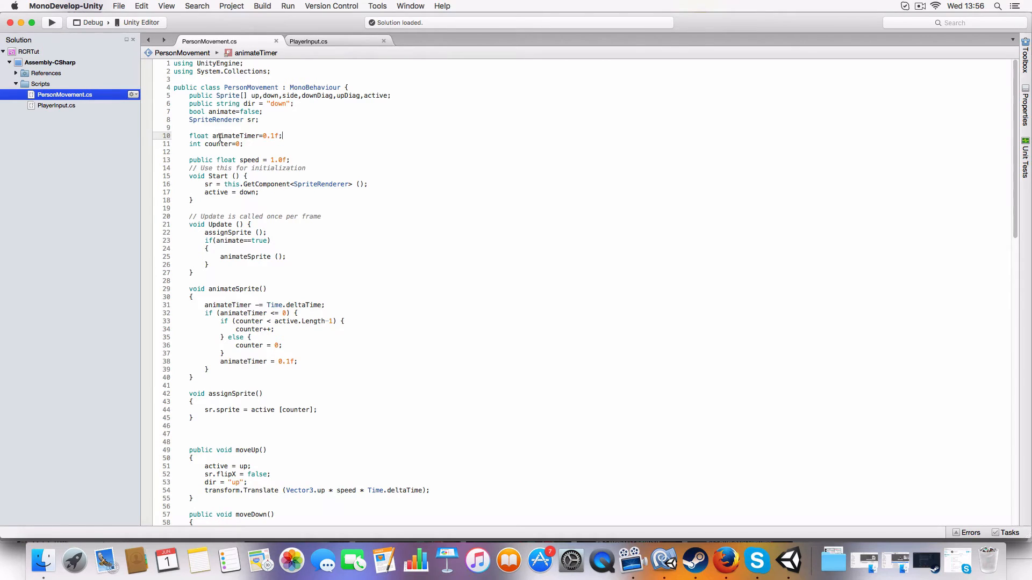
mouse_move(229, 144)
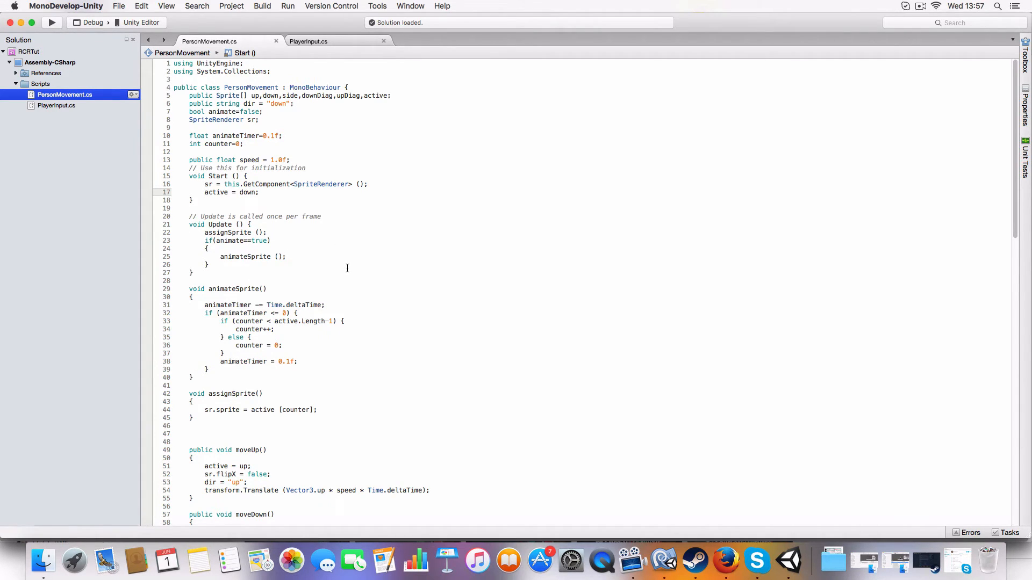
left_click(217, 410)
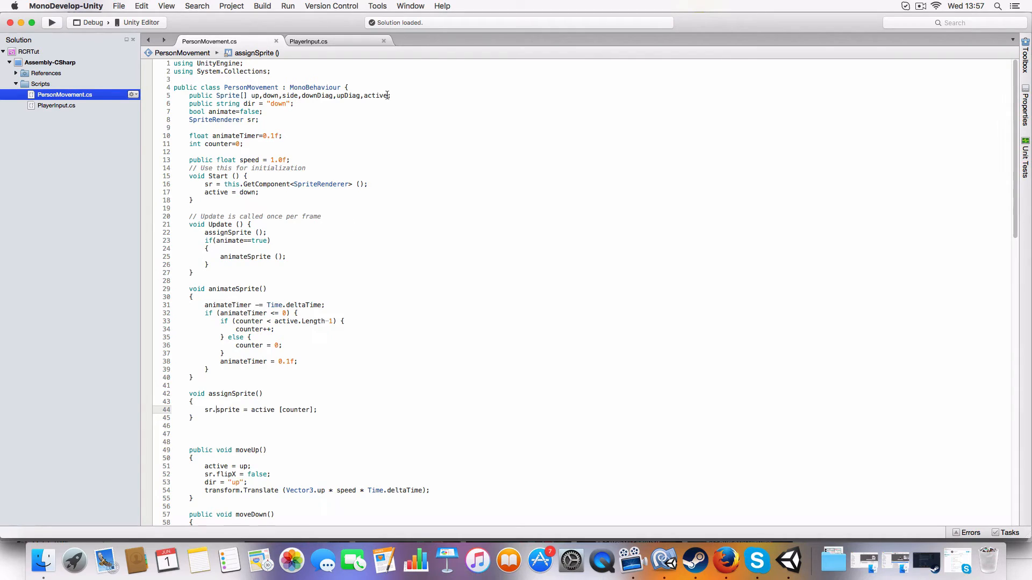
left_click(280, 104)
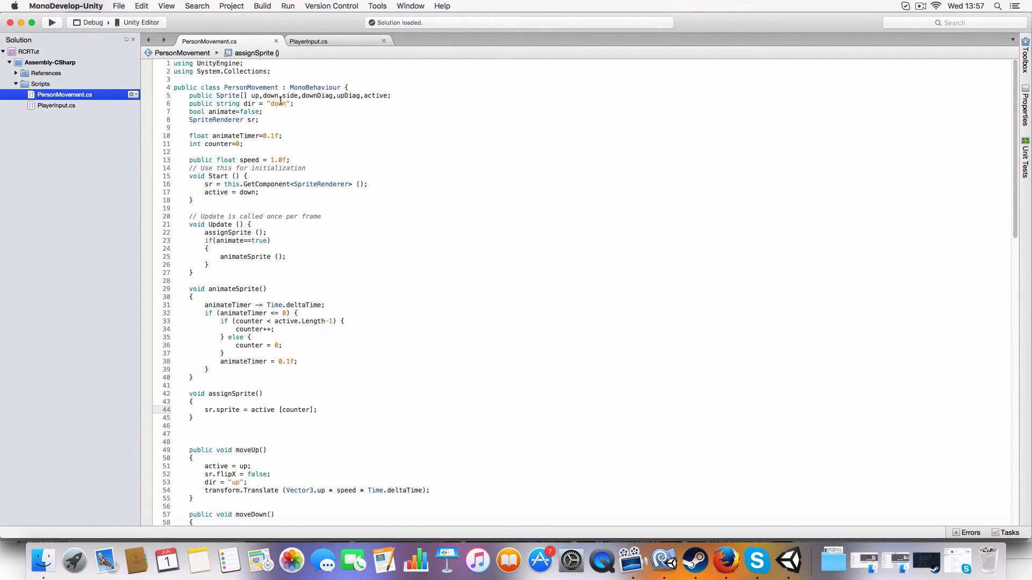
mouse_move(363, 96)
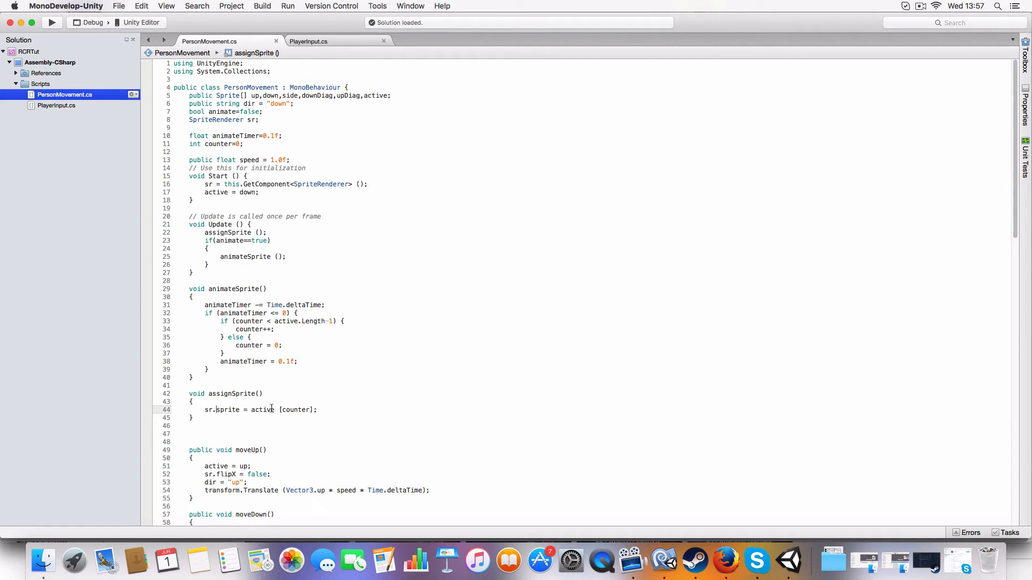
scroll("down", 3)
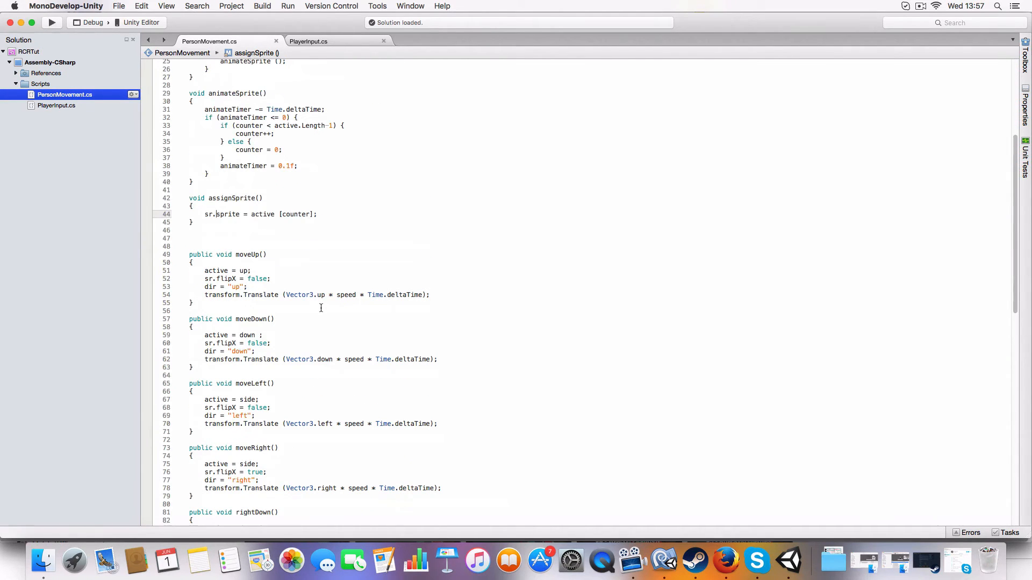
left_click(203, 214)
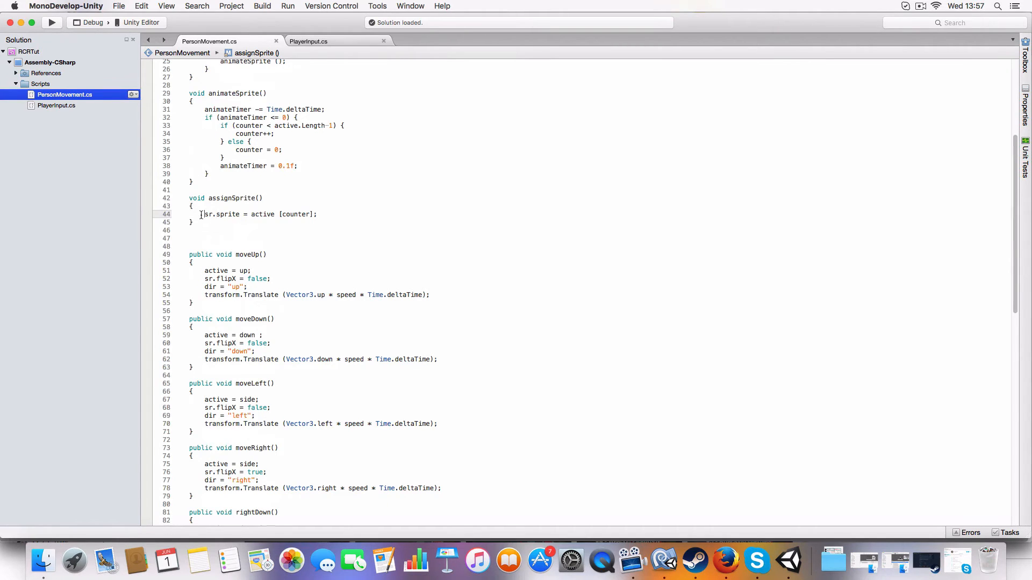
scroll("up", 3)
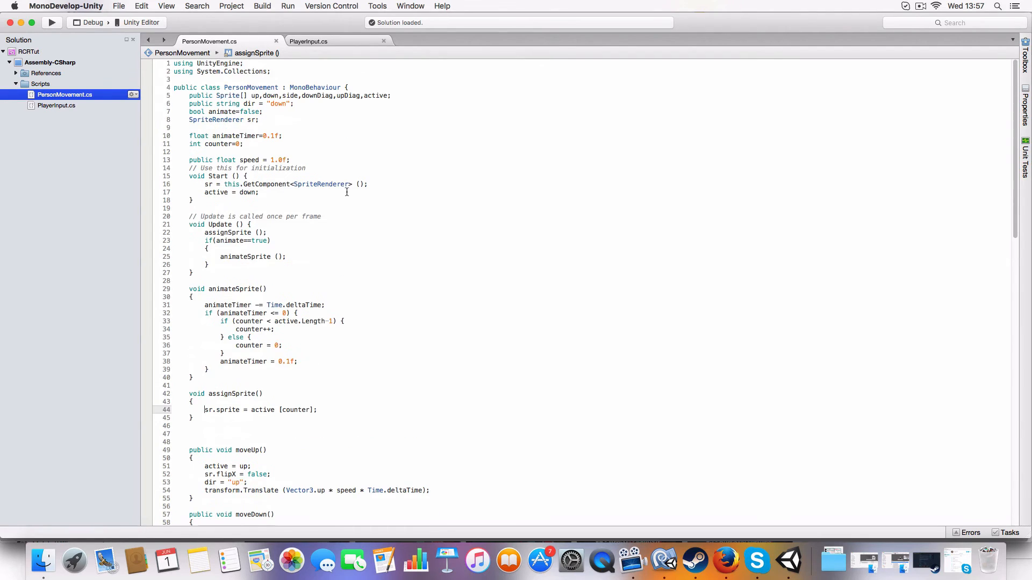
scroll("down", 3)
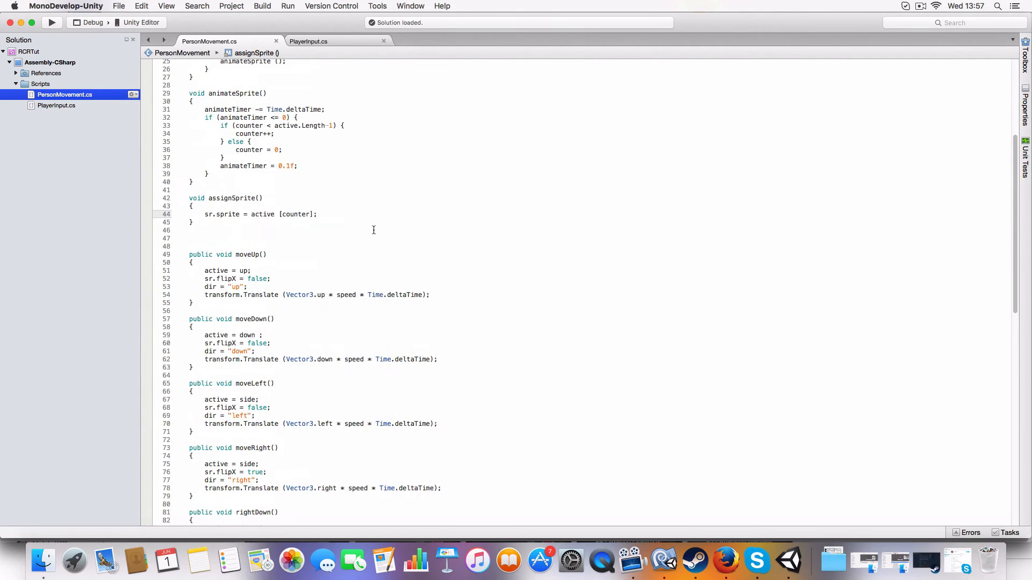
scroll("down", 3)
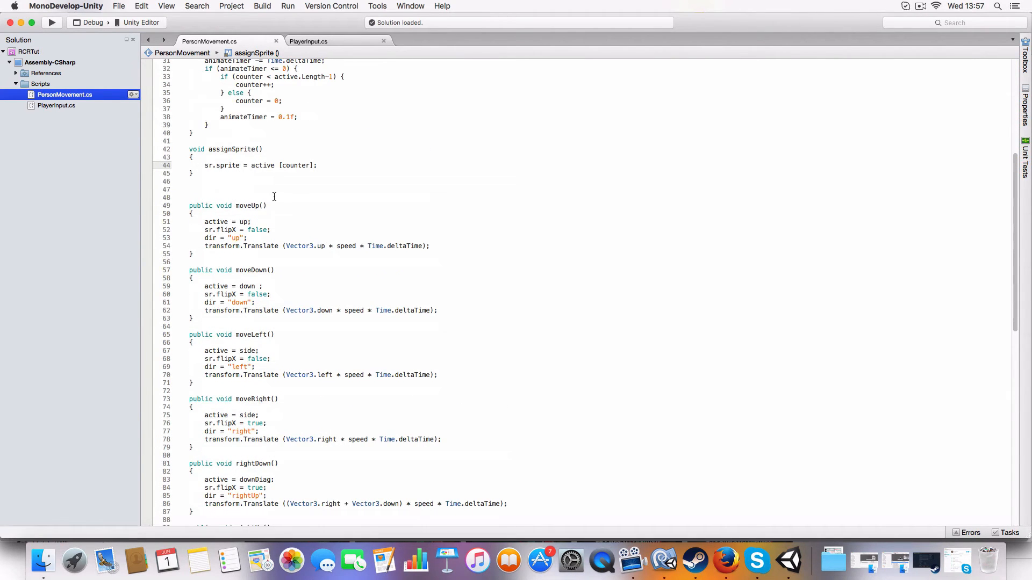
left_click(263, 206)
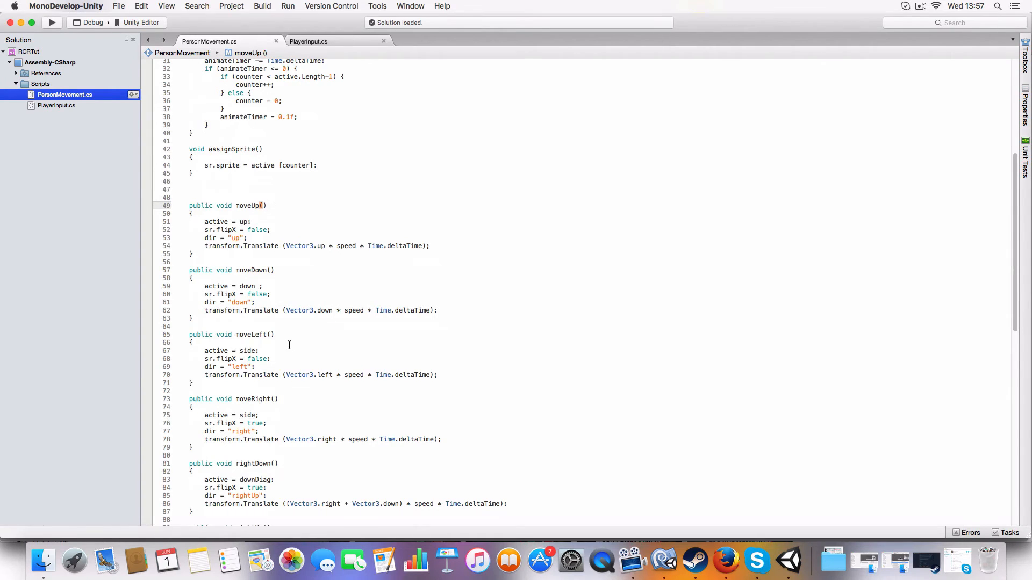
scroll("down", 3)
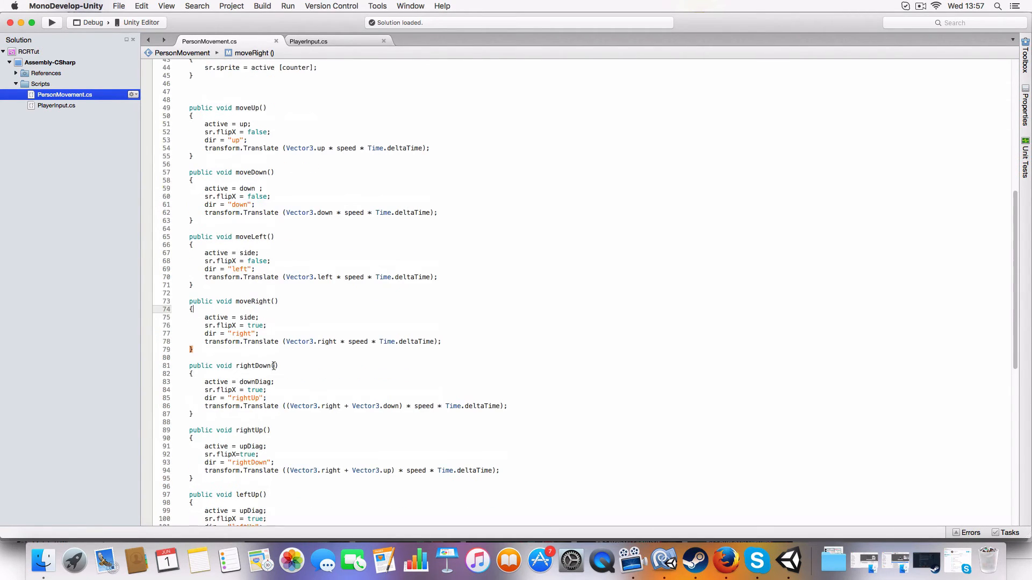
scroll("down", 3)
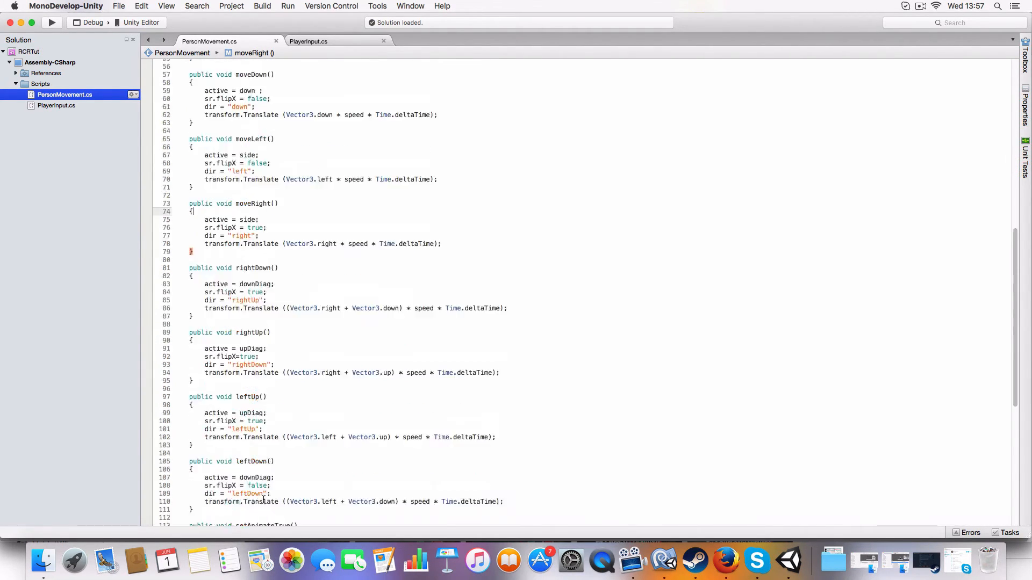
scroll("up", 3)
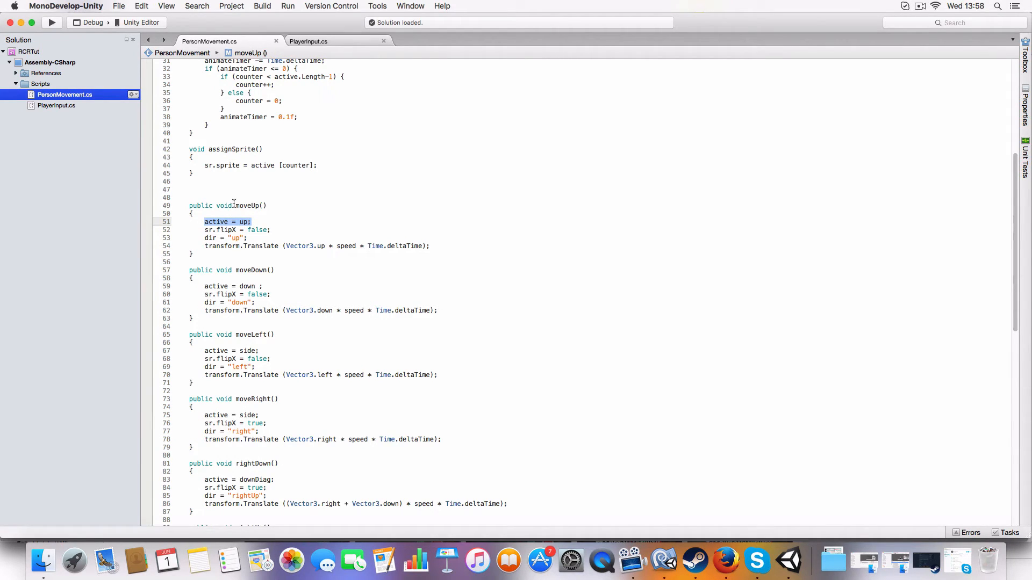
left_click(192, 212)
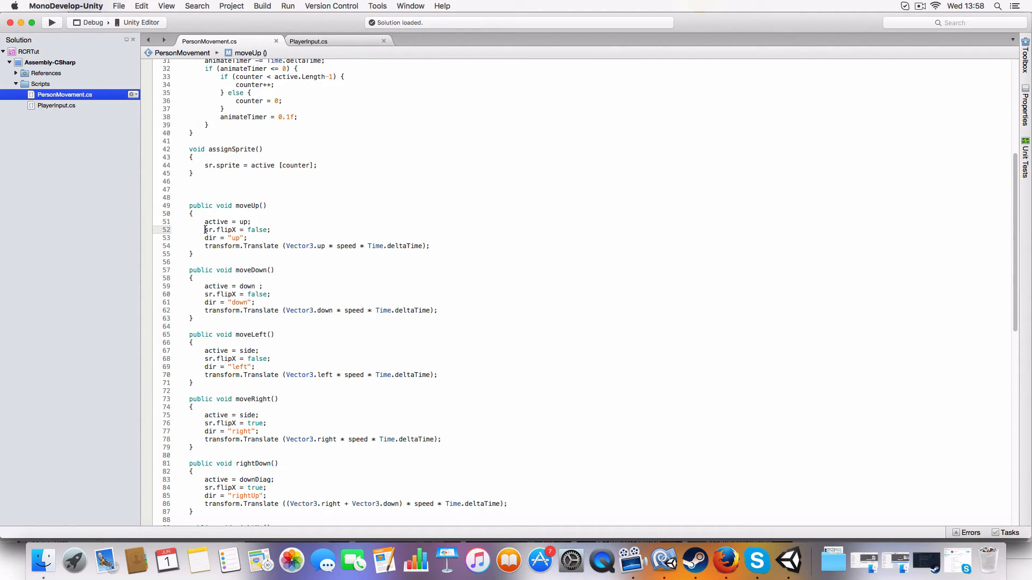
mouse_move(272, 320)
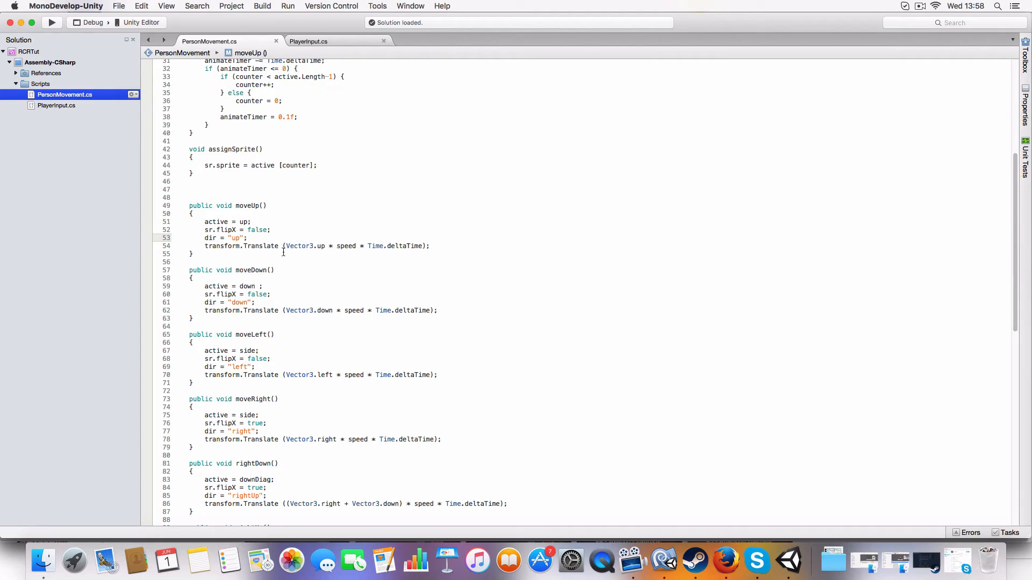
mouse_move(339, 246)
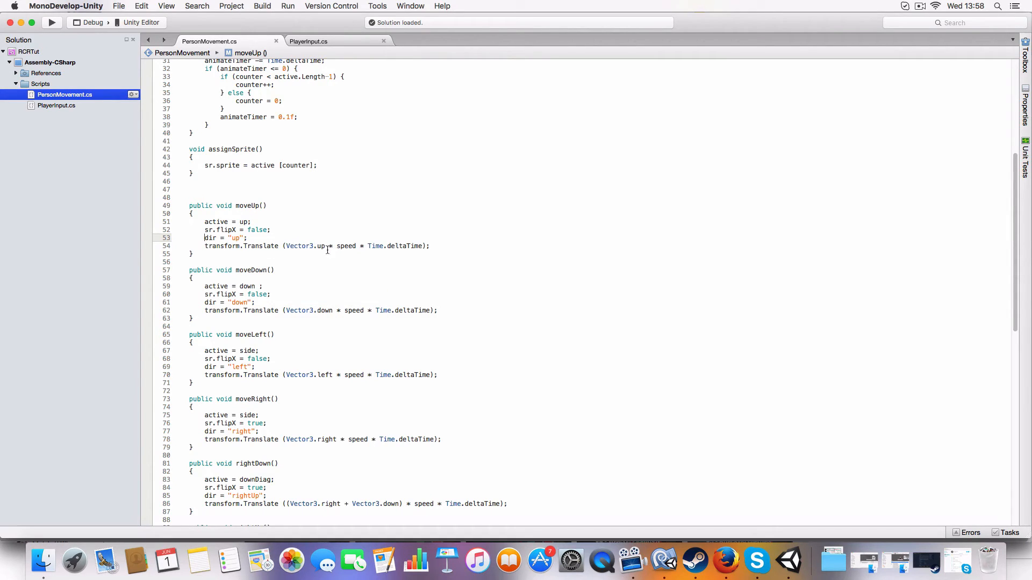
mouse_move(421, 229)
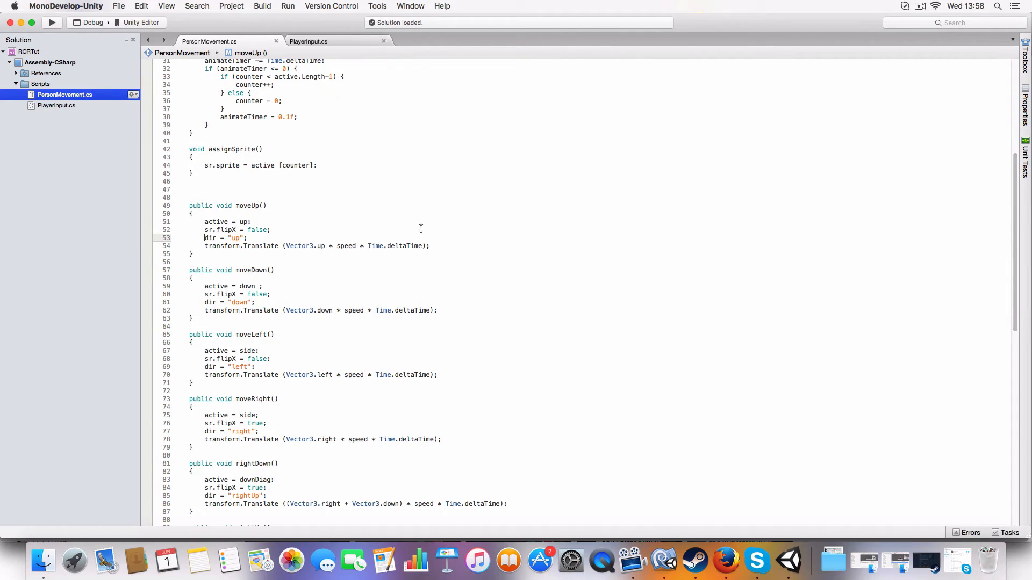
double_click(397, 245)
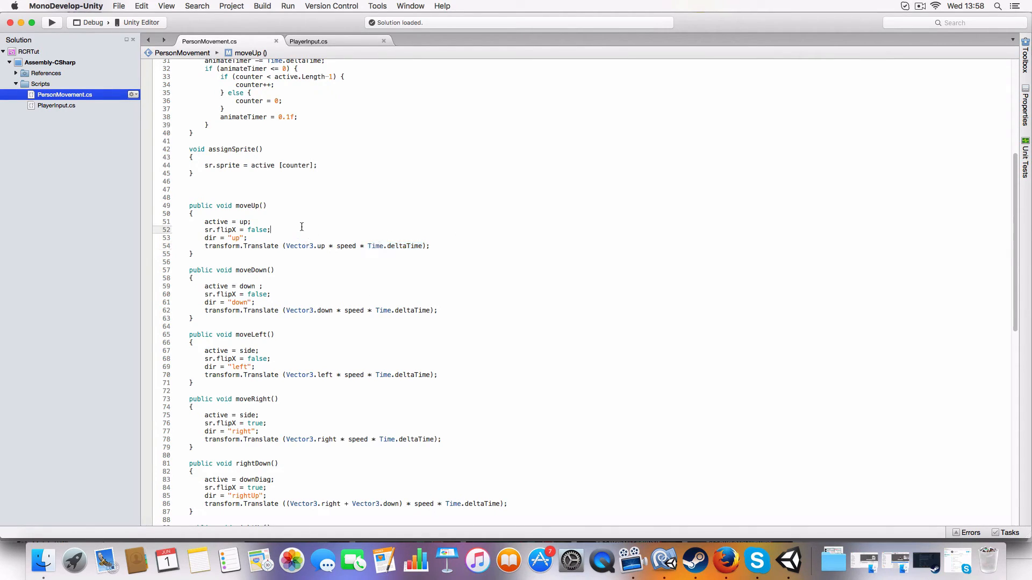
mouse_move(289, 295)
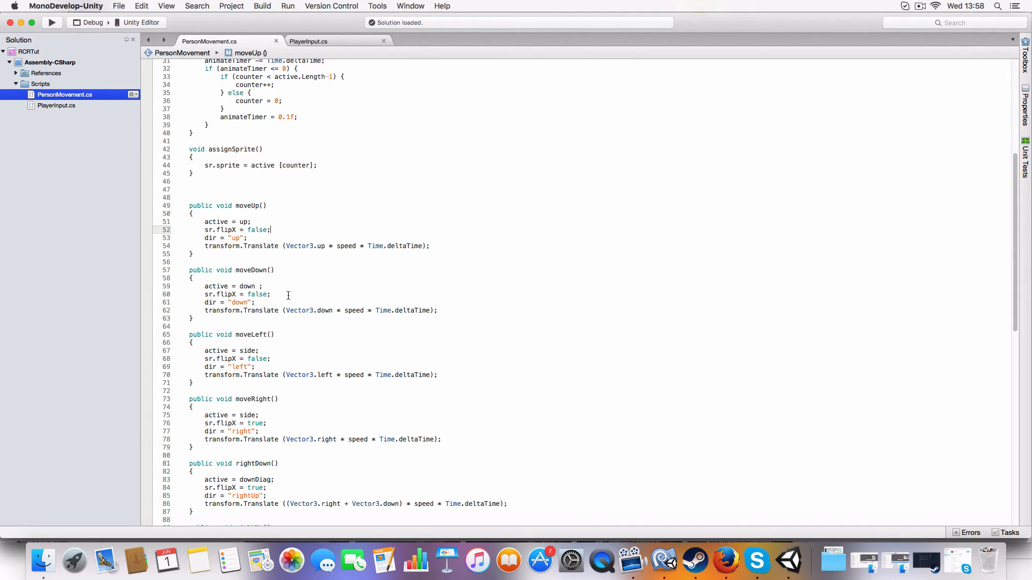
mouse_move(208, 356)
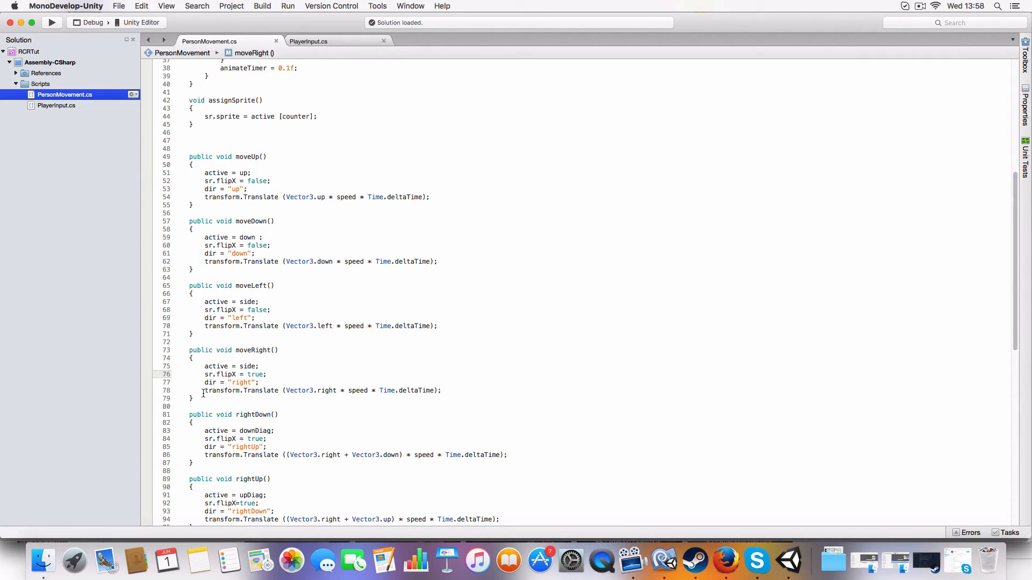
left_click(204, 374)
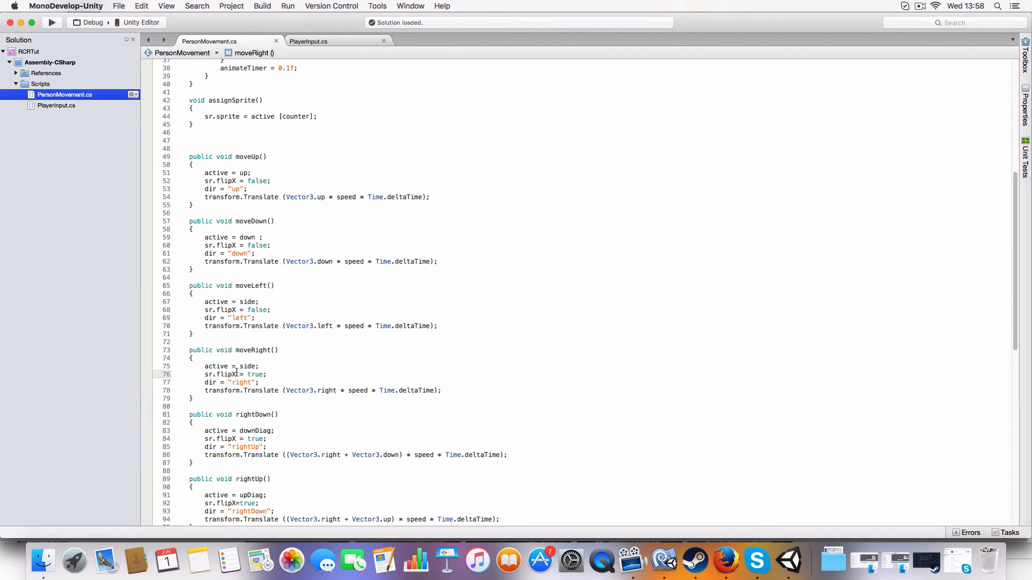
mouse_move(788, 561)
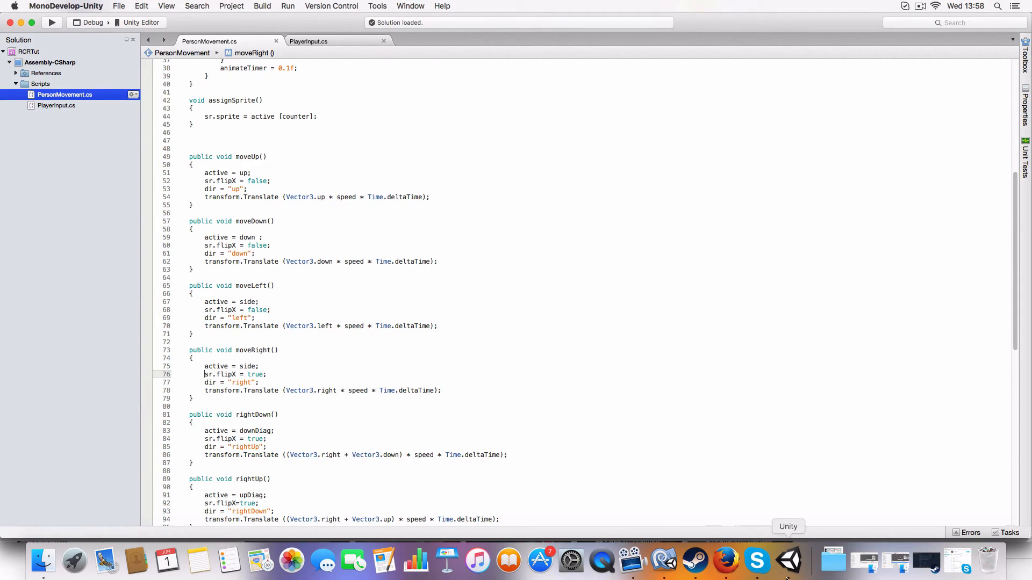
Step: Return to Unity and reopen PersonMovement for editing in MonoDevelop
left_click(788, 561)
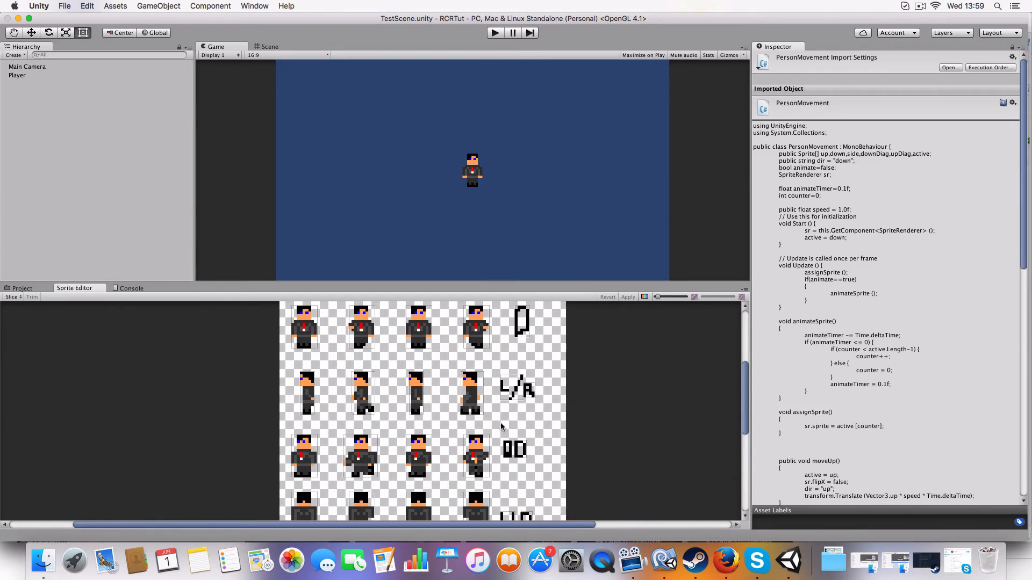
left_click(495, 34)
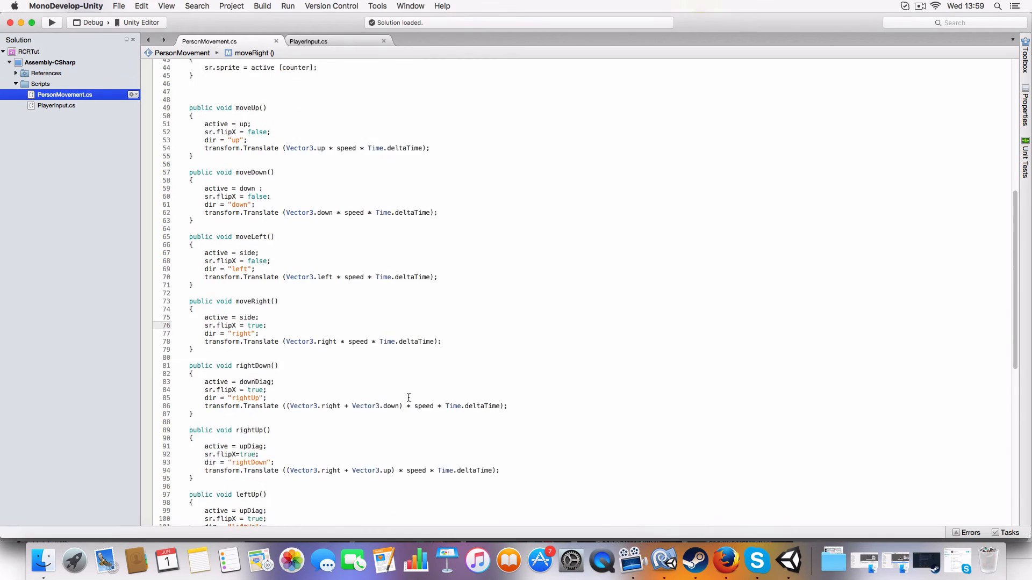
Step: Review the rightDown movement line with Vector3.right and the animation on/off functions
scroll("down", 3)
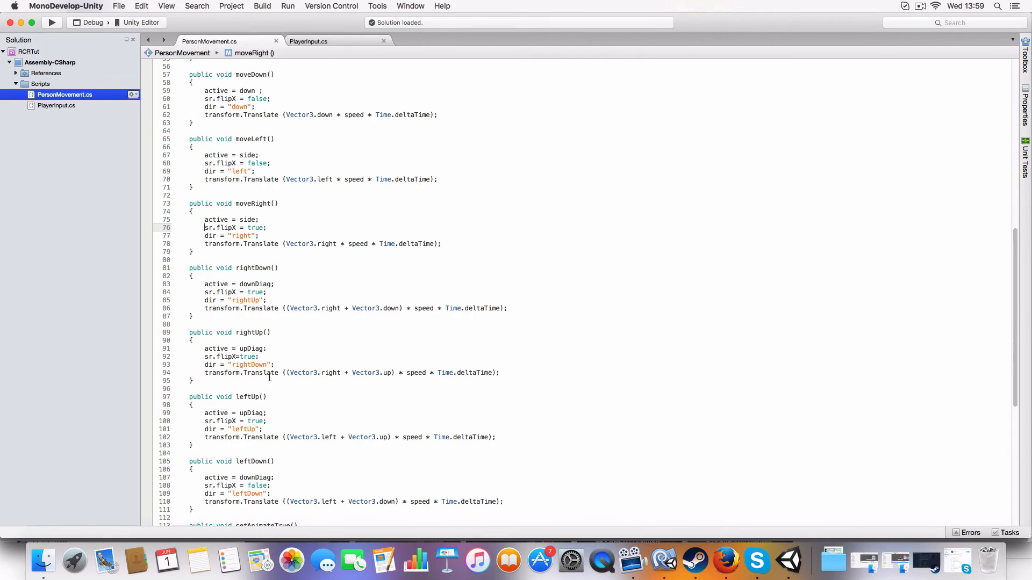
scroll("down", 3)
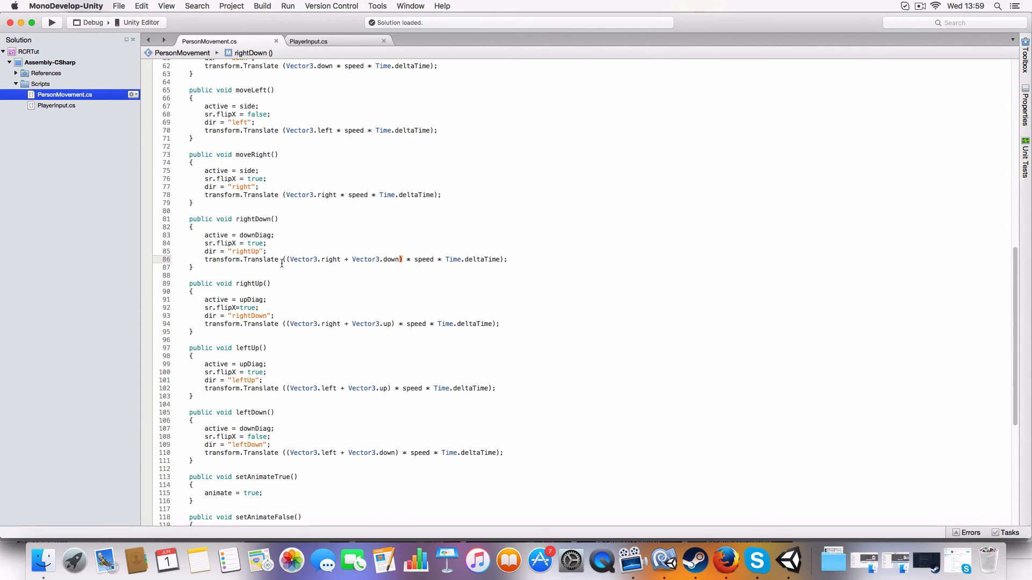
double_click(315, 259)
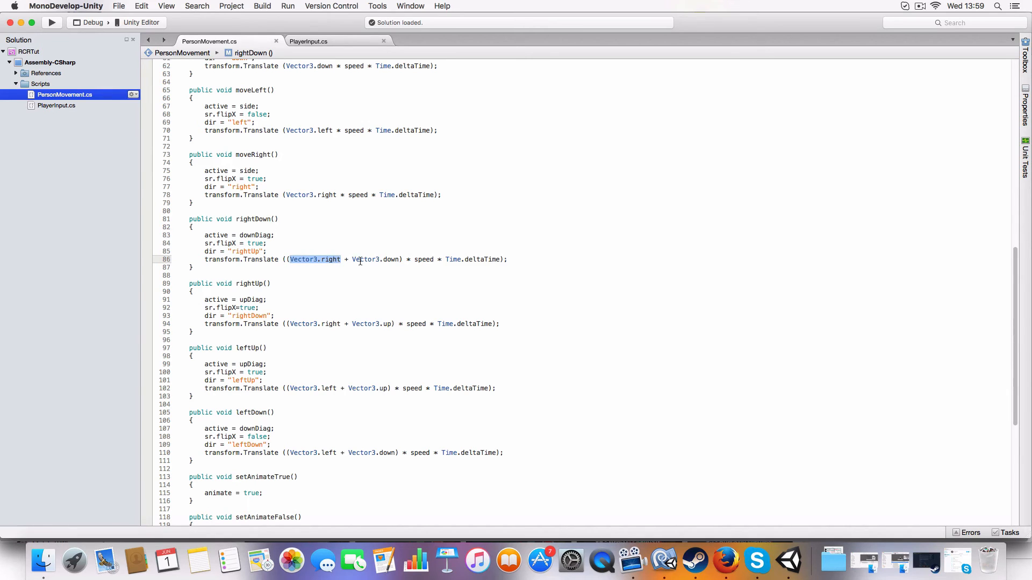
double_click(378, 259)
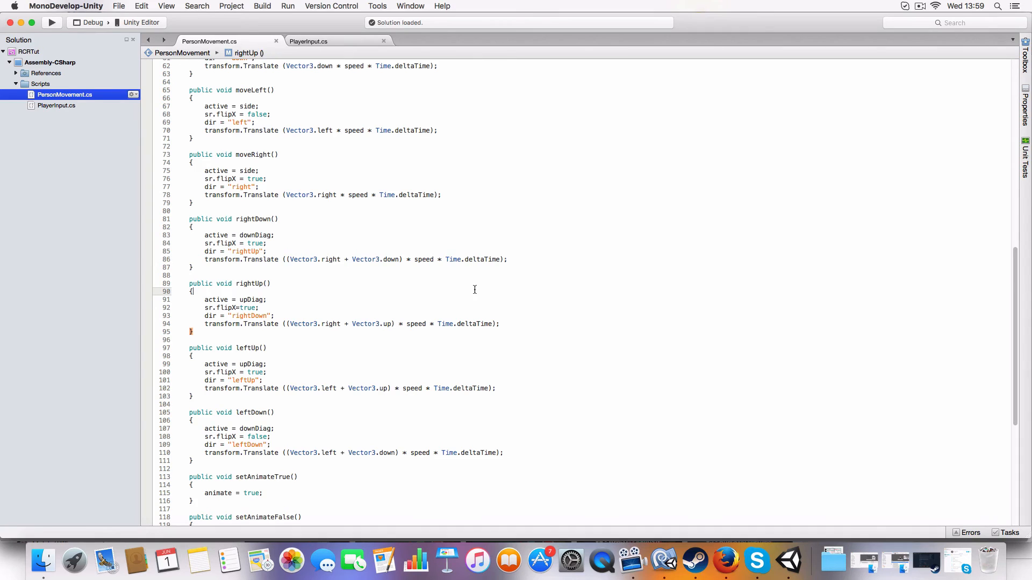
mouse_move(281, 316)
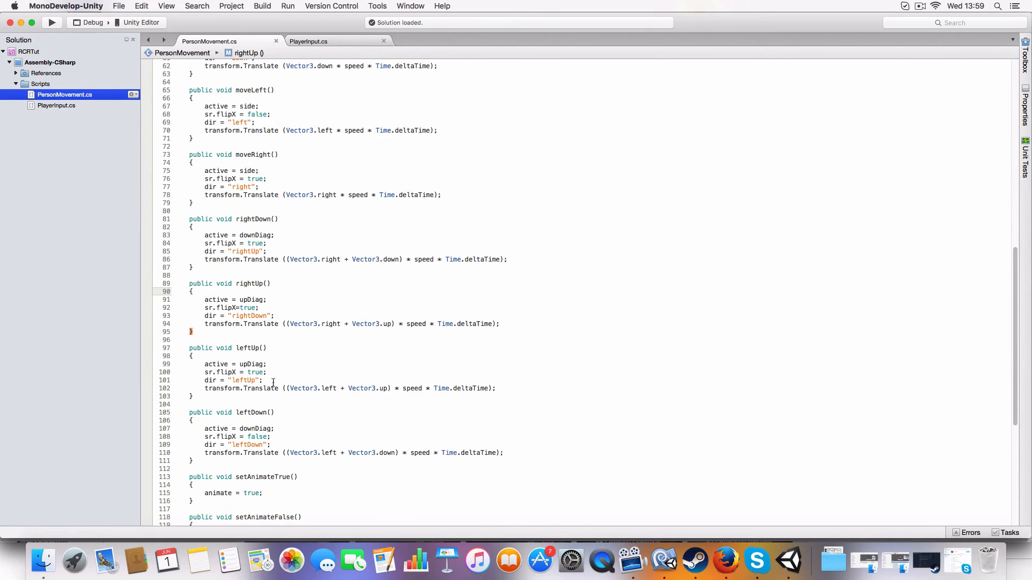
scroll("down", 3)
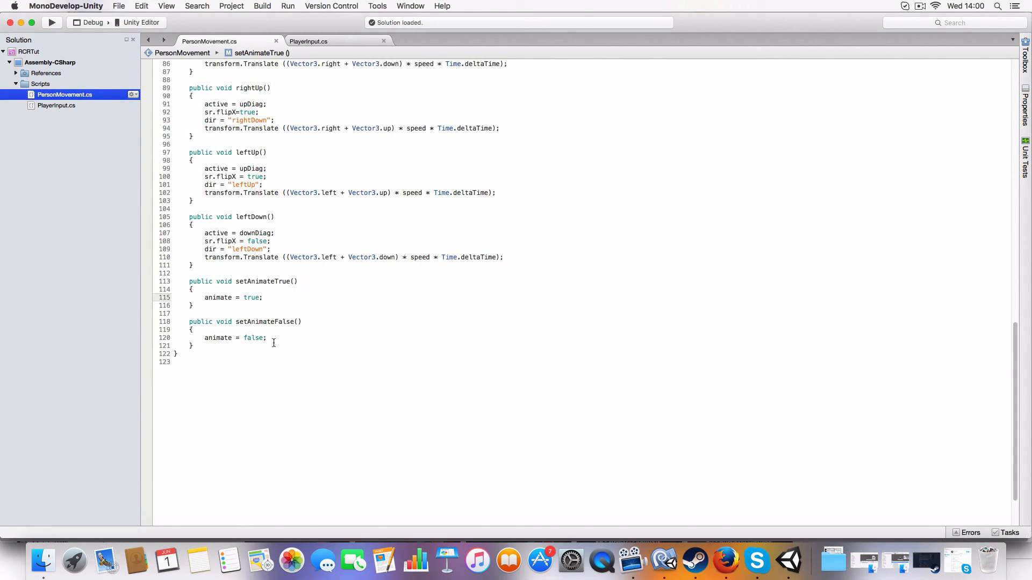
left_click(193, 345)
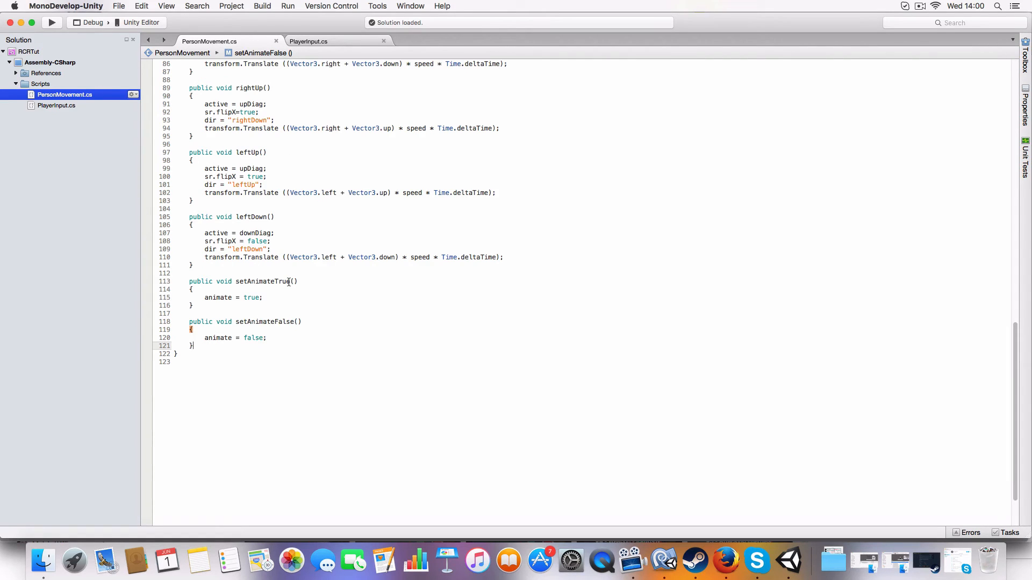
Step: Point out the animateSprite call inside Update, then bring up PlayerInput.cs
scroll("up", 3)
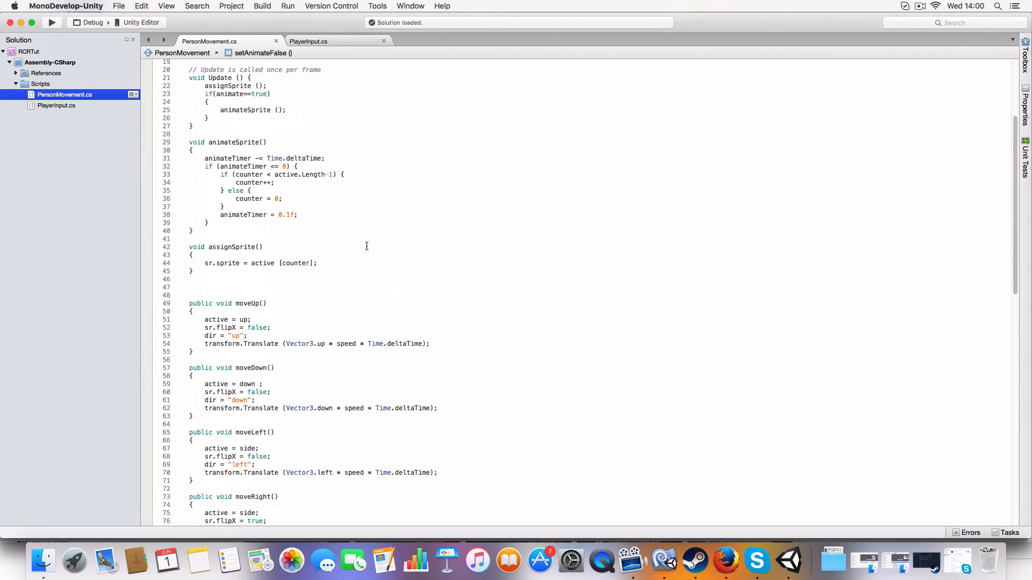
scroll("up", 3)
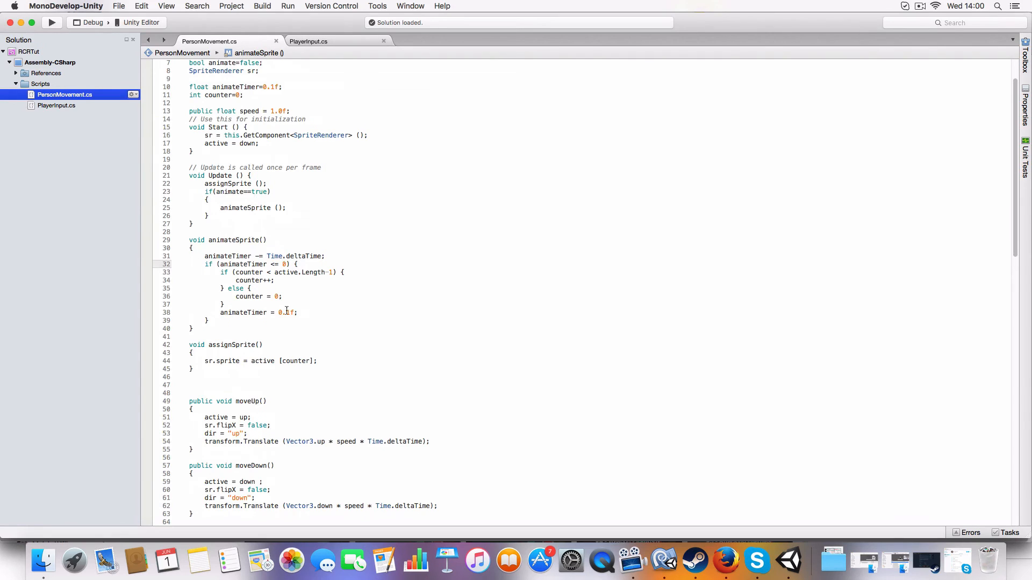
mouse_move(327, 345)
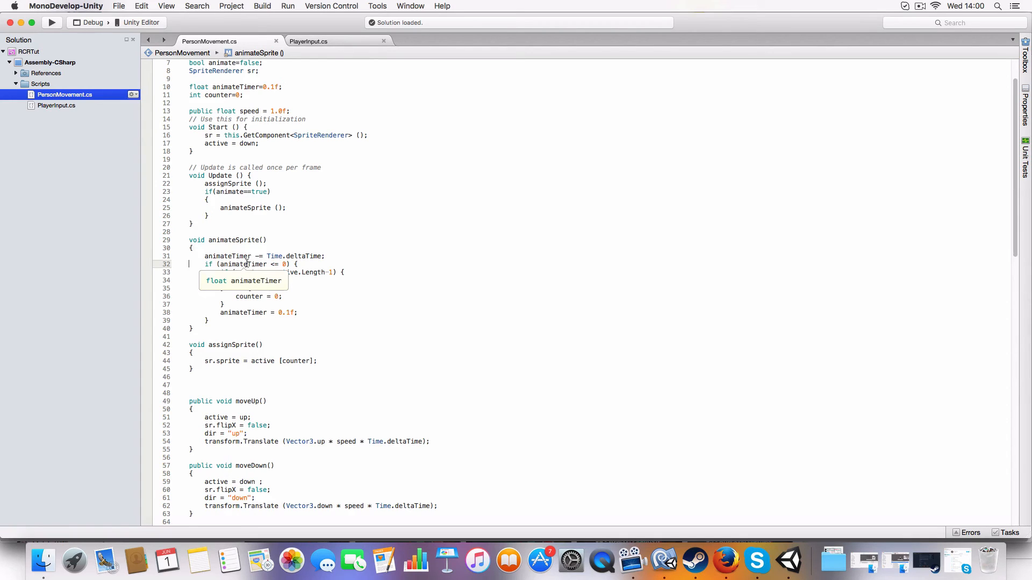
left_click(244, 207)
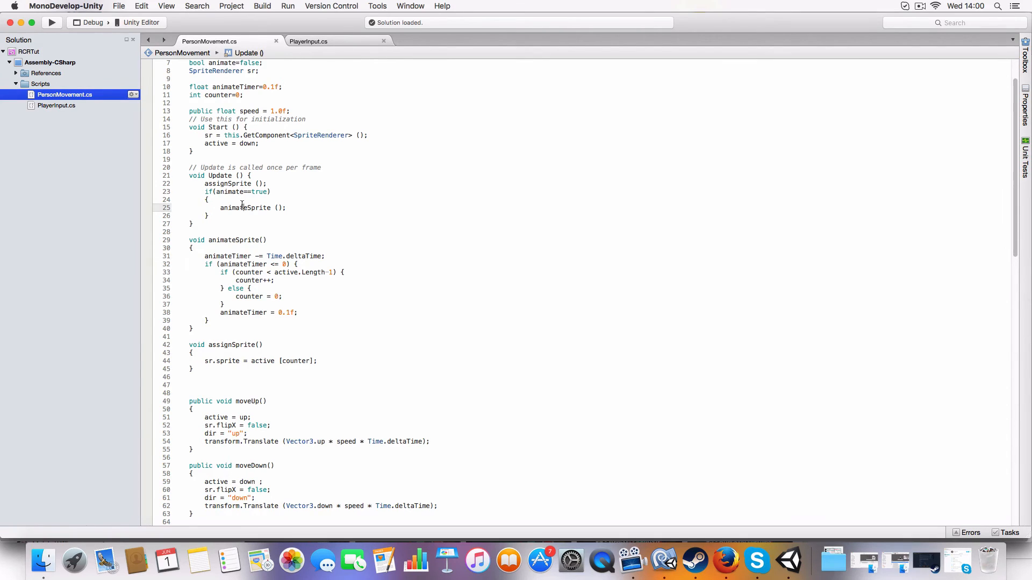
left_click(308, 41)
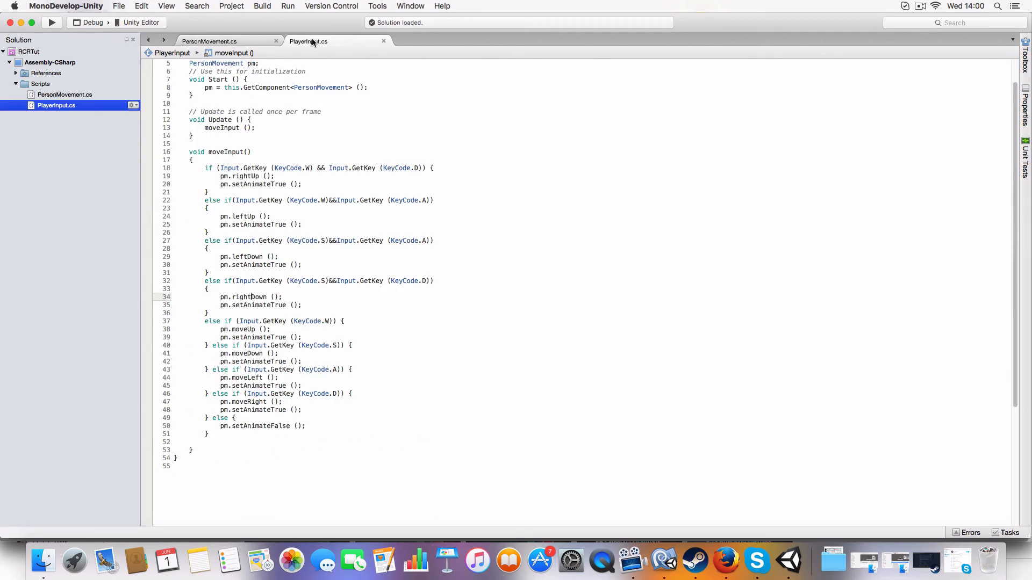
Step: Walk through PlayerInput's diagonal and single-key checks, typing 'WWW' into the code
scroll("up", 3)
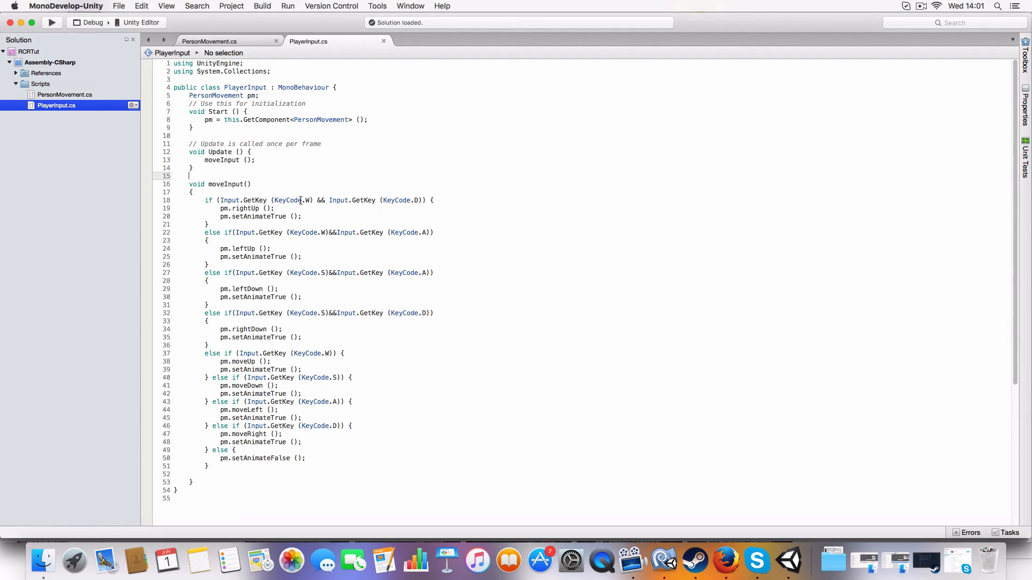
mouse_move(406, 189)
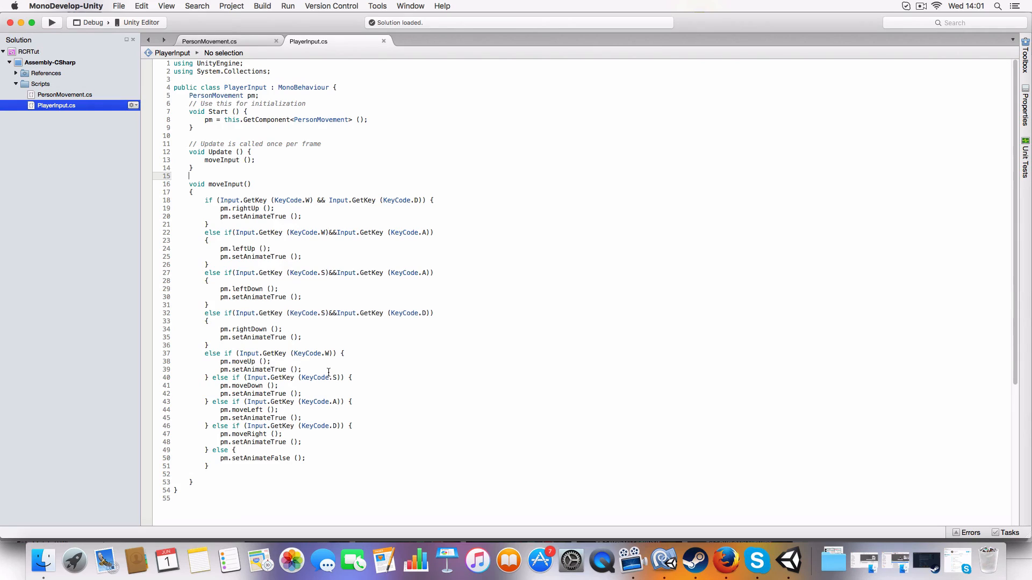
mouse_move(332, 365)
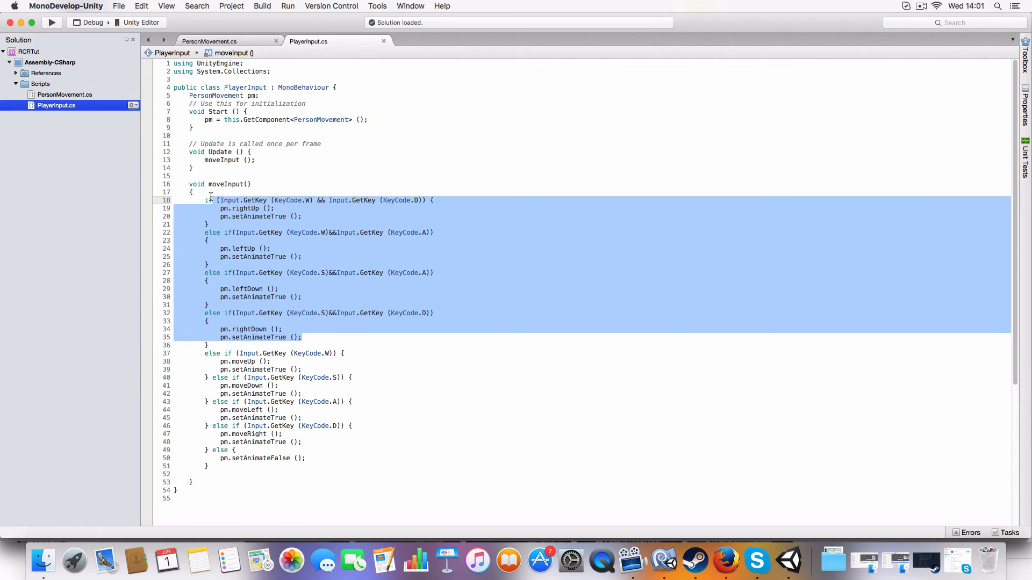
left_click(403, 380)
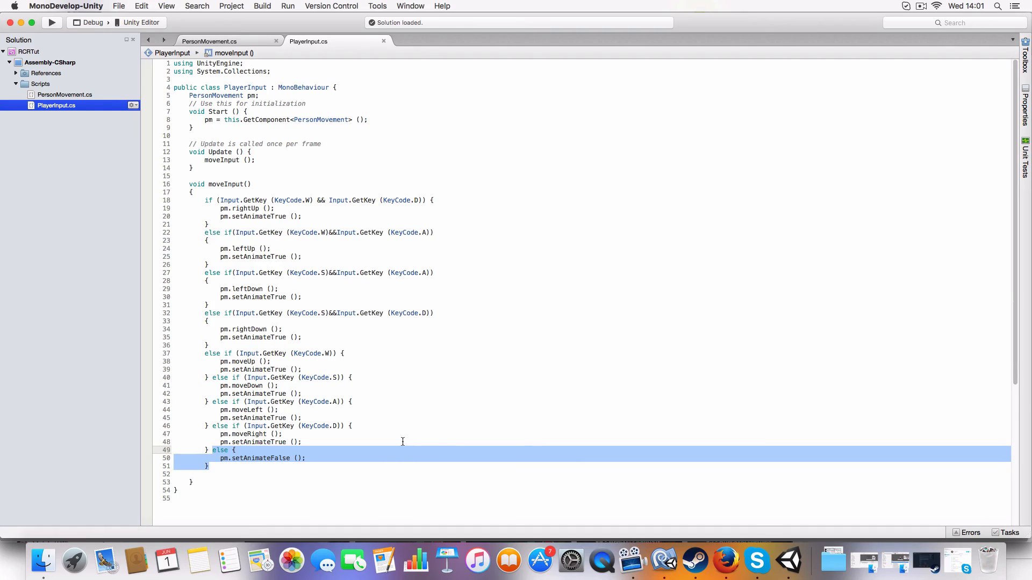
type("WWW")
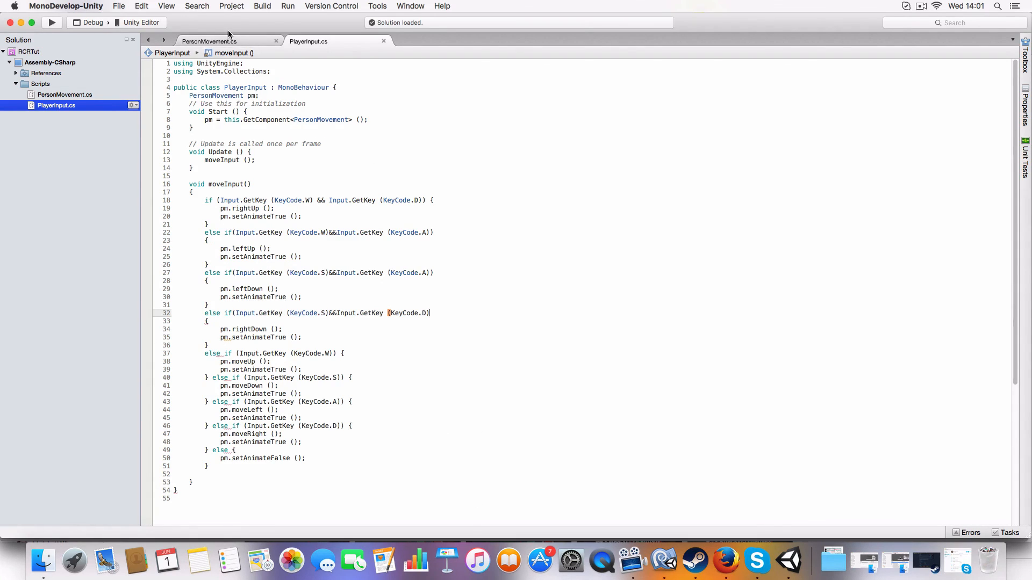
Step: Return to PersonMovement.cs and scroll through its movement methods
left_click(210, 40)
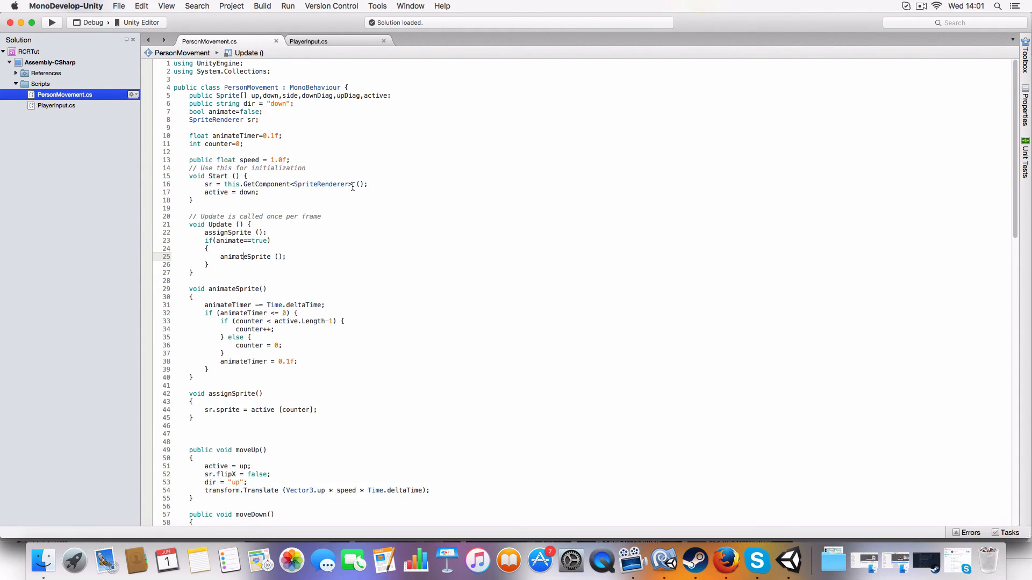
scroll("down", 3)
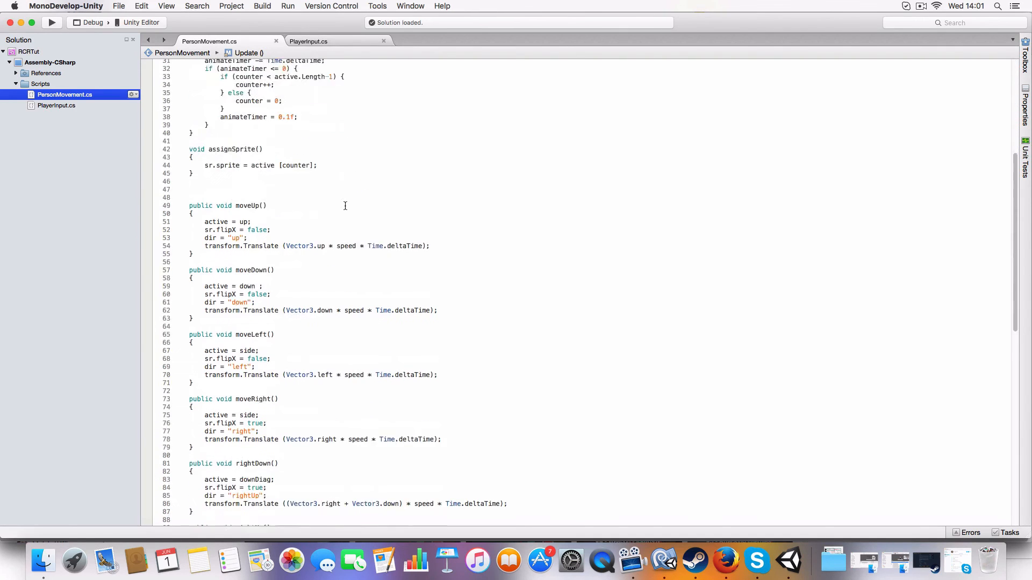
scroll("down", 3)
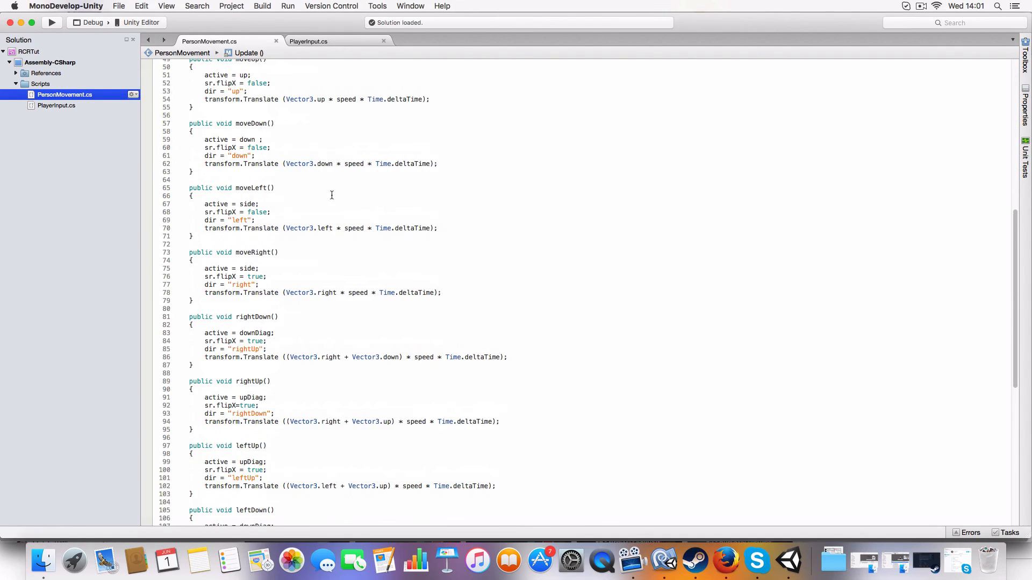
scroll("up", 3)
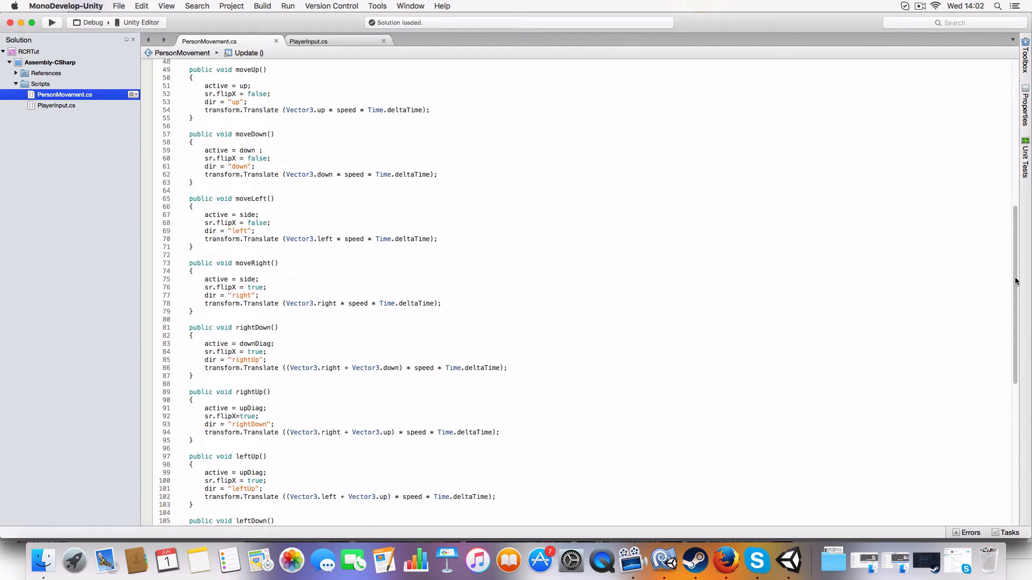
scroll("down", 3)
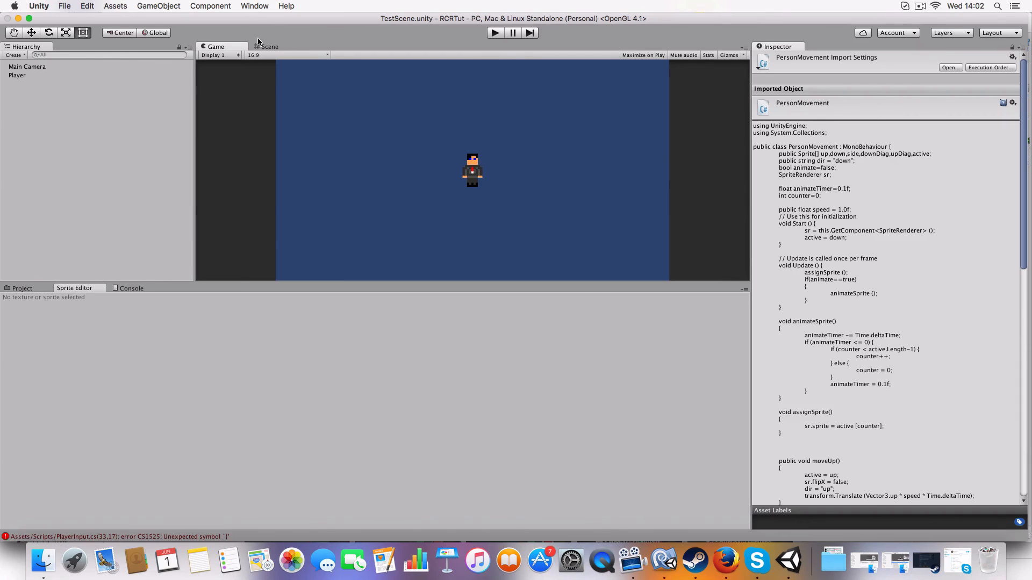
Step: Show the Scene view with the Player and its components in the Inspector
left_click(269, 47)
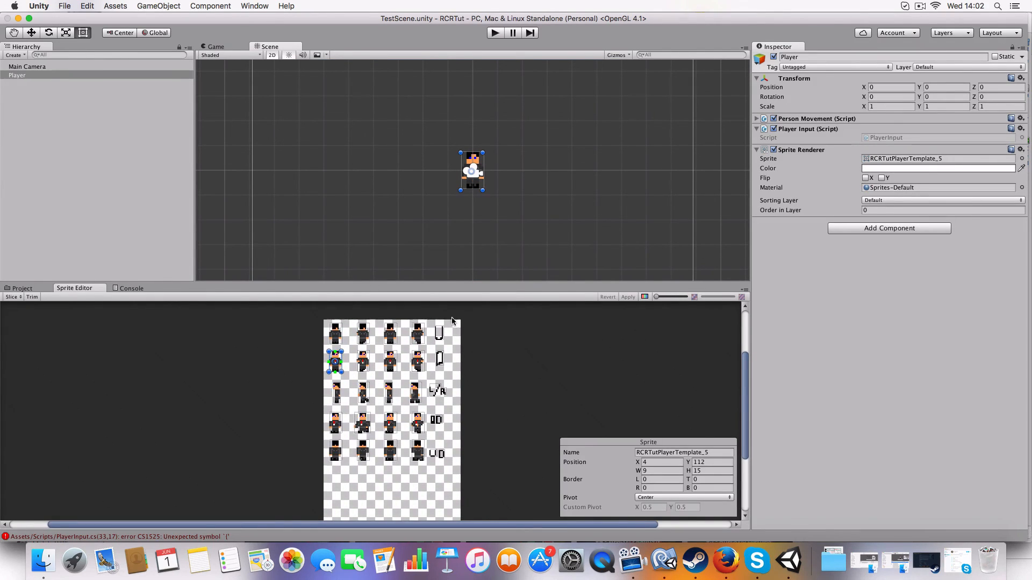
mouse_move(295, 491)
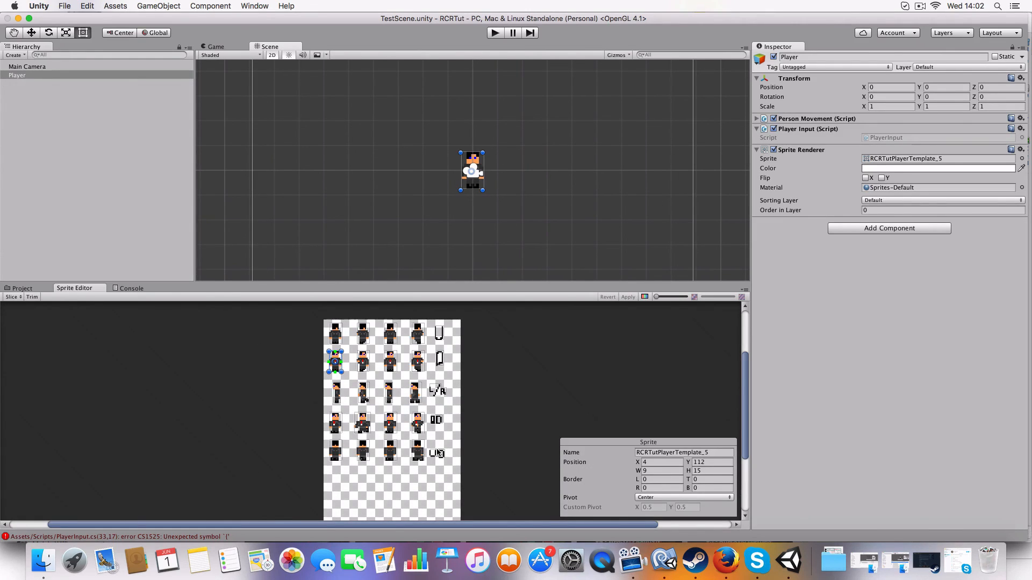
mouse_move(517, 383)
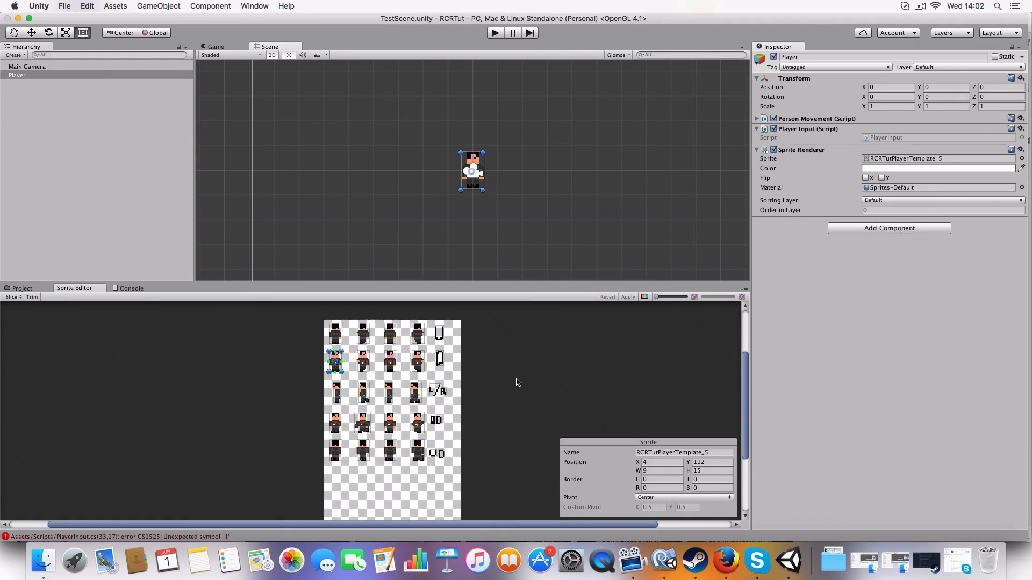
mouse_move(545, 121)
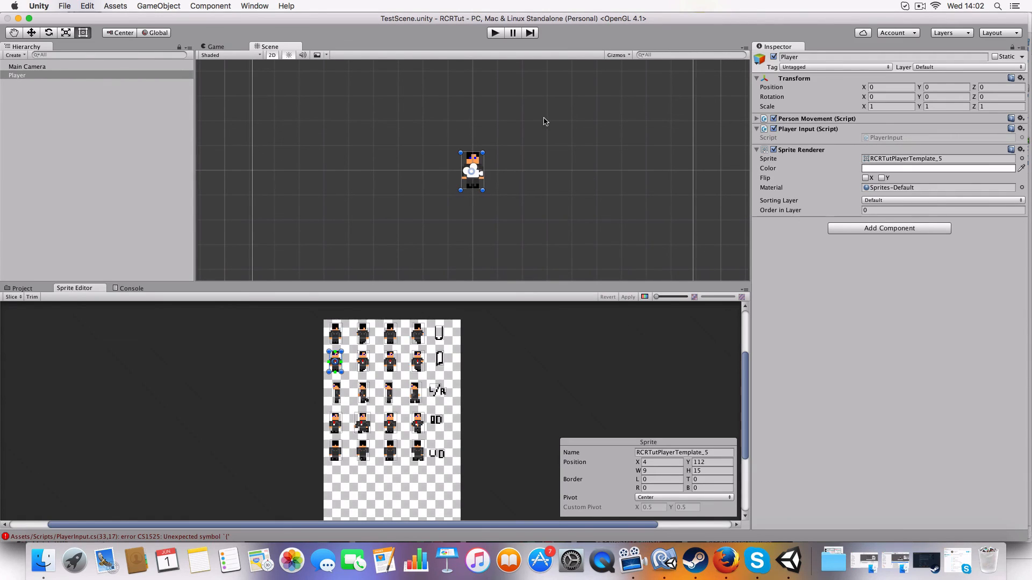
mouse_move(552, 121)
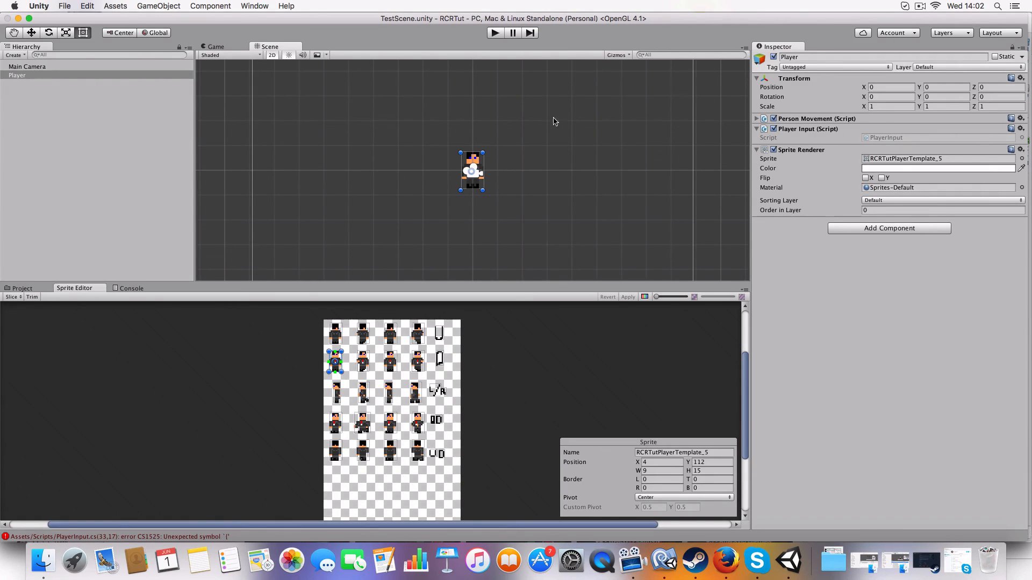